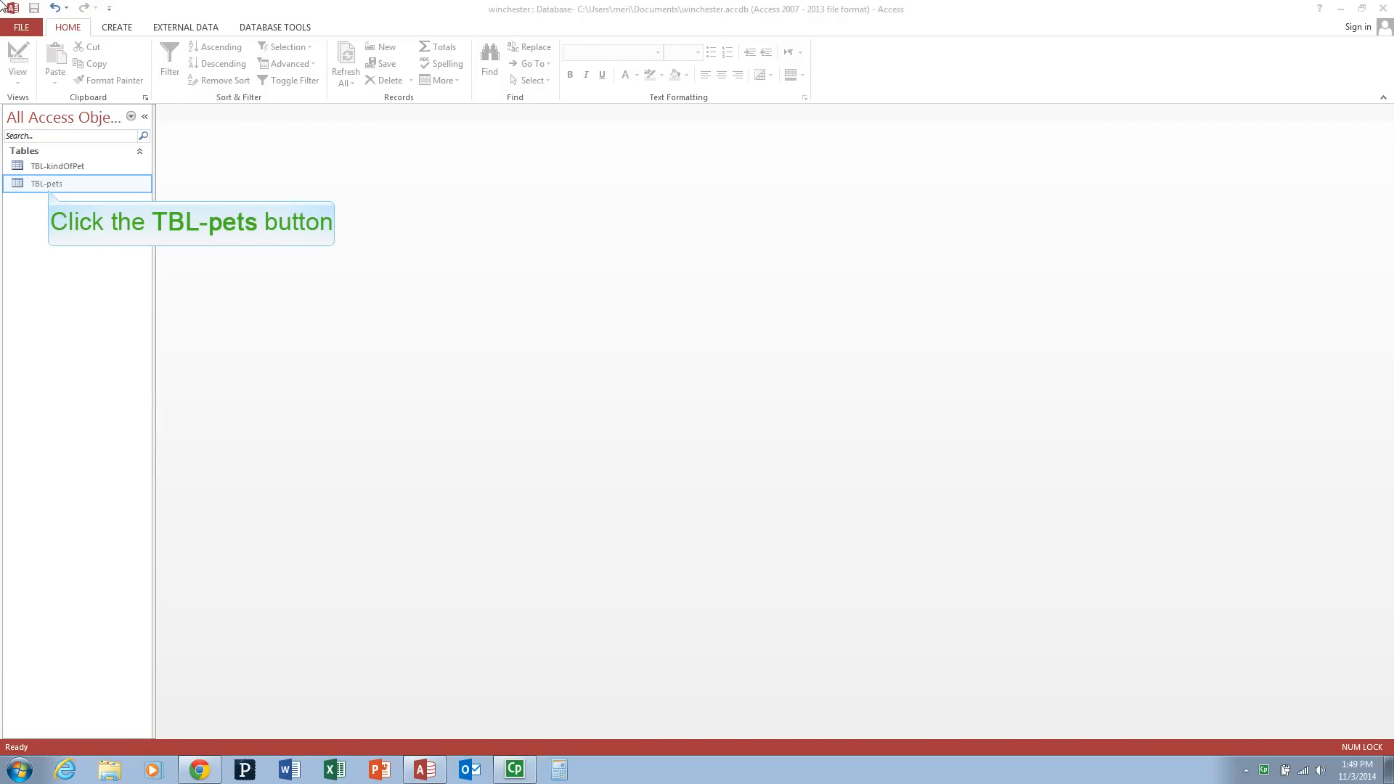
Select the TBL-pets table and switch to the Create ribbon commands.
left_click(46, 183)
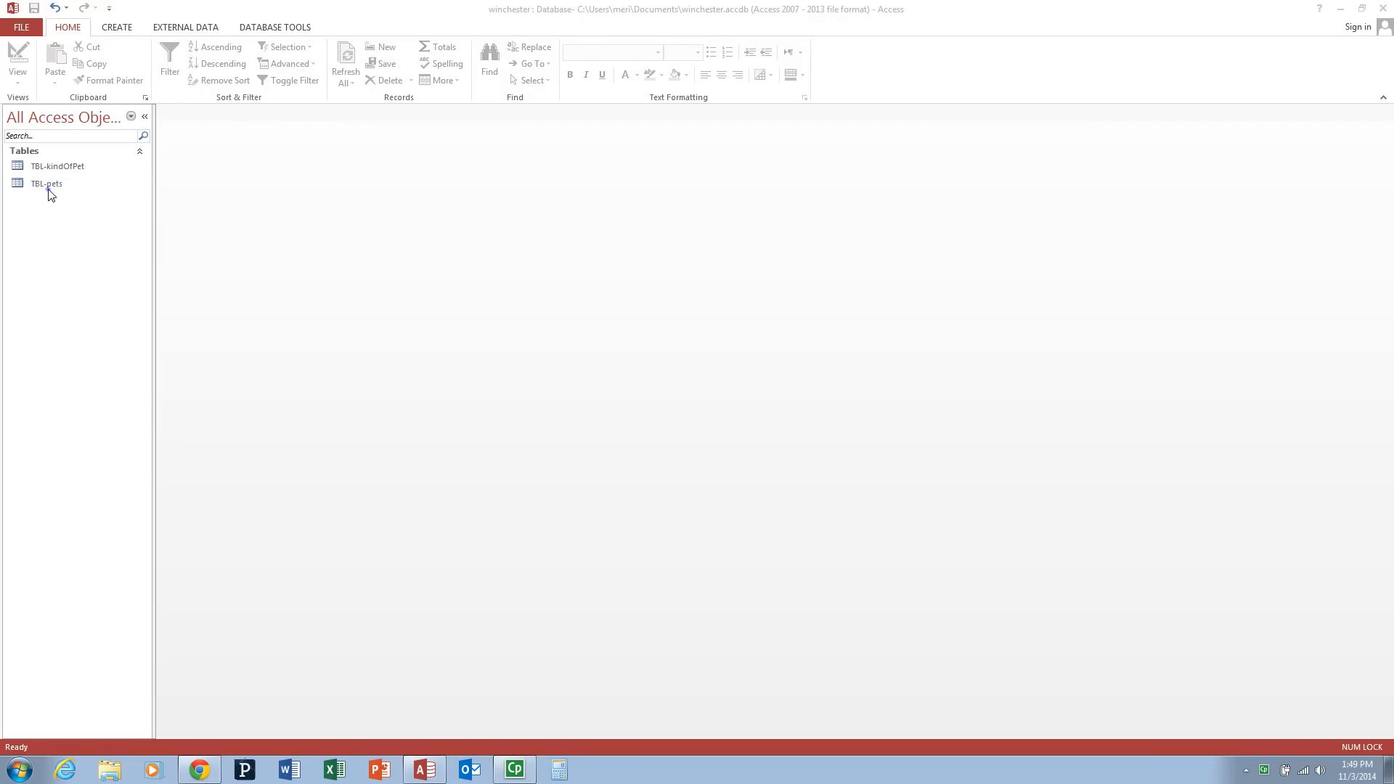
left_click(47, 183)
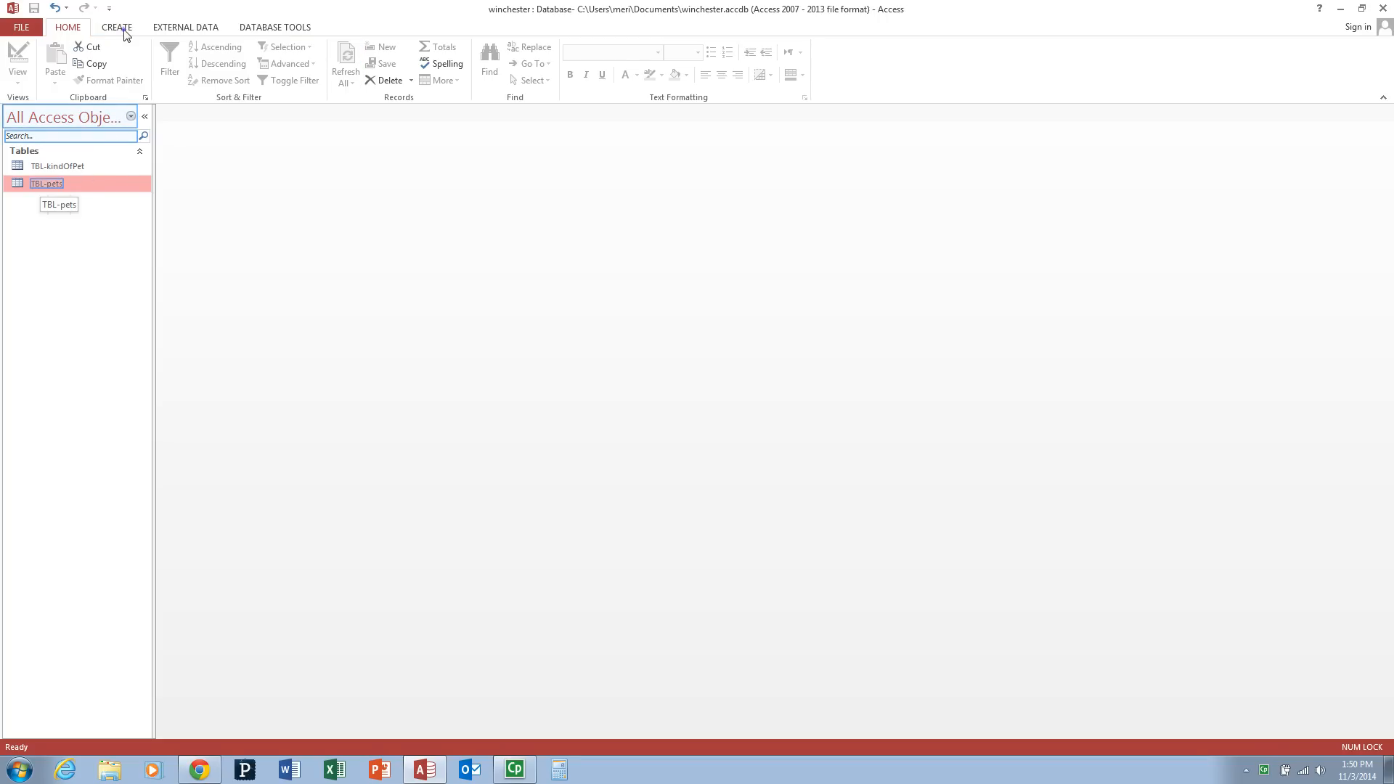
left_click(116, 26)
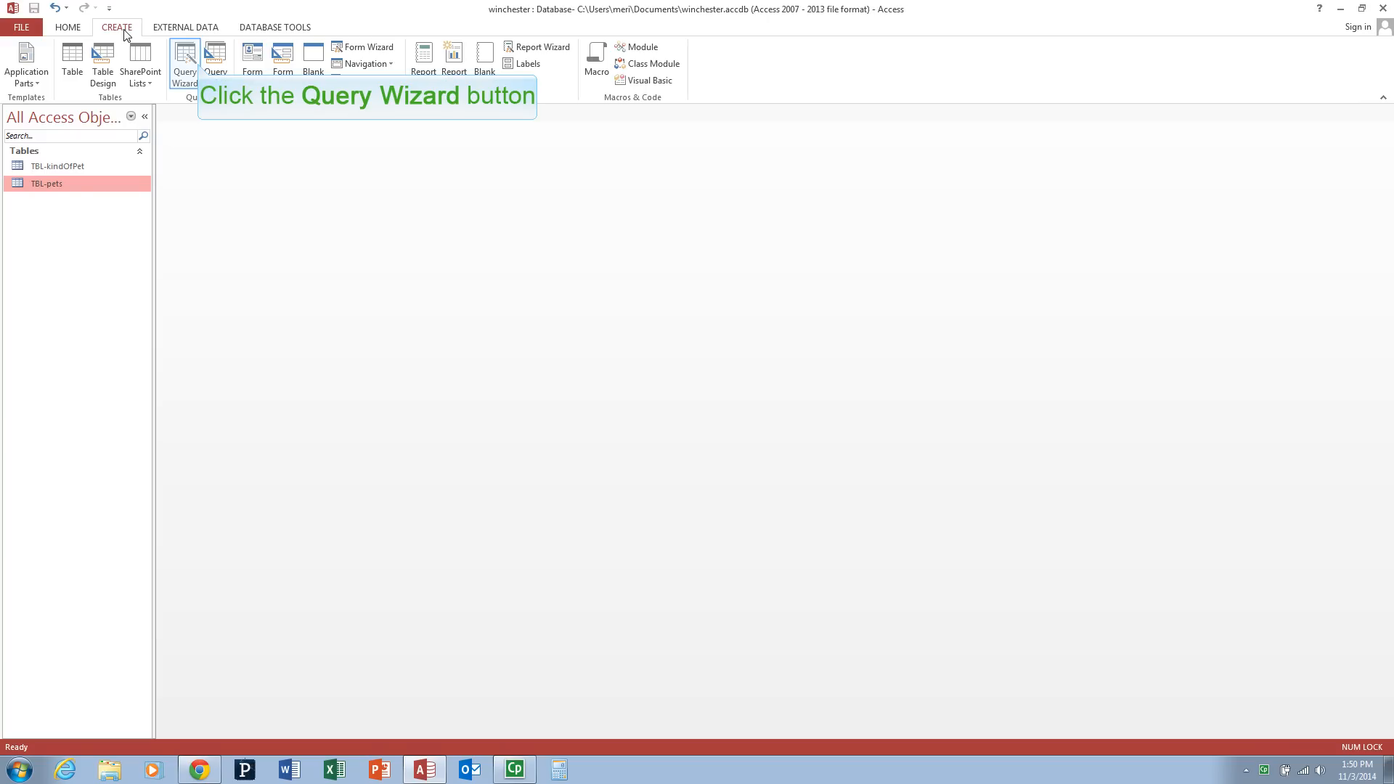
mouse_move(139, 34)
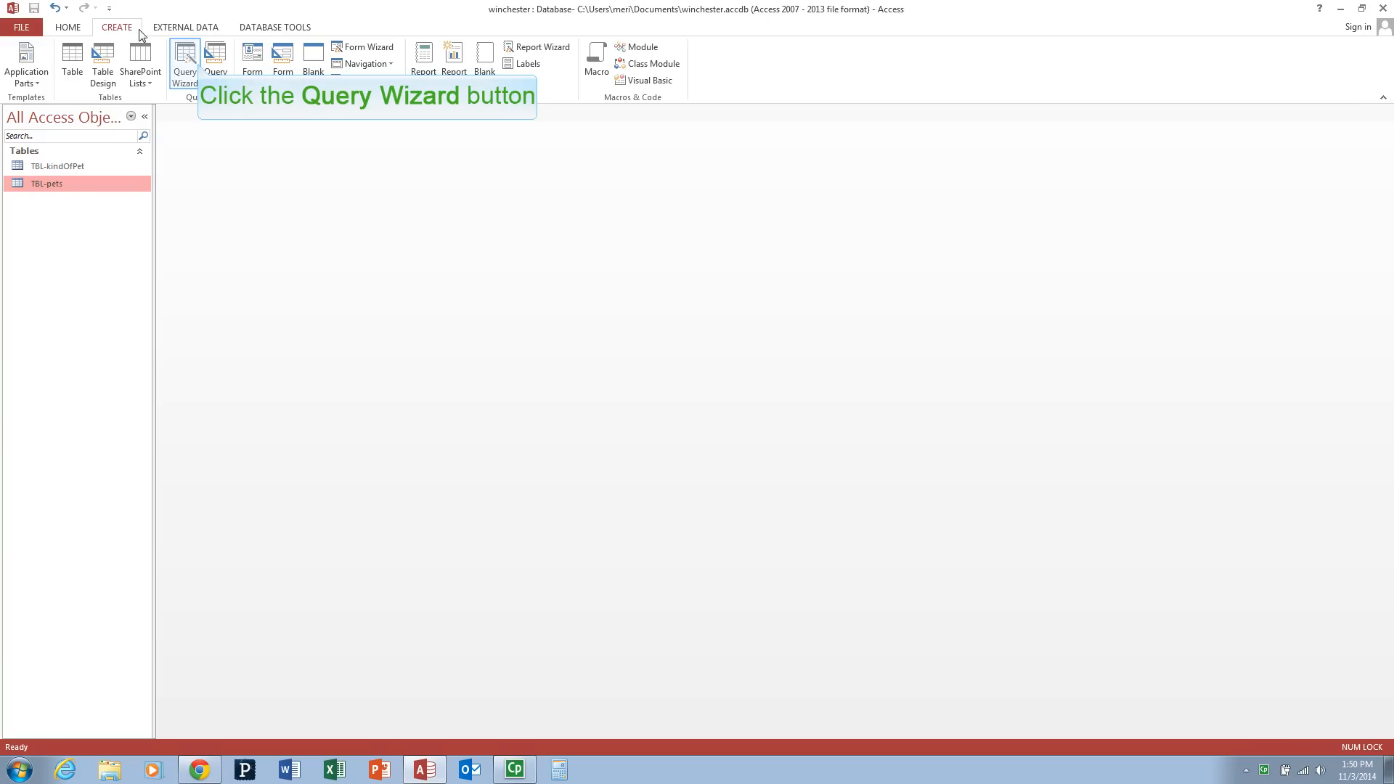
Run the Simple Query Wizard on TBL-pets, adding all six fields as a detail query.
left_click(185, 62)
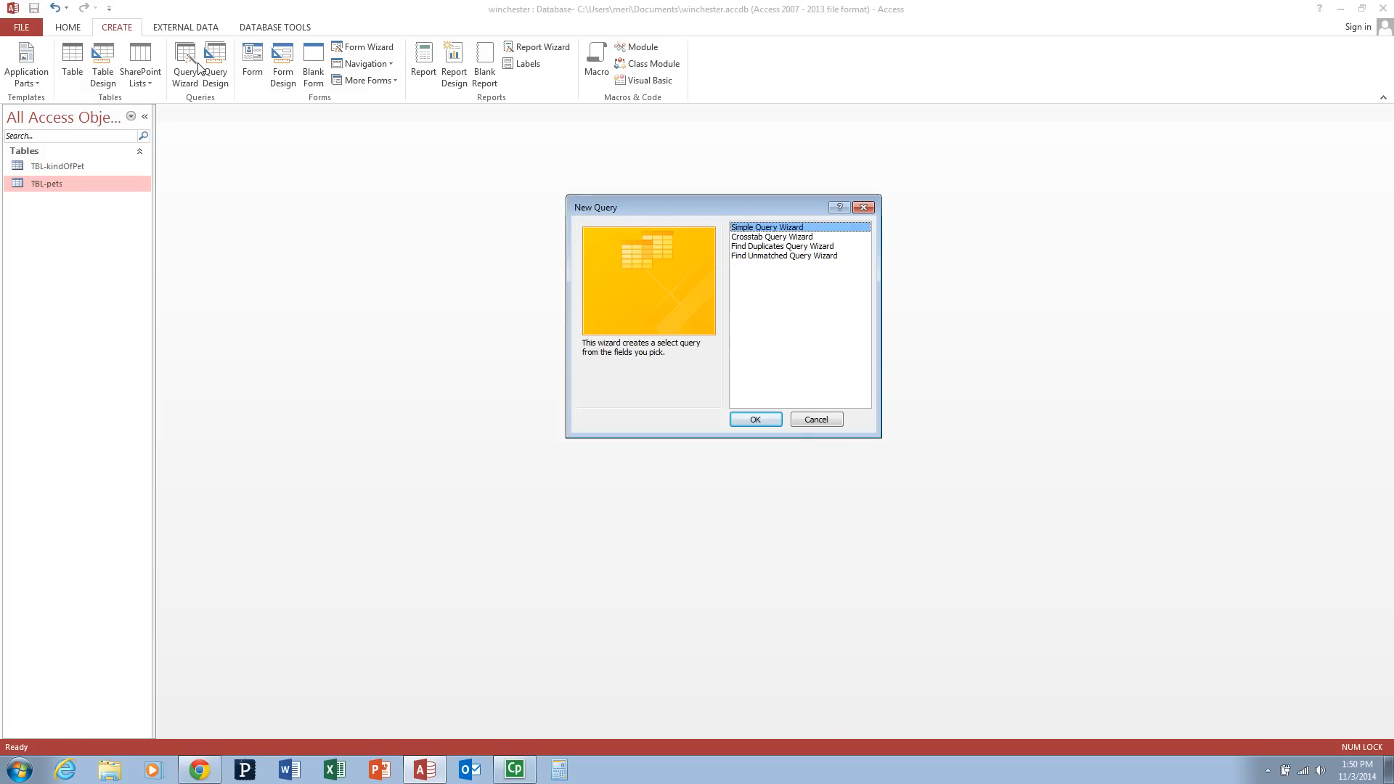
mouse_move(421, 85)
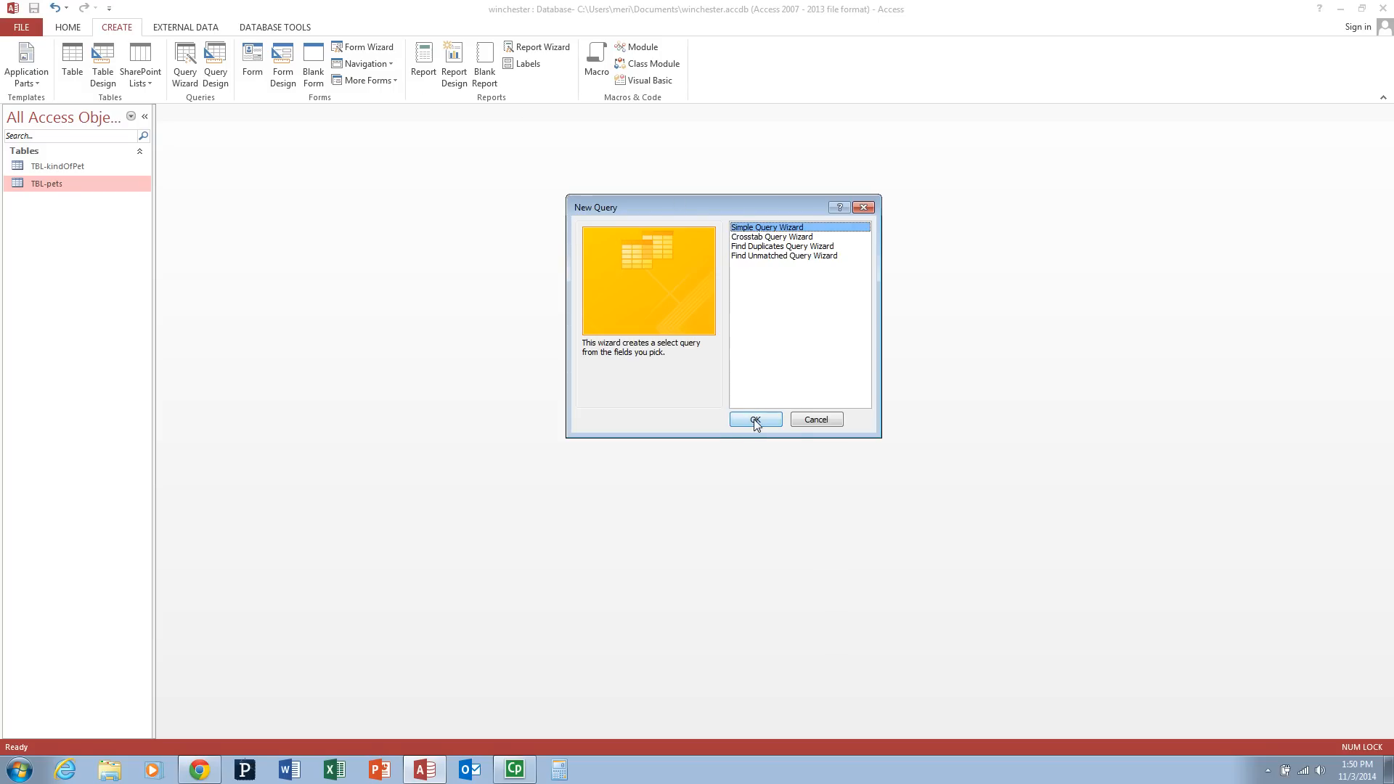
left_click(755, 418)
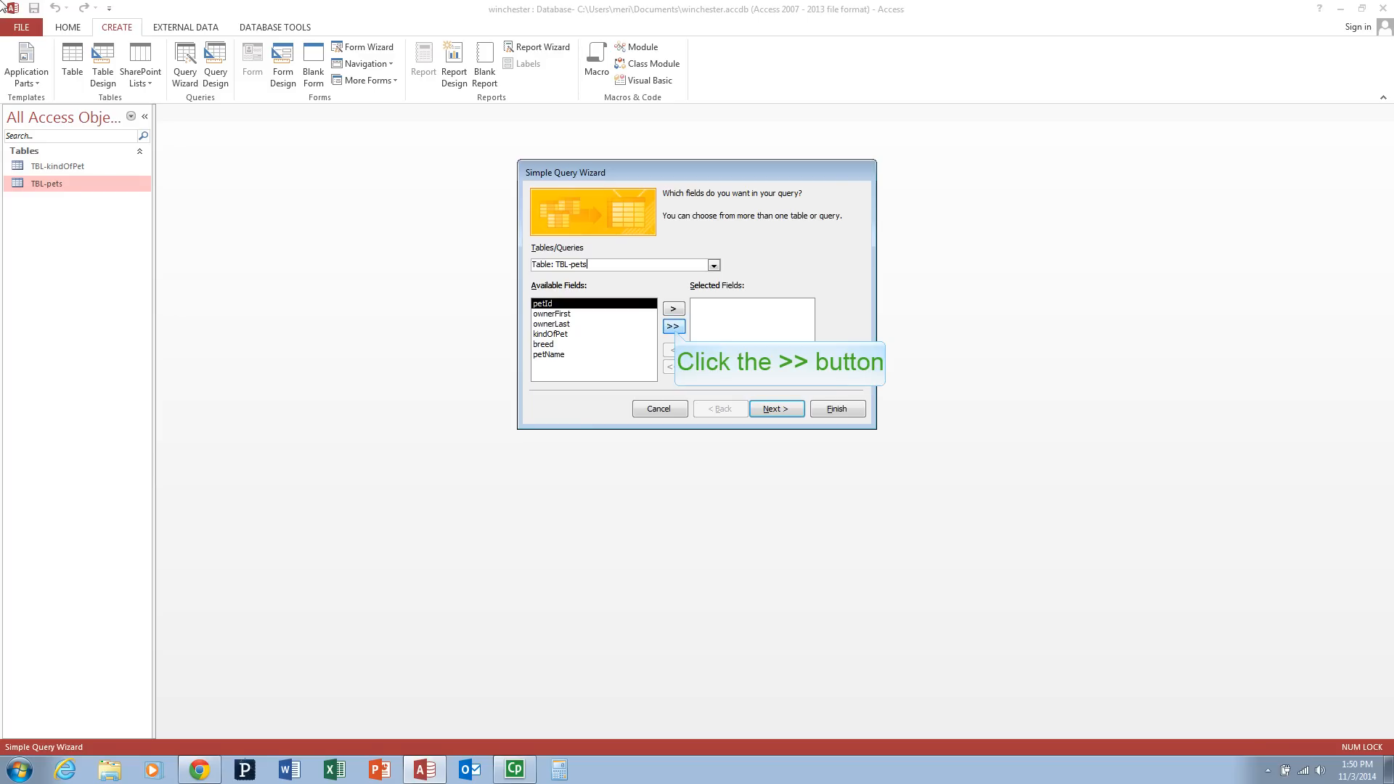
mouse_move(499, 82)
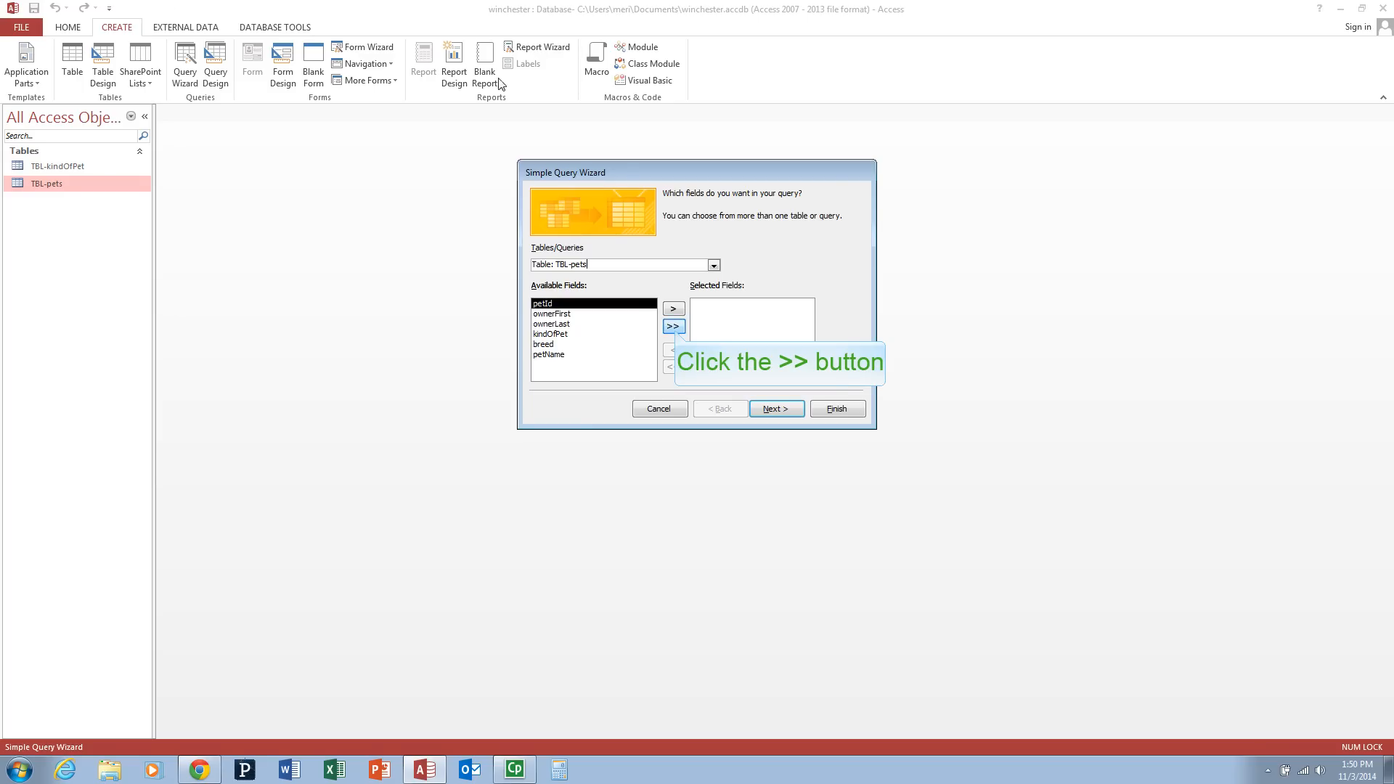
left_click(672, 327)
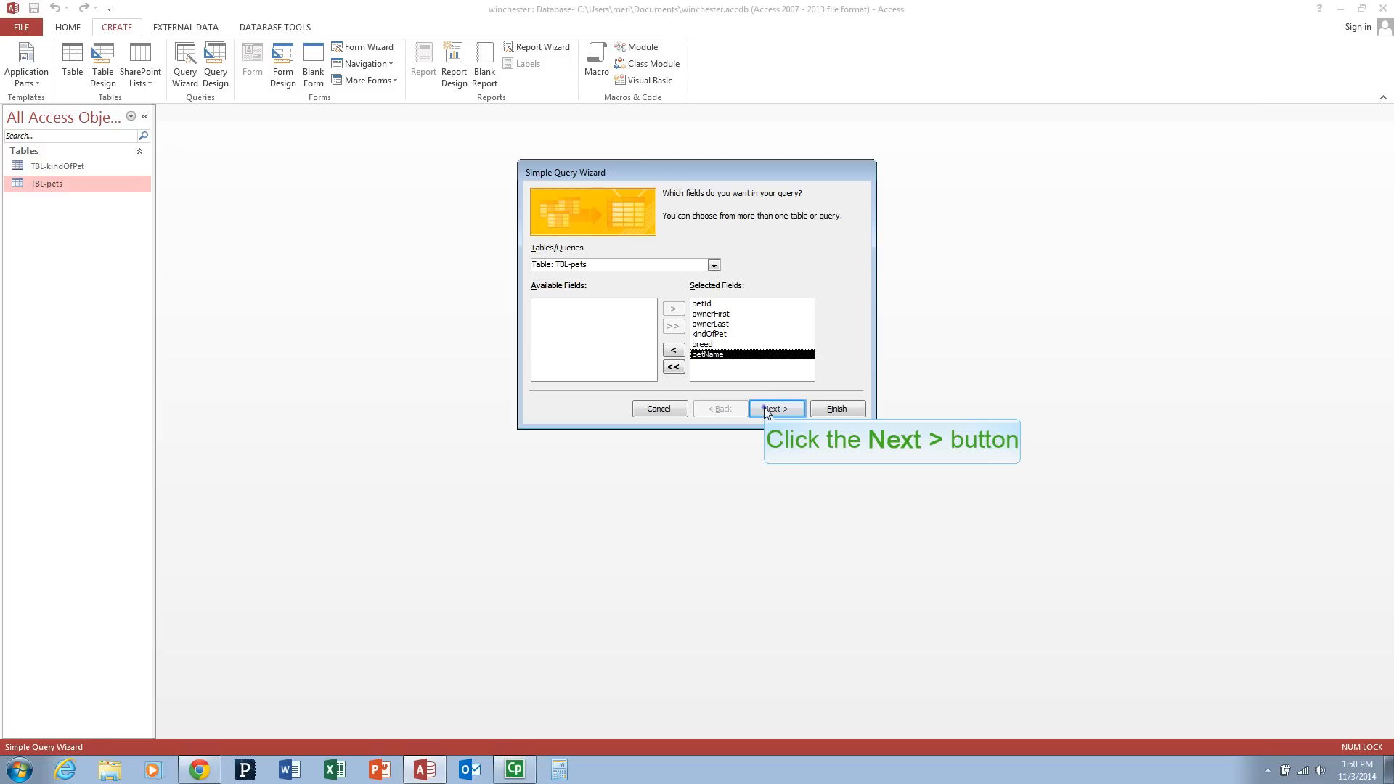
left_click(775, 408)
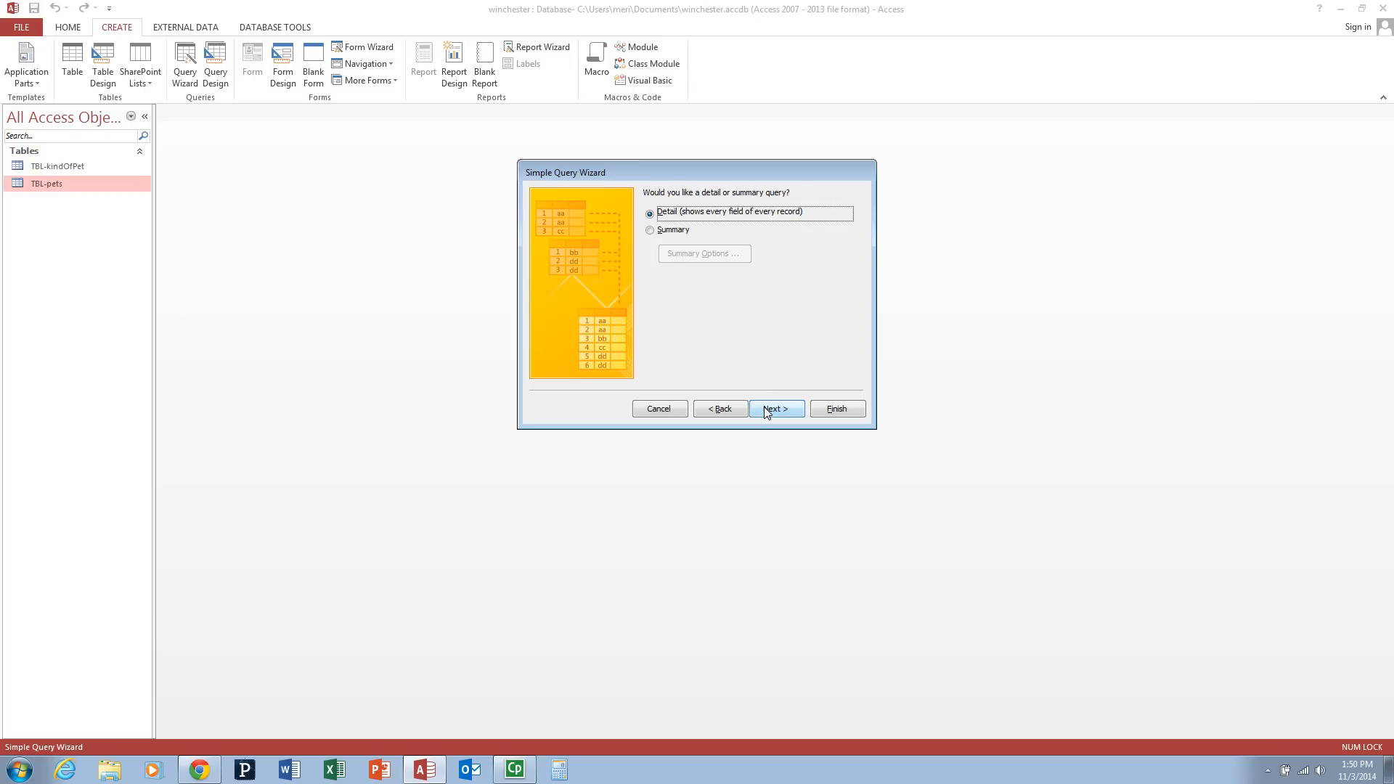
mouse_move(775, 408)
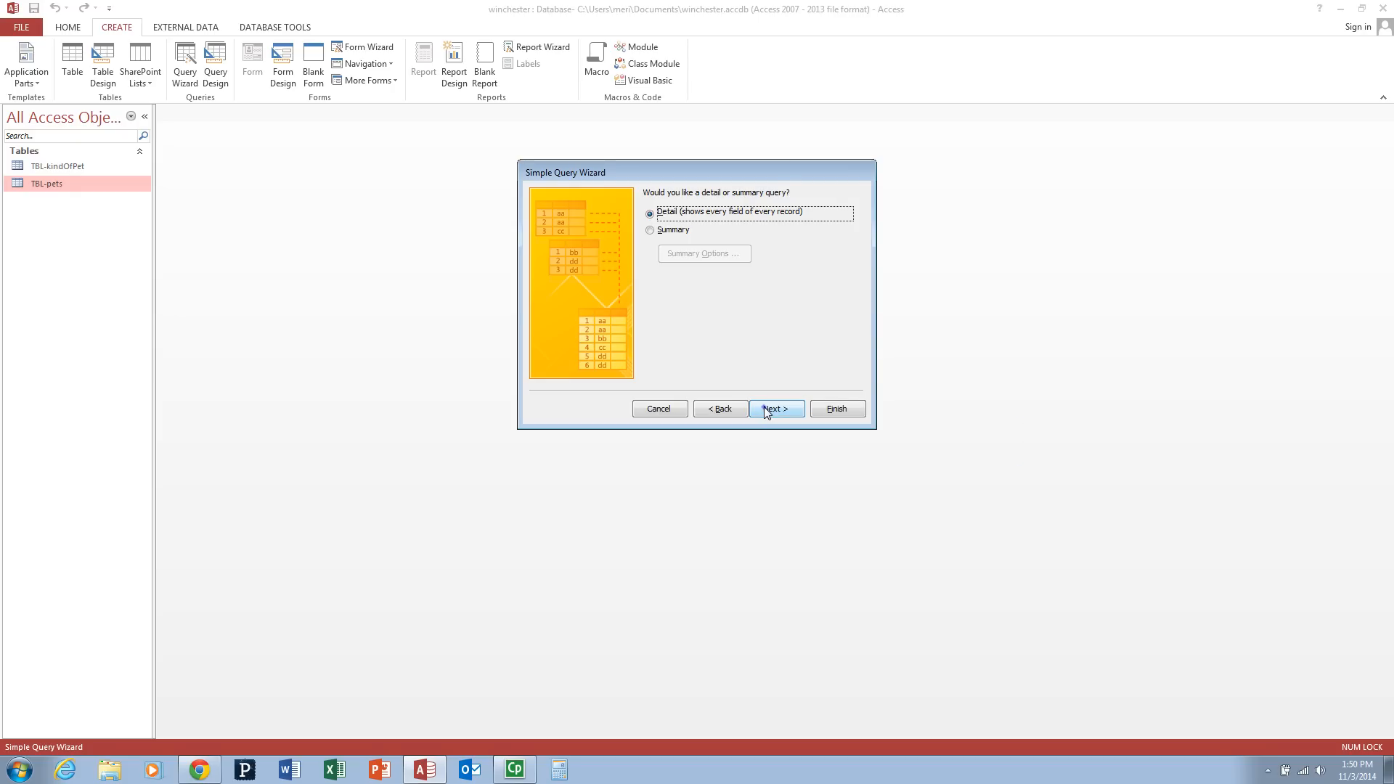
left_click(774, 408)
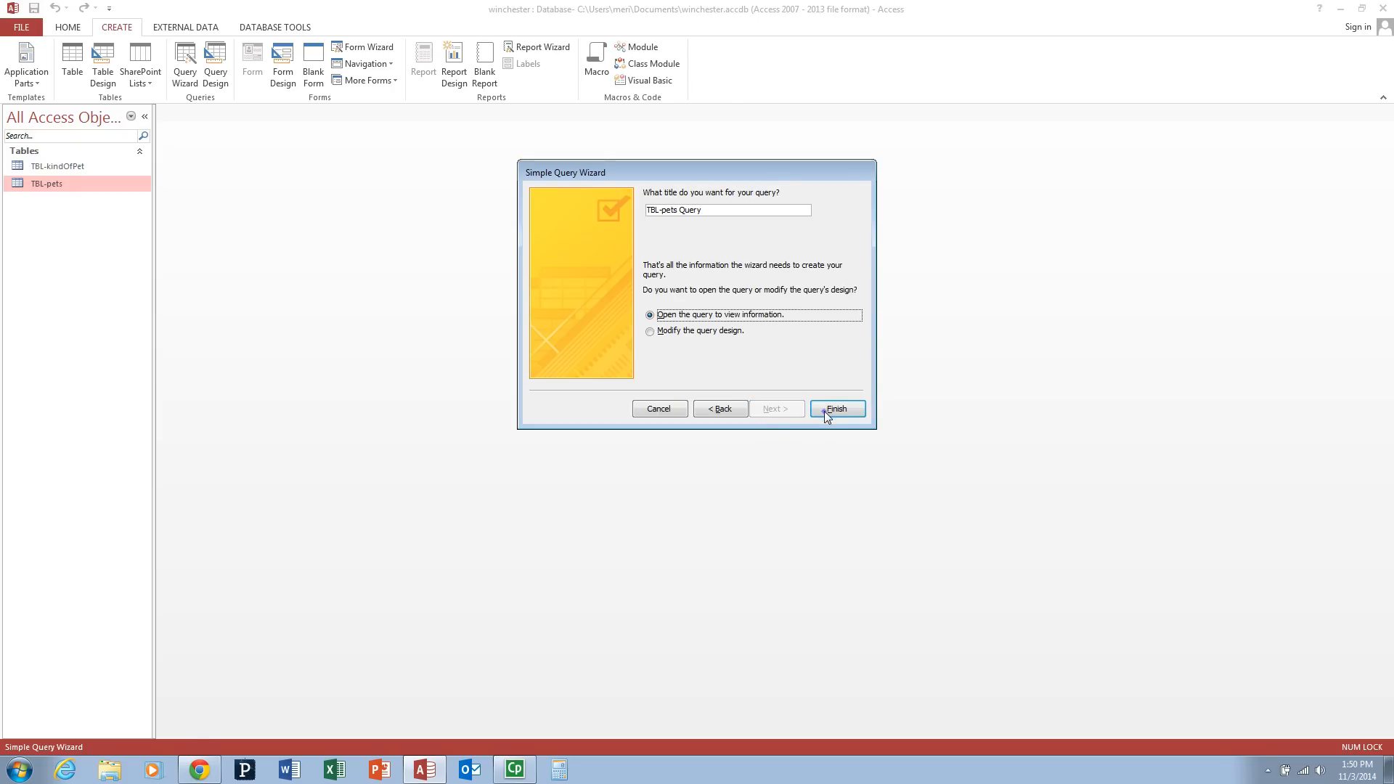
Finish the wizard to open TBL-pets Query with its 17 records, then show the Home commands.
left_click(834, 408)
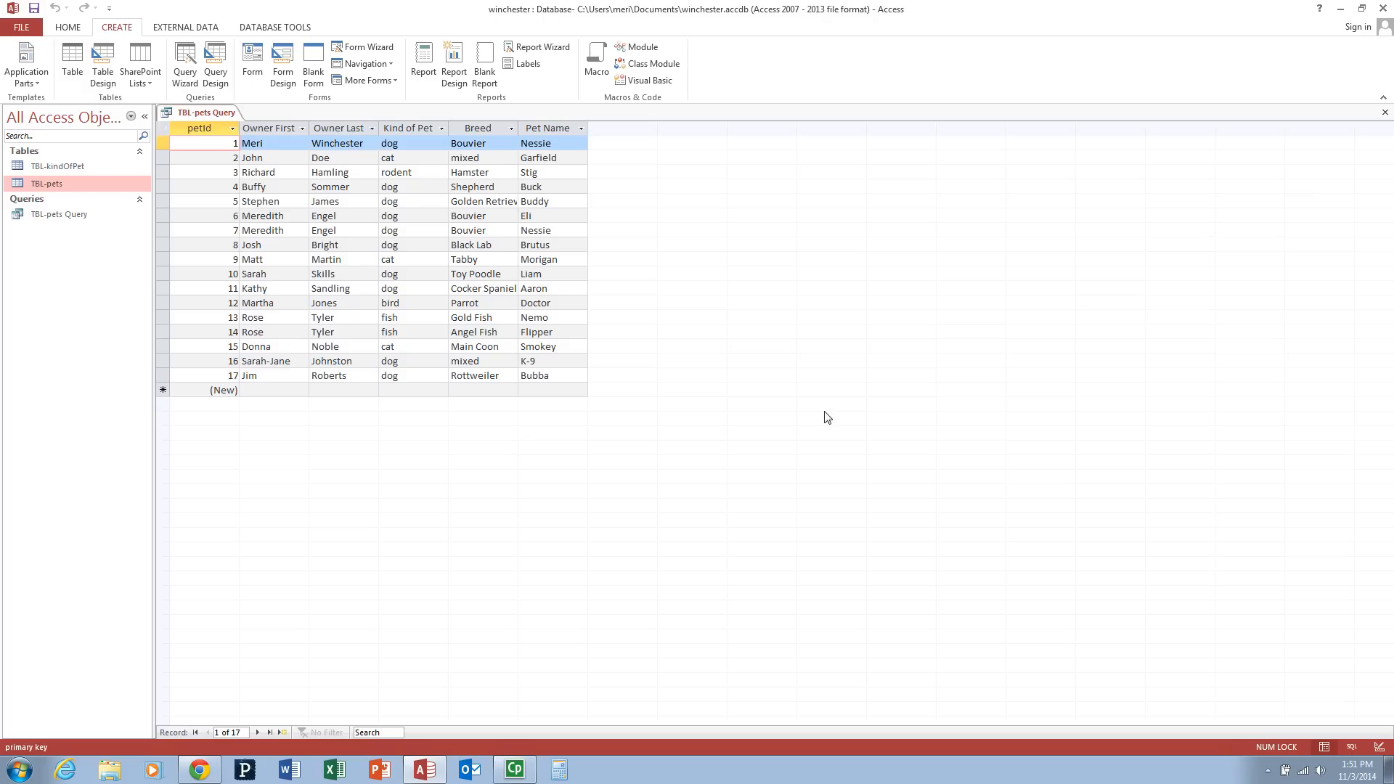
mouse_move(67, 26)
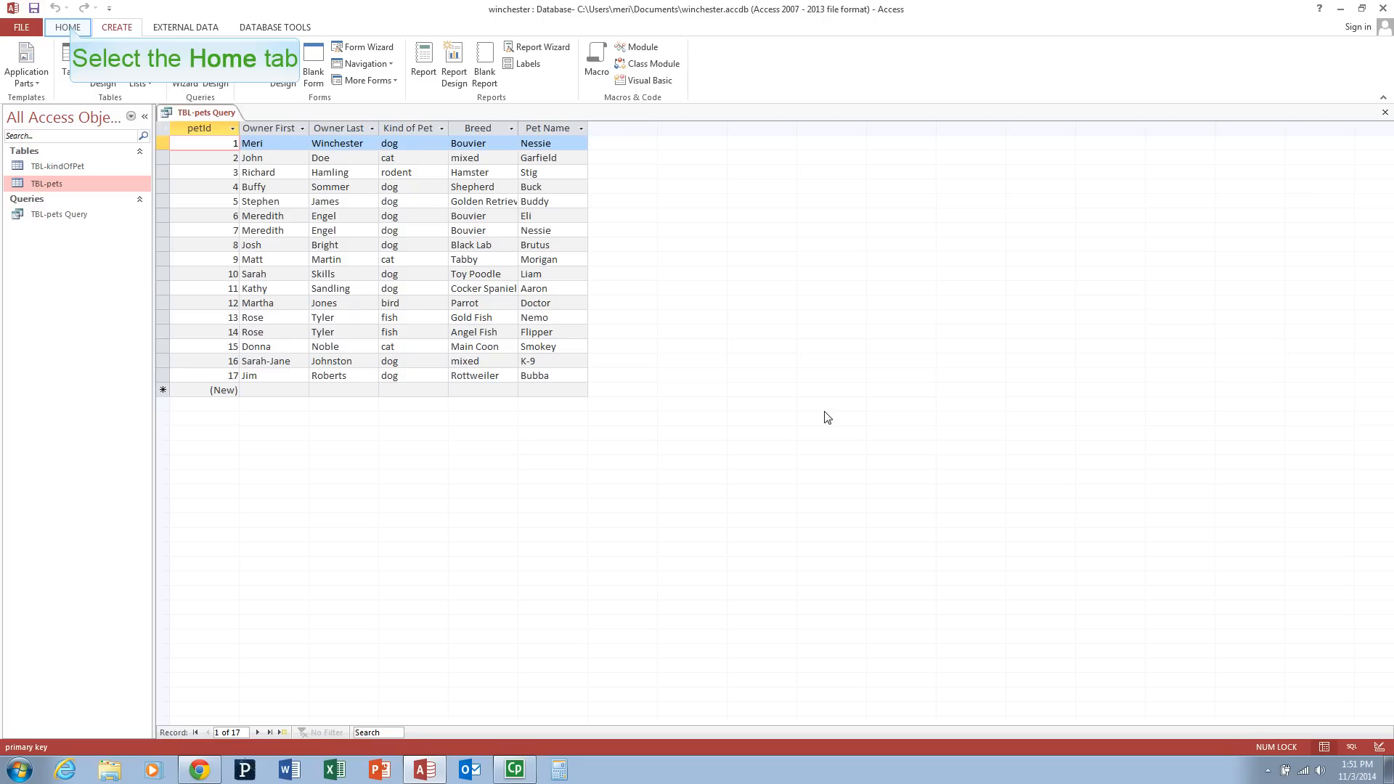
left_click(116, 26)
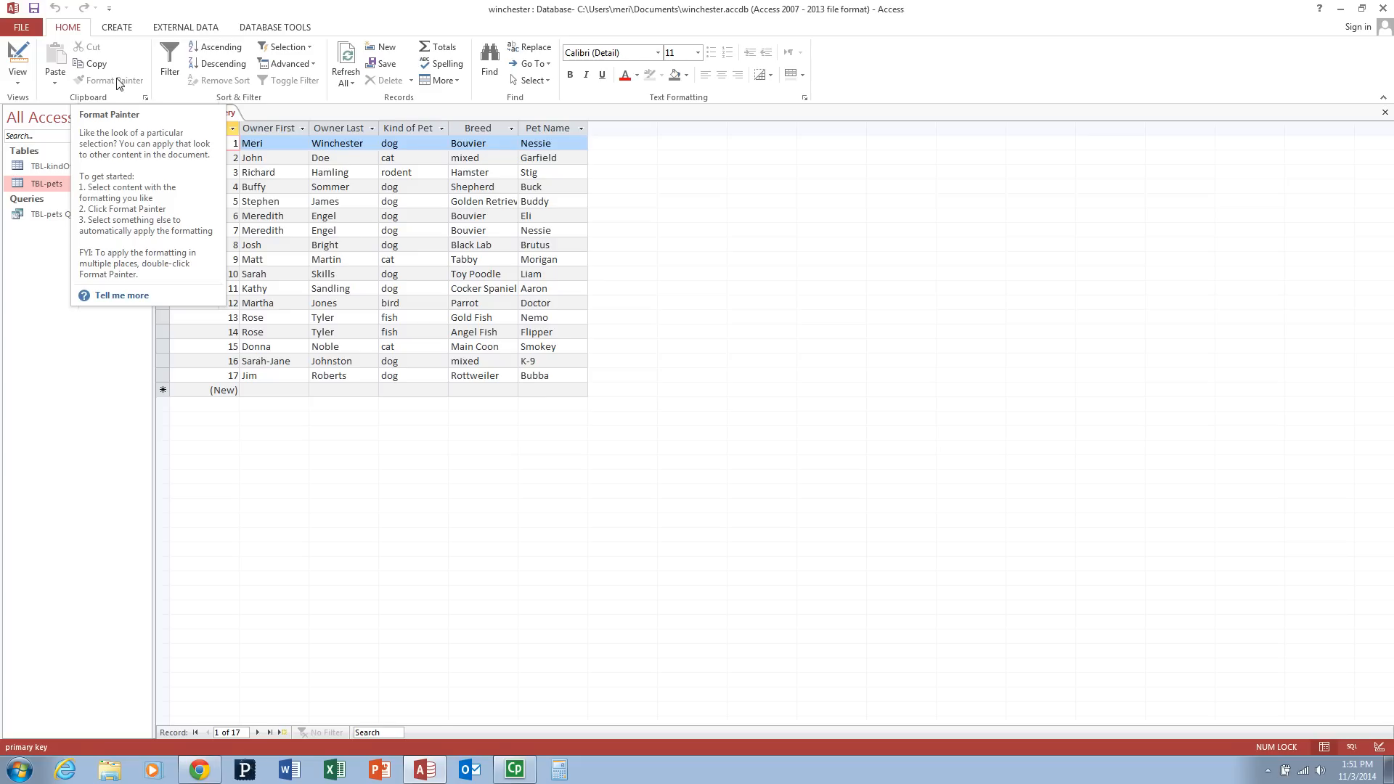
mouse_move(18, 50)
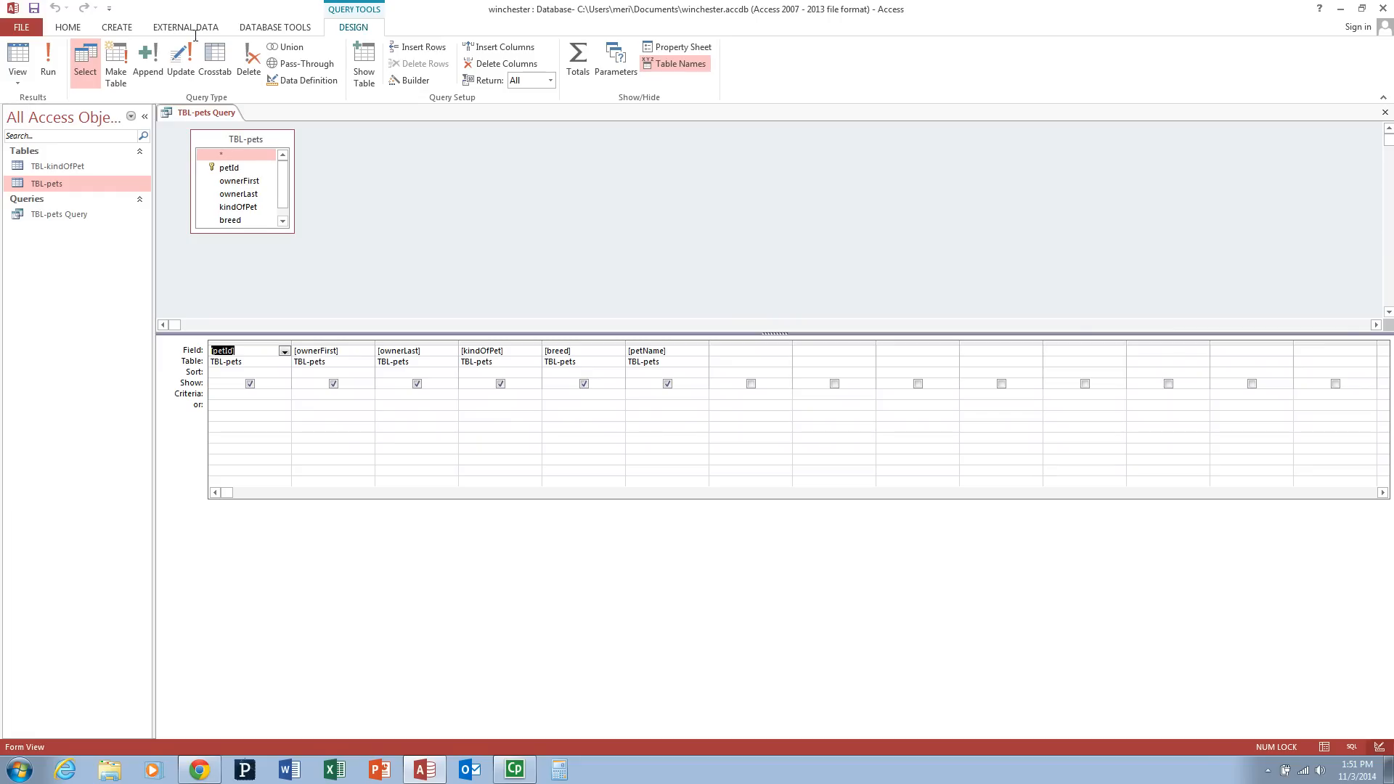
mouse_move(395, 430)
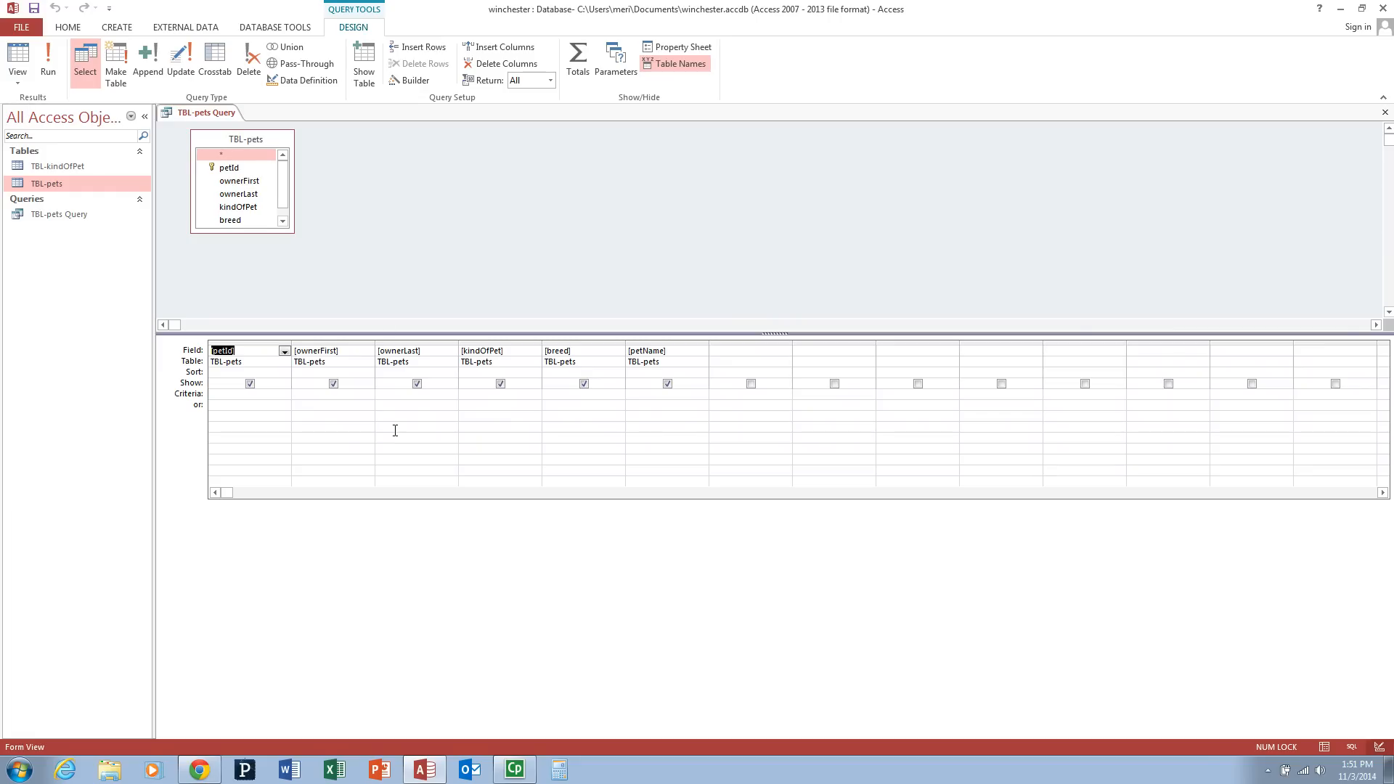
Sort the query by breed ascending and run it to see the sorted results.
left_click(620, 383)
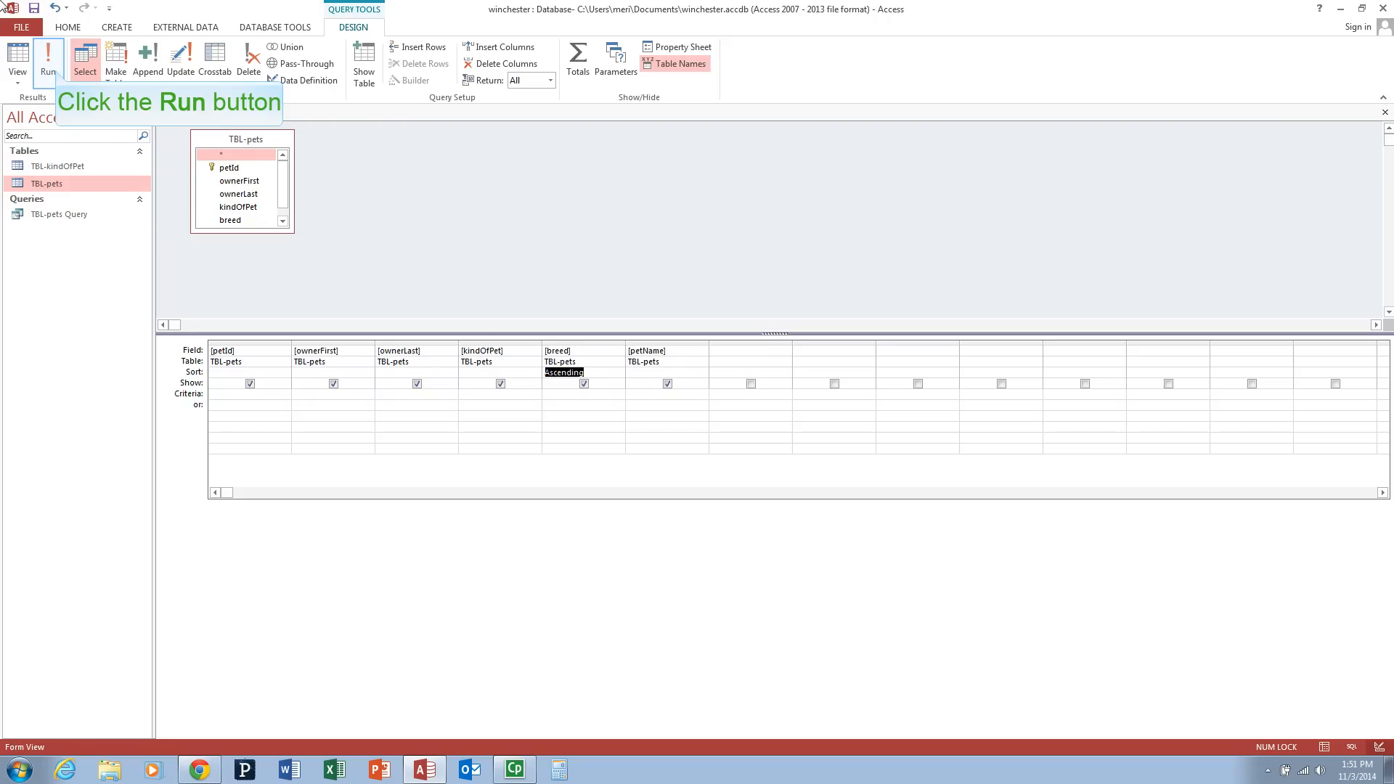
mouse_move(48, 57)
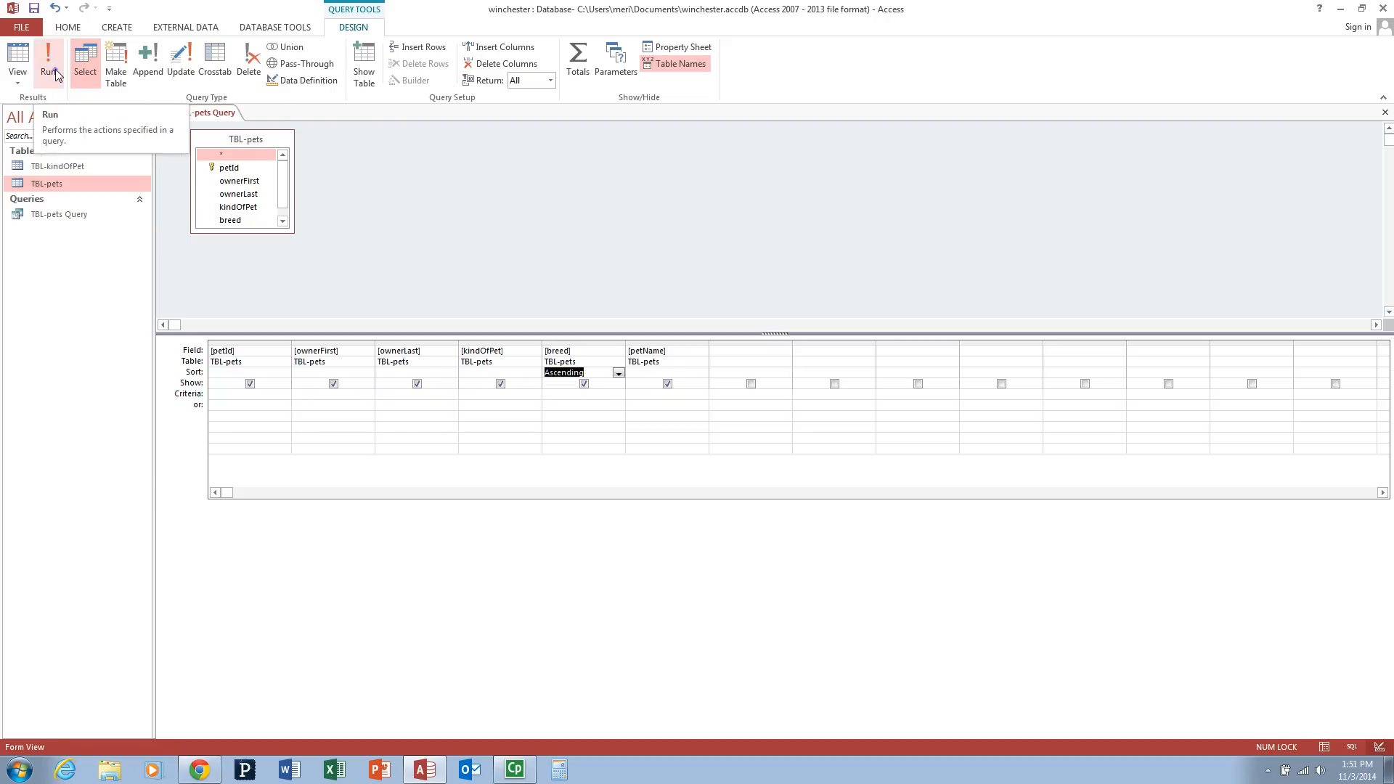
left_click(51, 60)
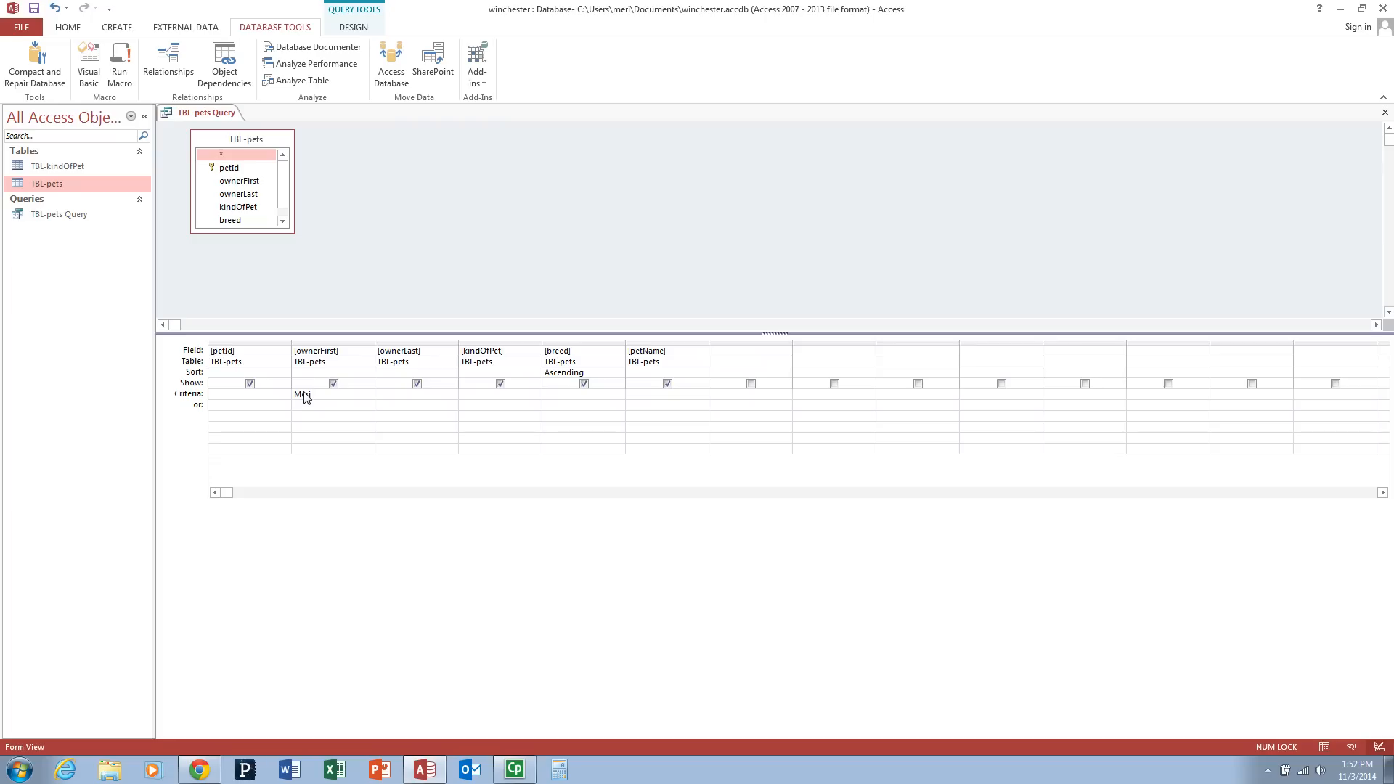
mouse_move(68, 26)
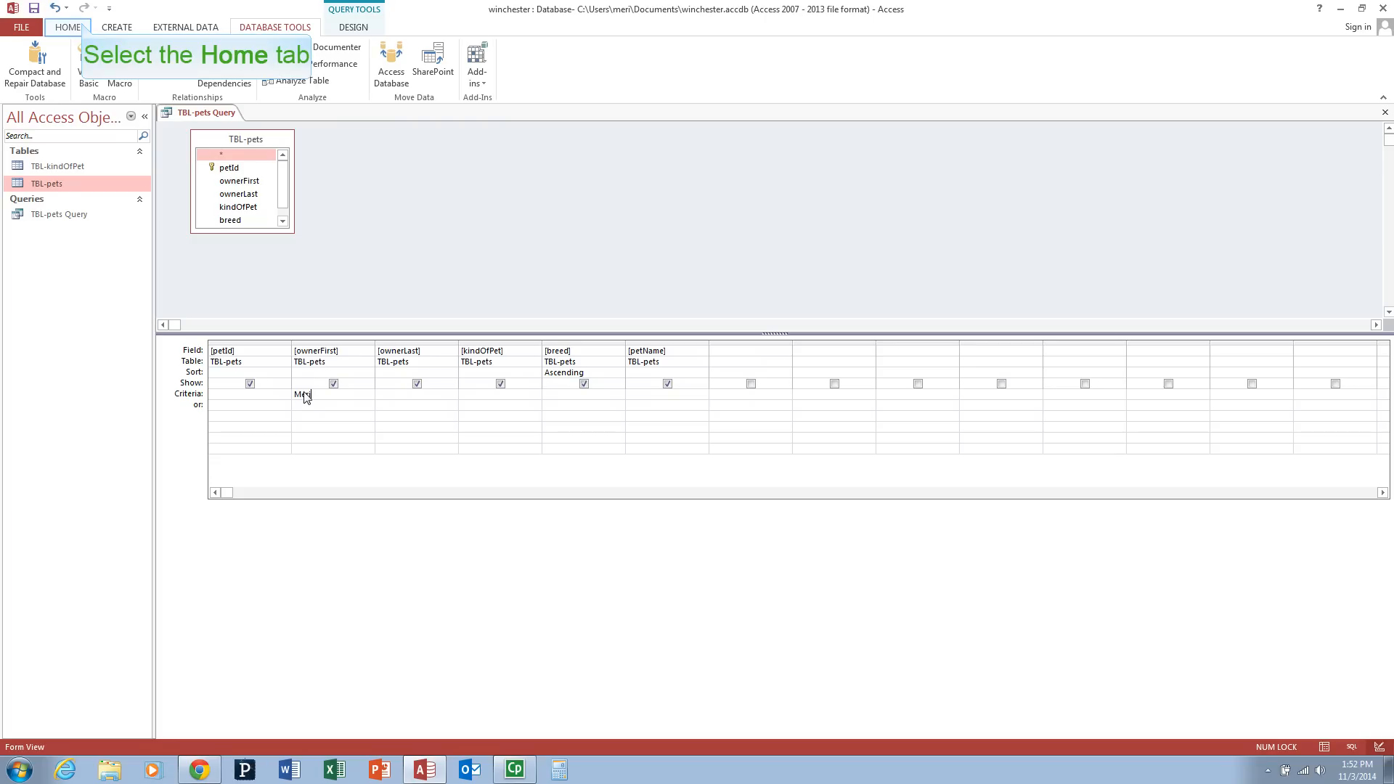
Add a 'Meri' ownerFirst criterion and run the query filtered to Meri.
type("eri\"")
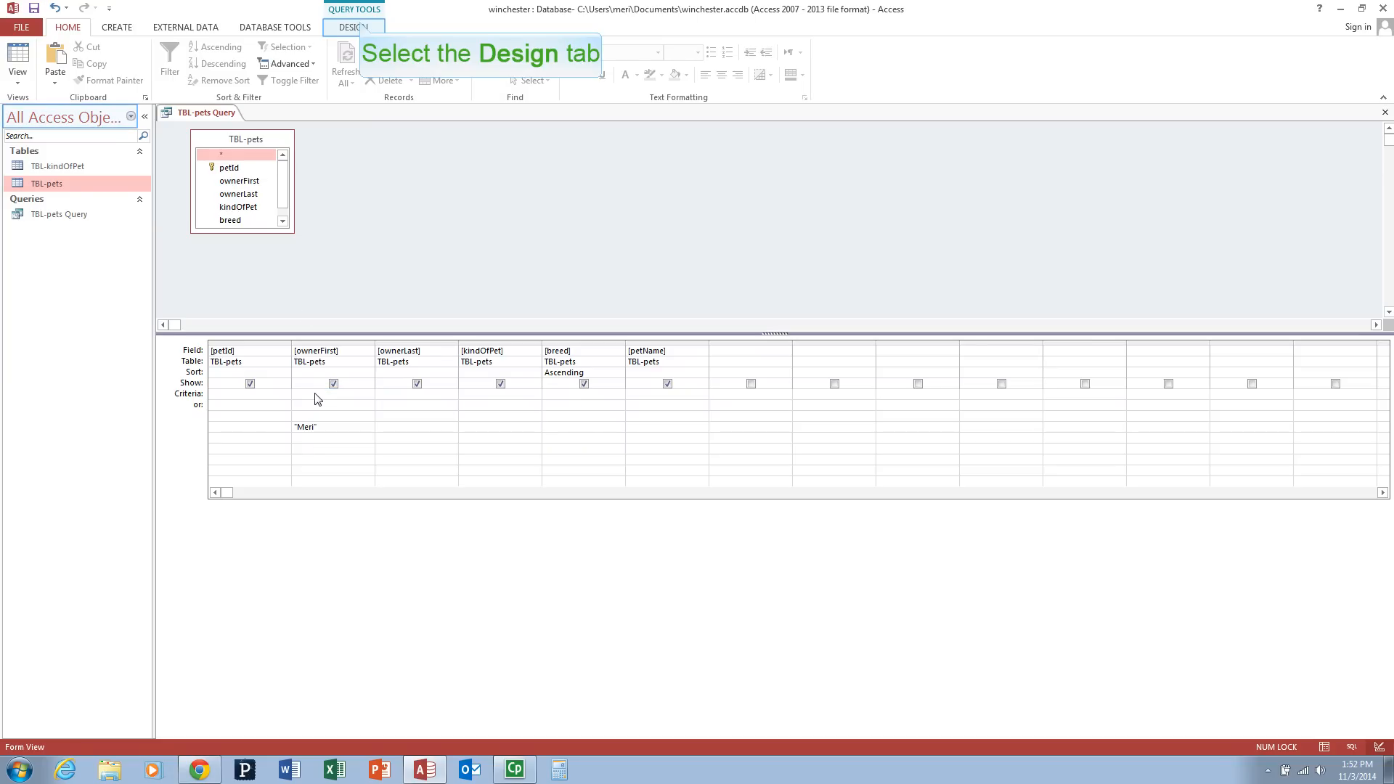
left_click(352, 26)
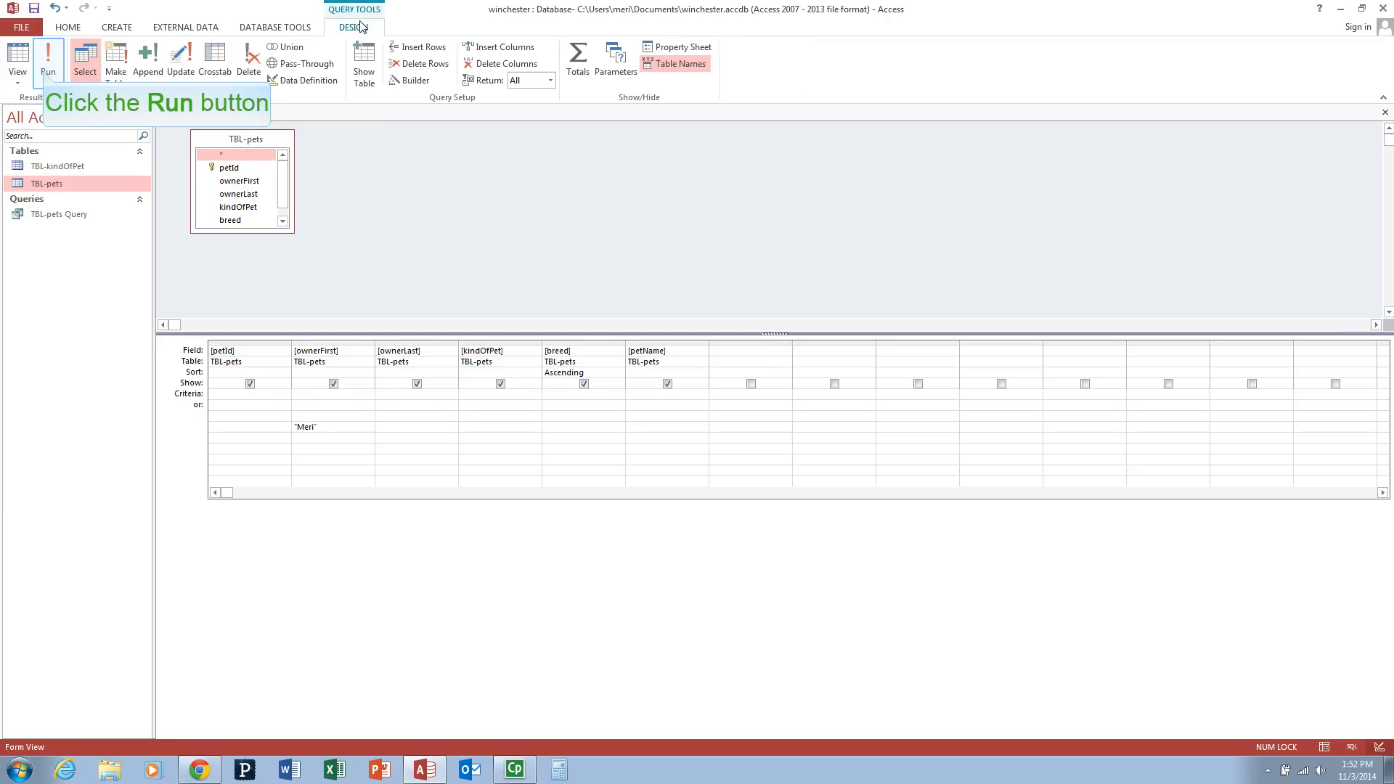
left_click(47, 61)
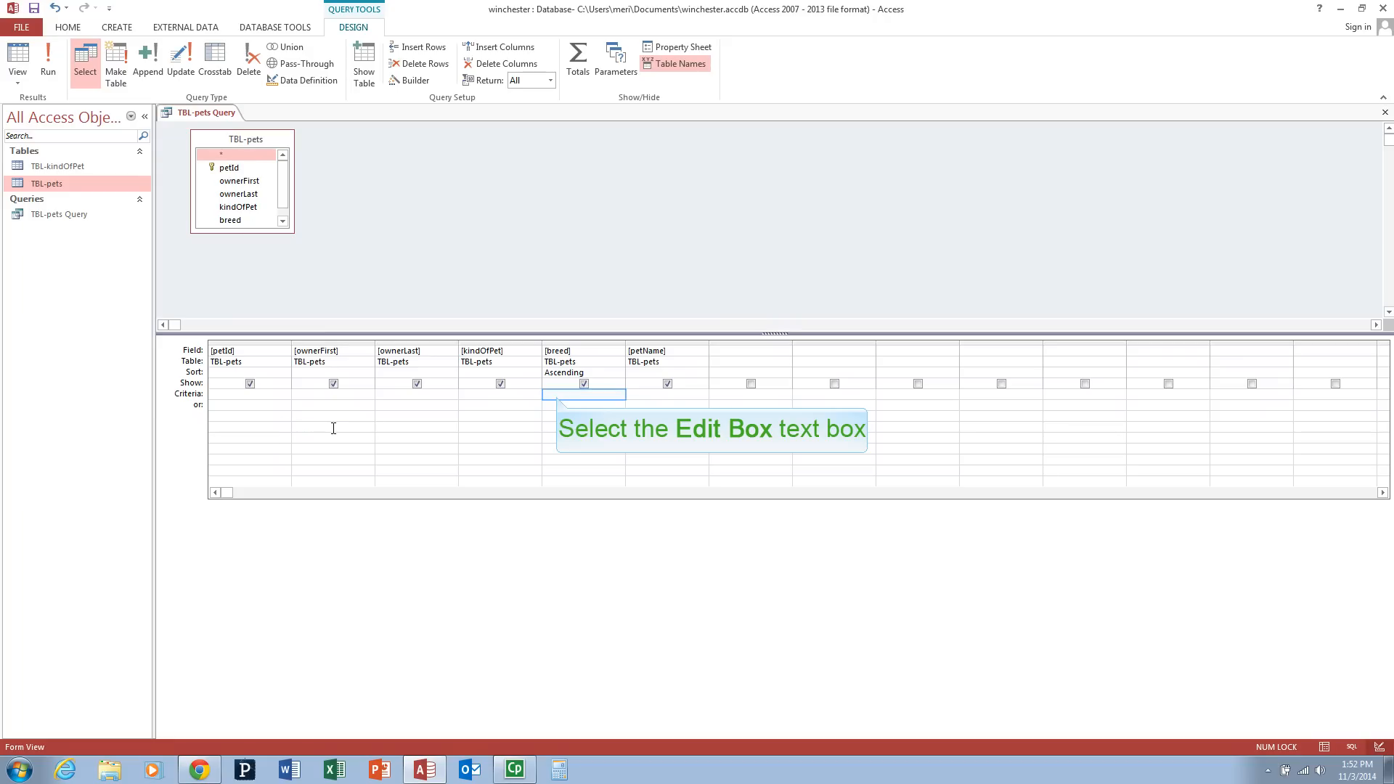
Add a "mixed" breed criterion and run the query, returning K-9 and Garfield.
left_click(582, 395)
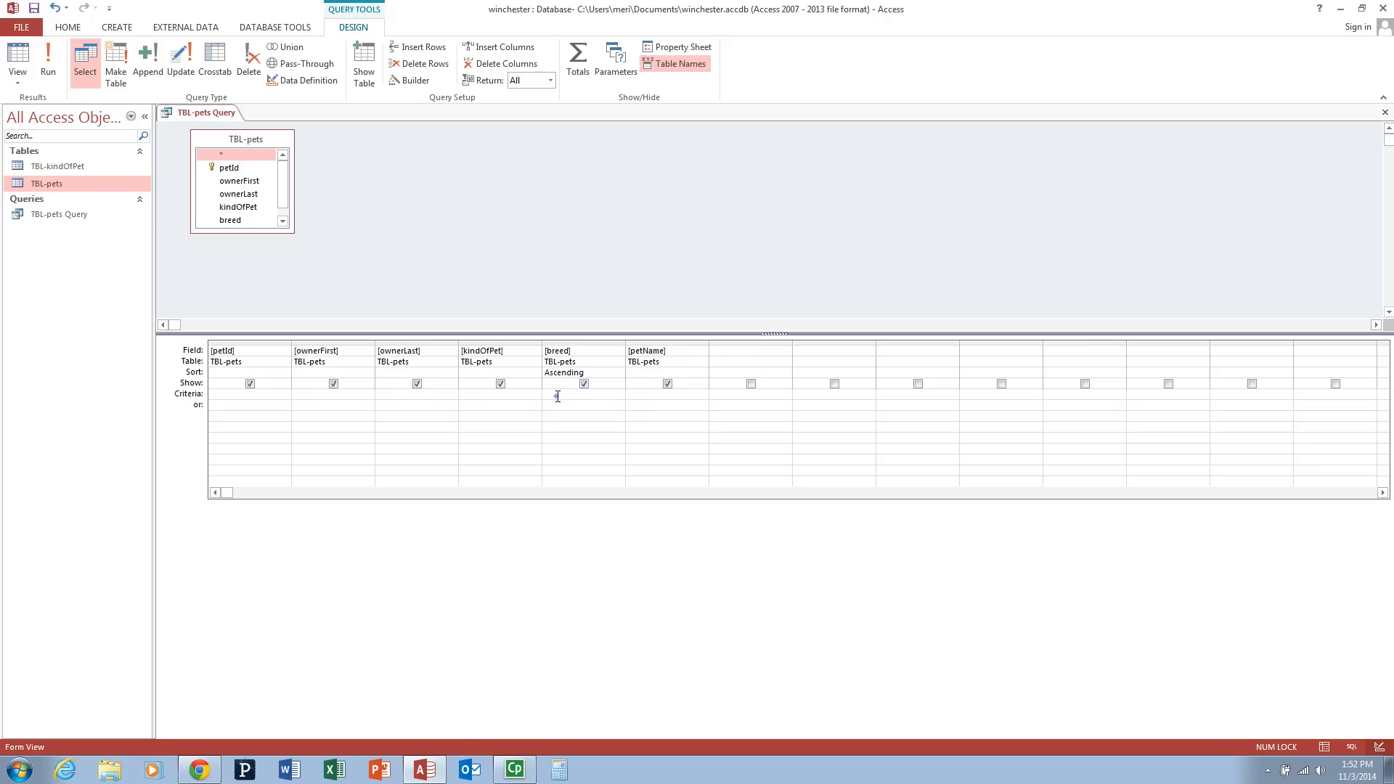
type("\"mixed\"")
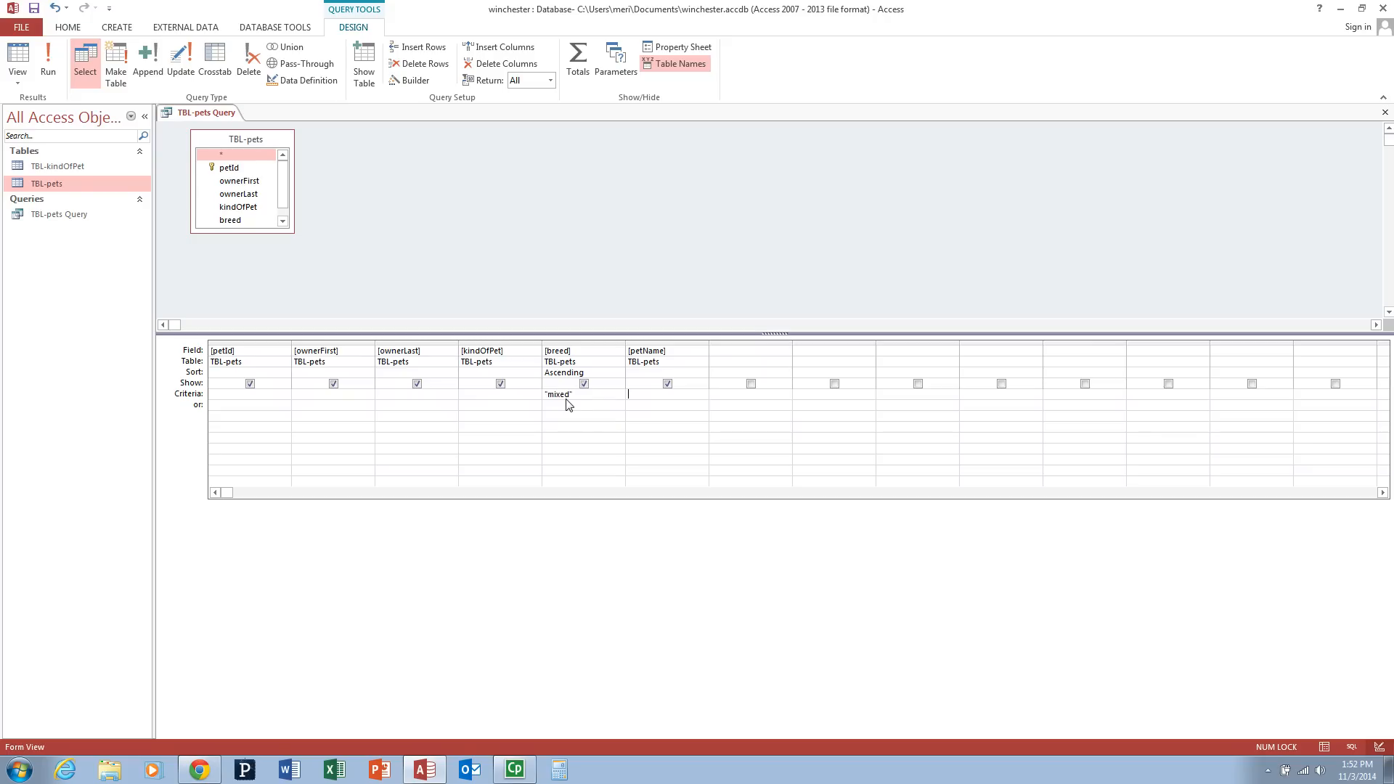
mouse_move(48, 62)
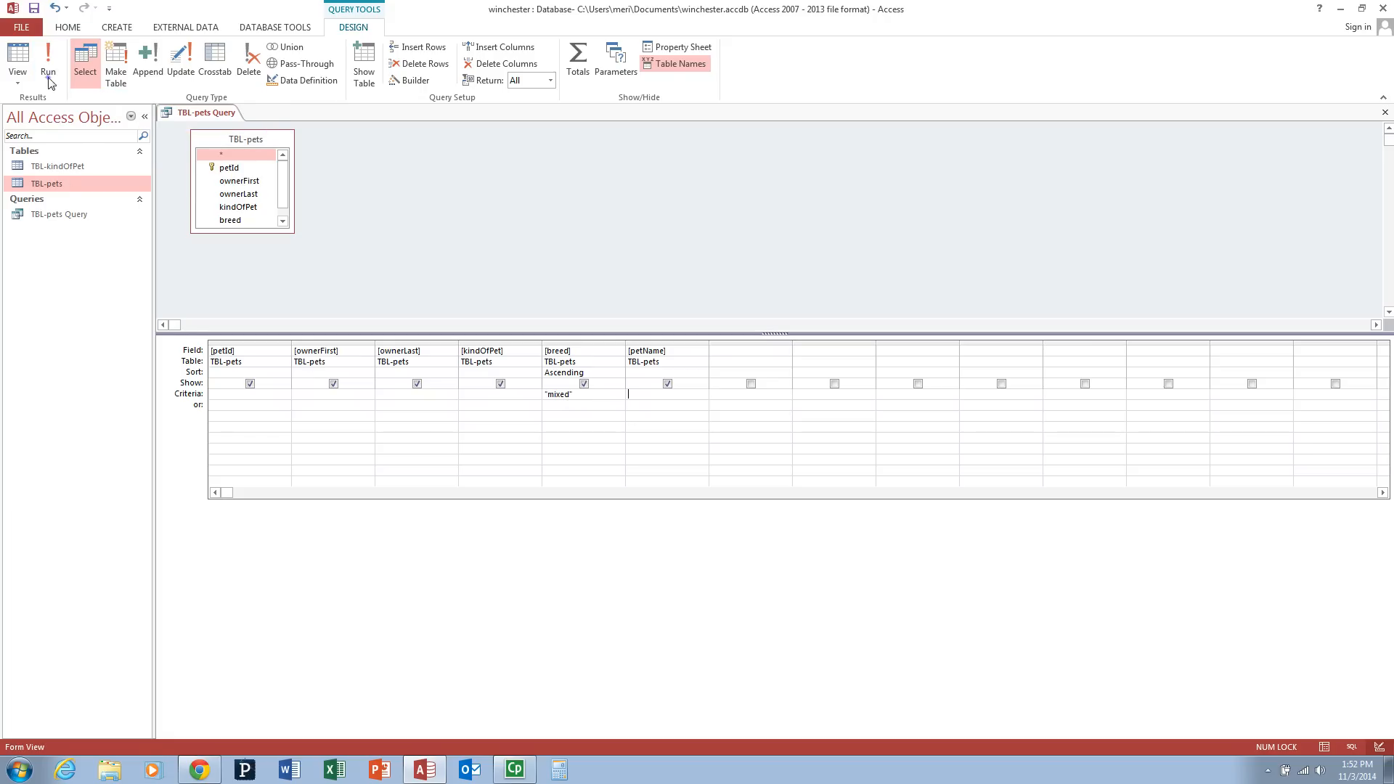
left_click(47, 59)
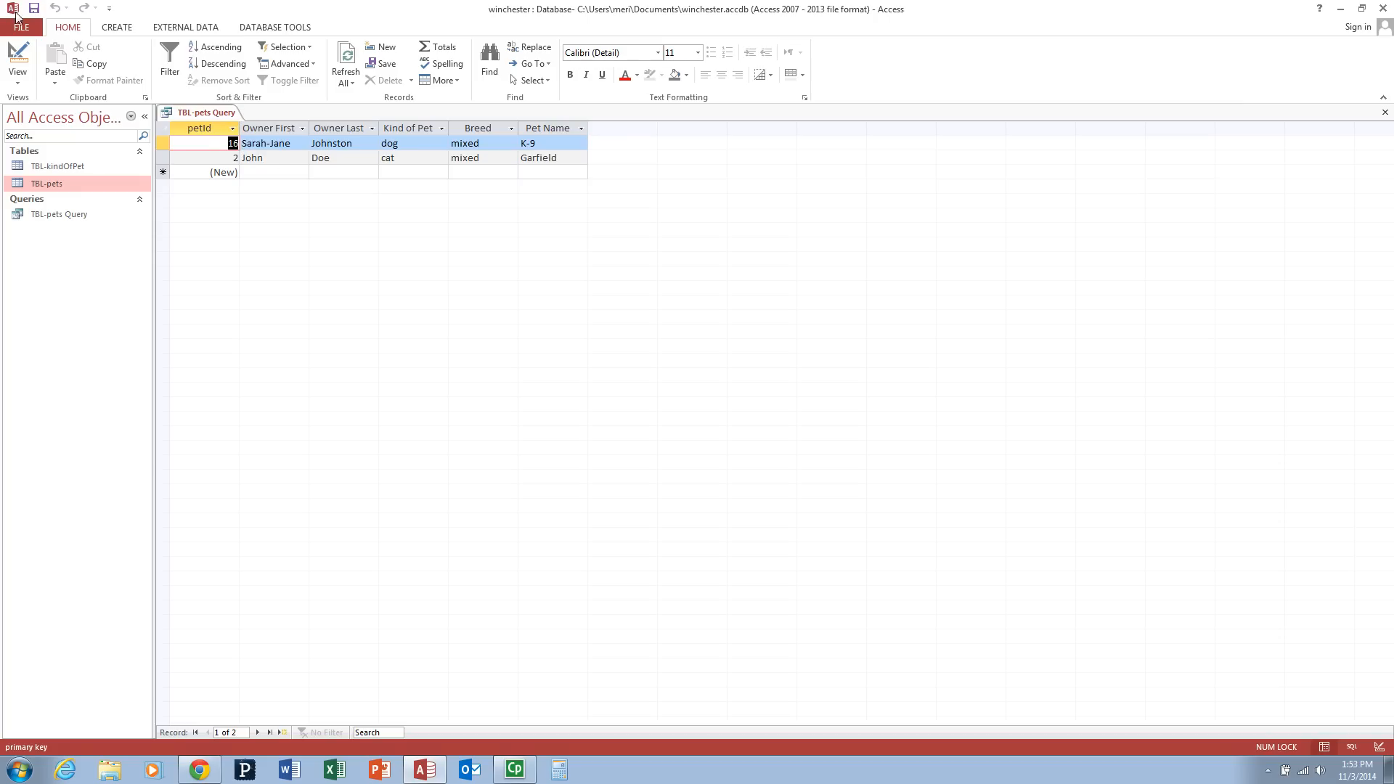
mouse_move(18, 58)
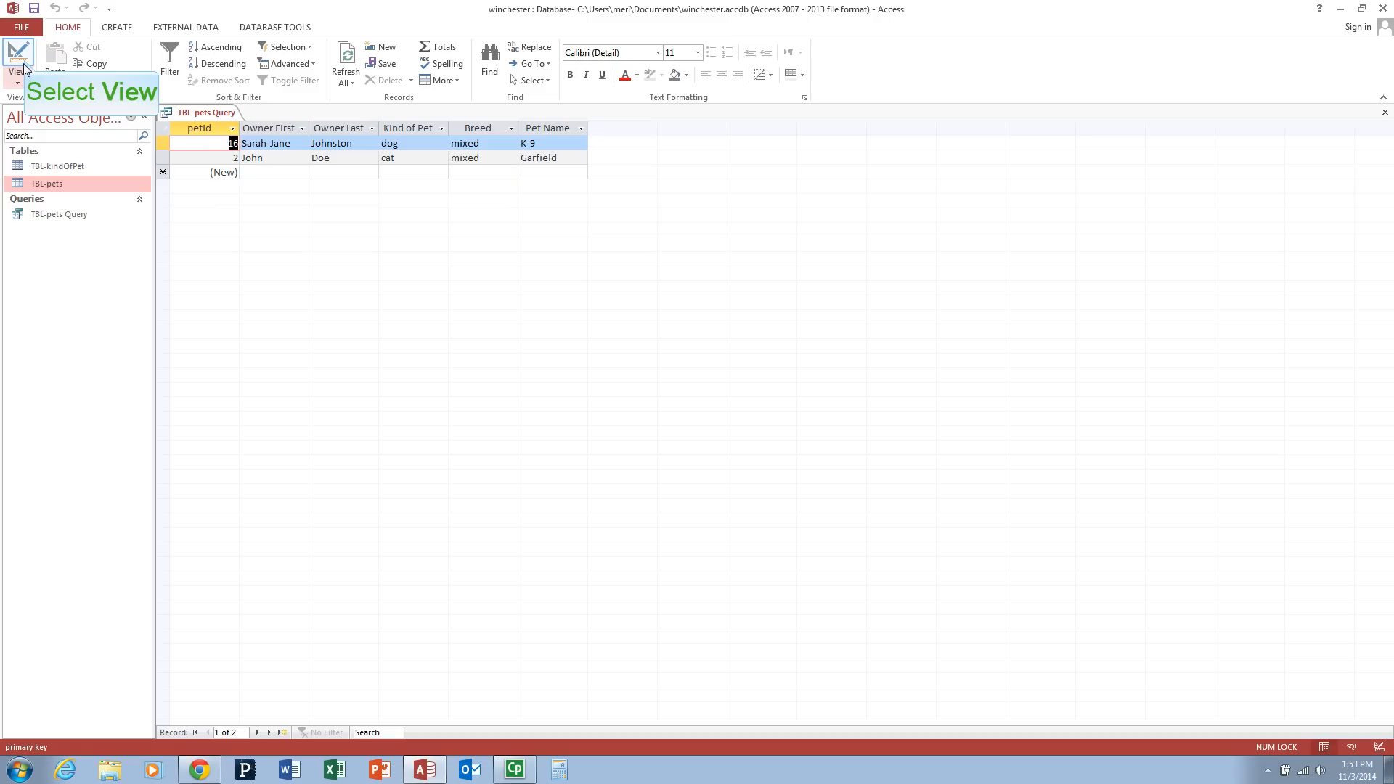
Combine a John owner criterion with mixed breed, run to see only Garfield, and return to design.
left_click(18, 59)
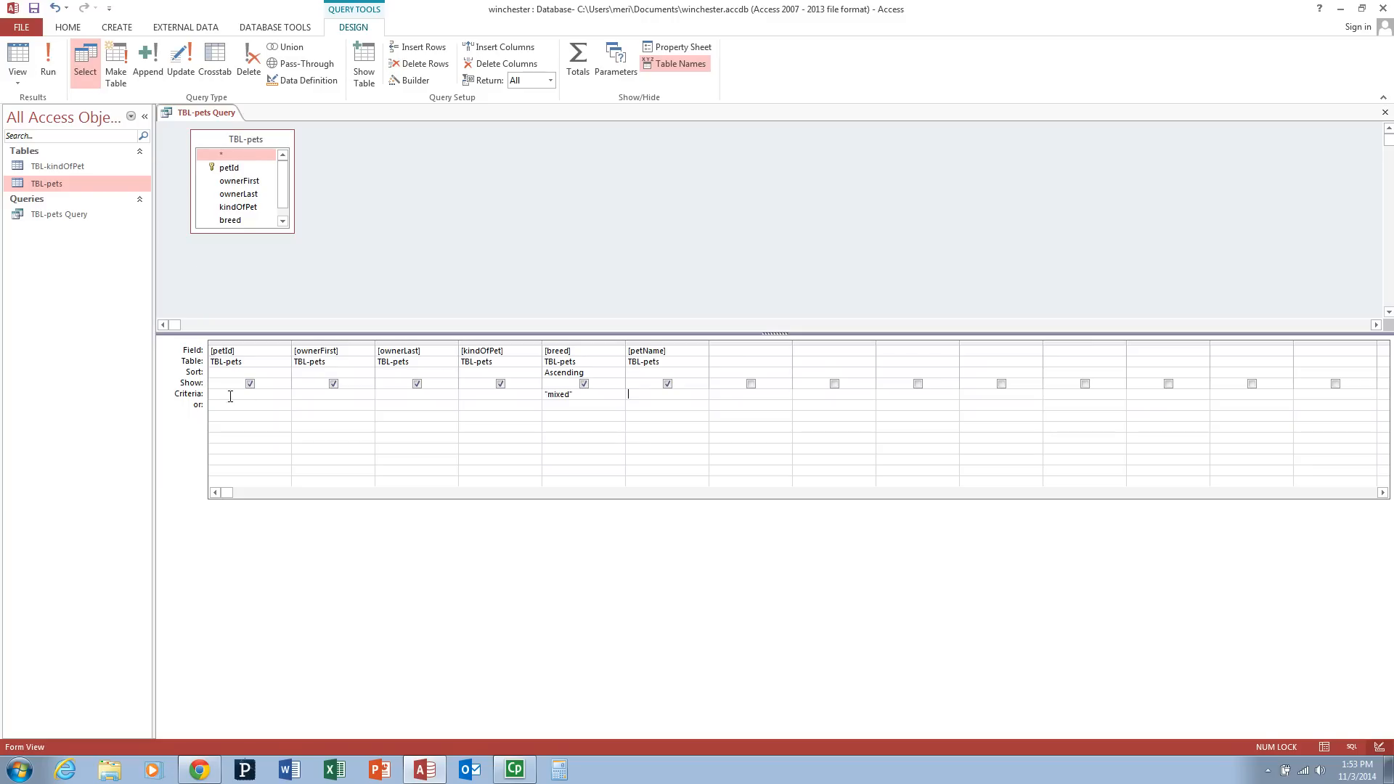
left_click(333, 394)
type("\"John\"")
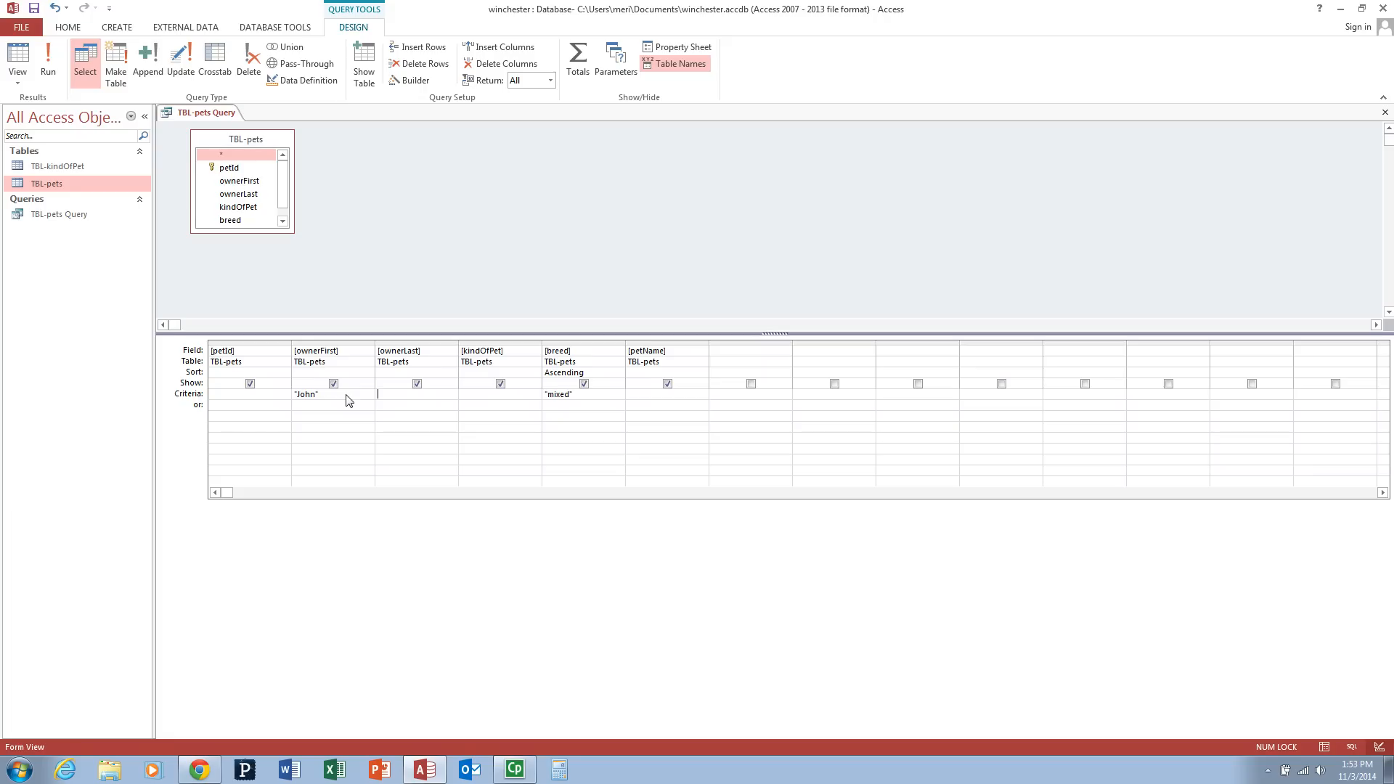
mouse_move(46, 53)
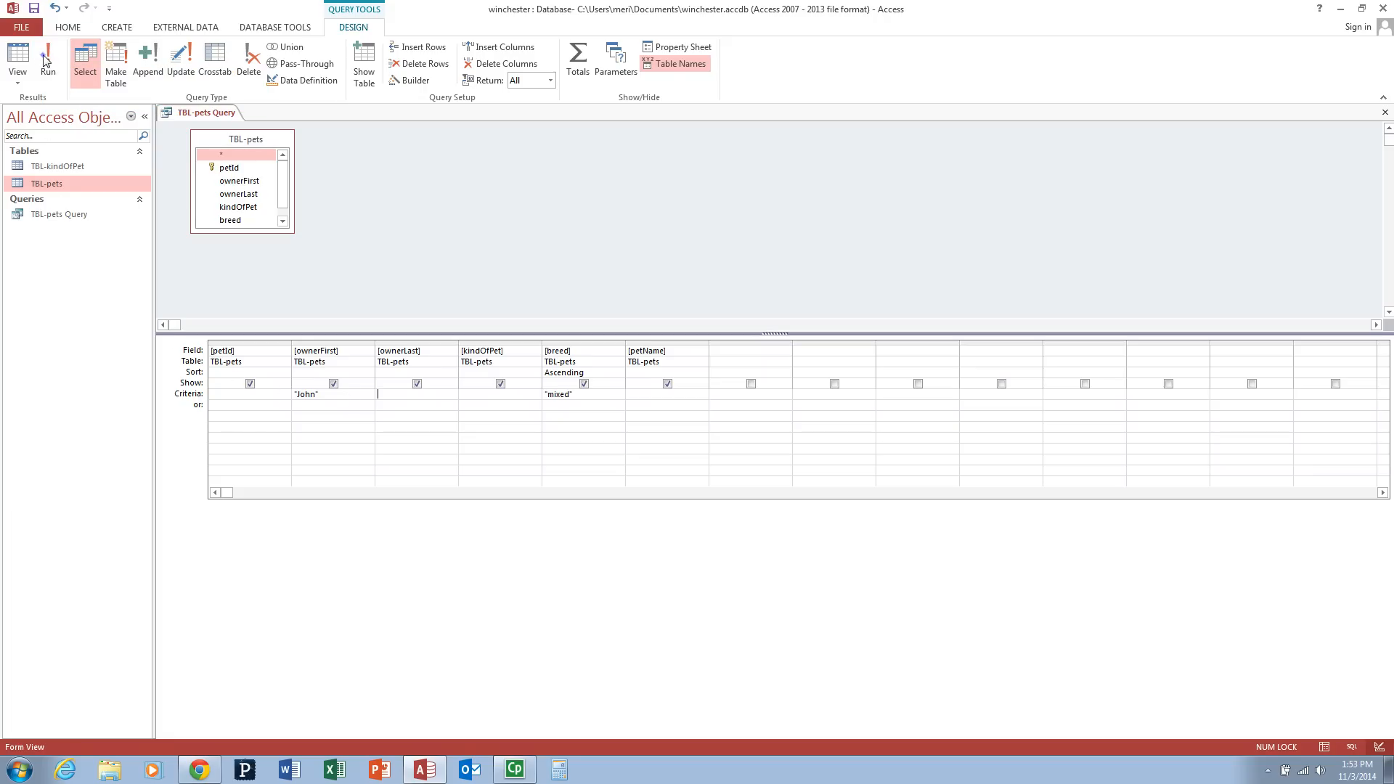
left_click(46, 61)
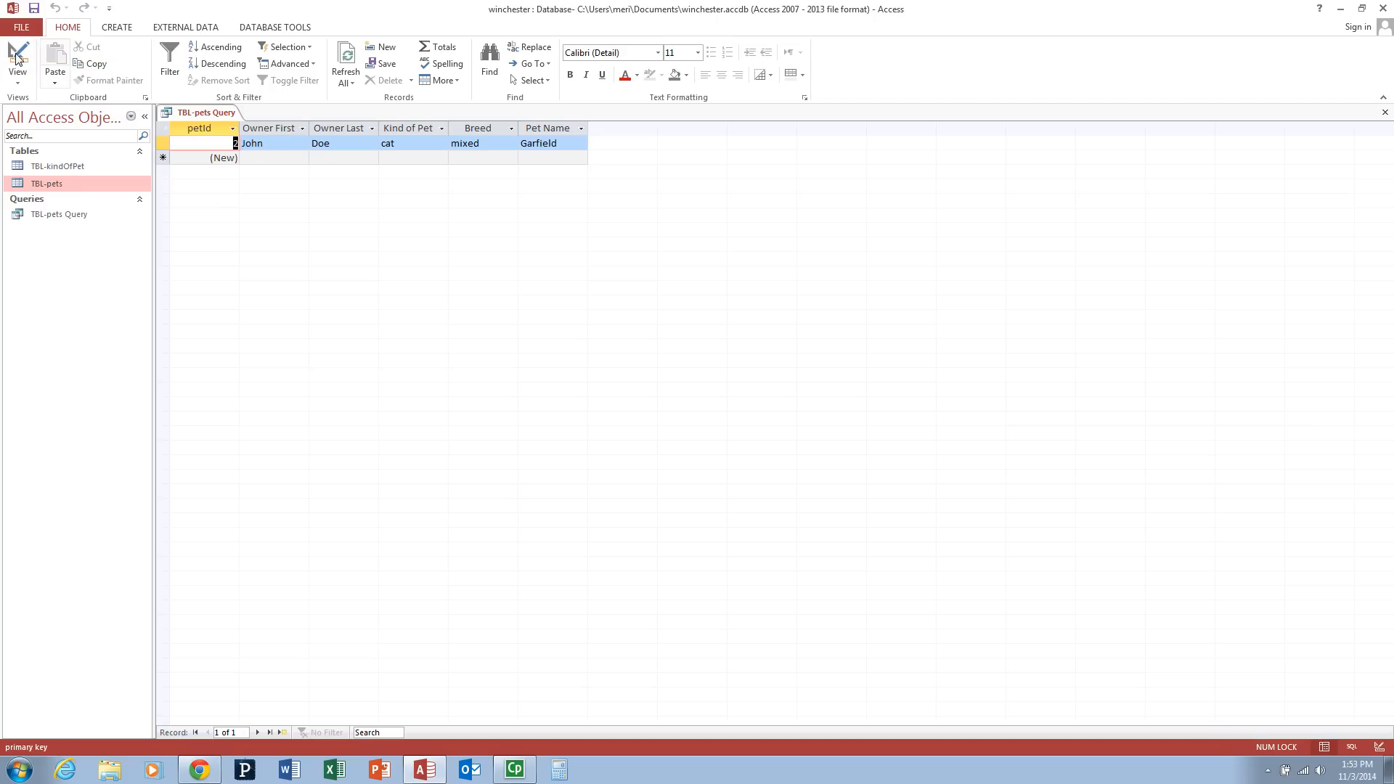
left_click(17, 58)
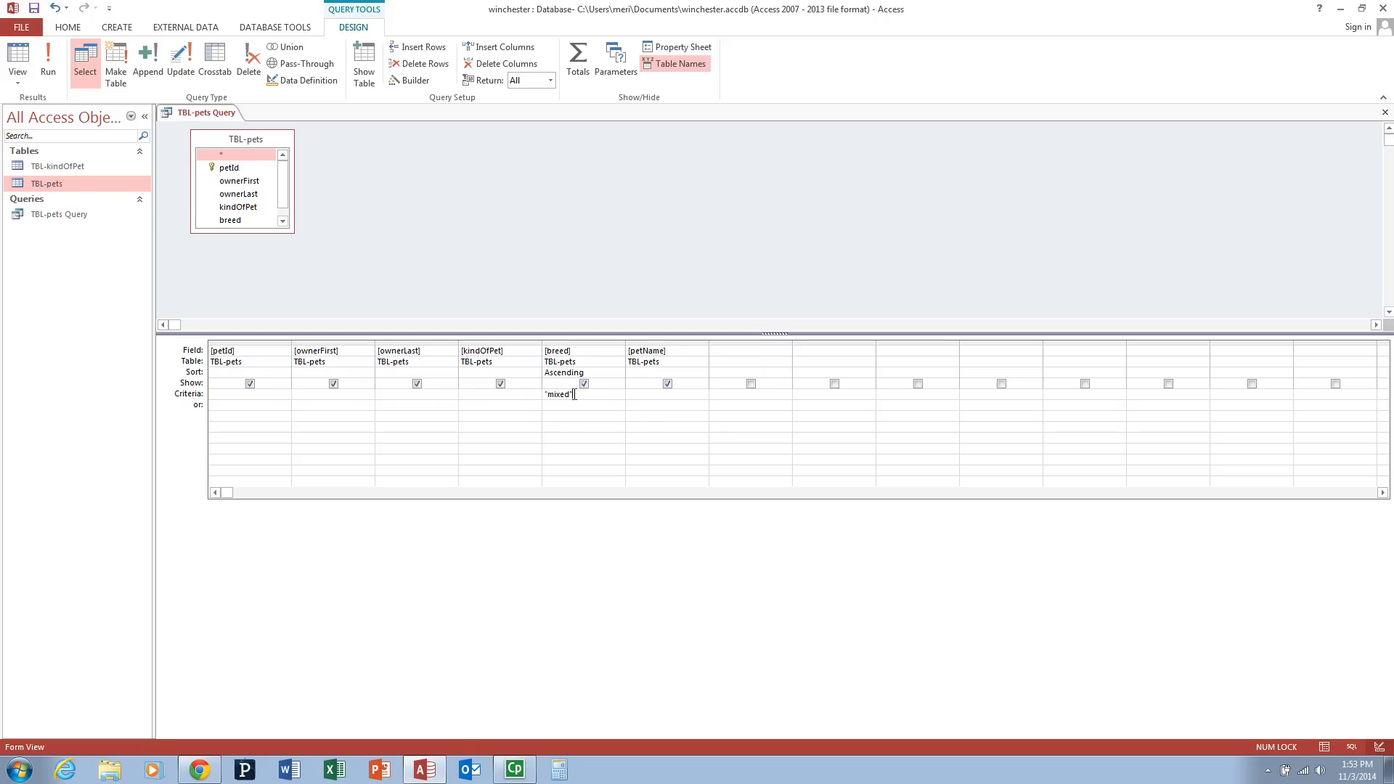
Enter owner criteria 'Meri', 'Matt' and 'Josh' across the Criteria and or rows.
left_click(334, 393)
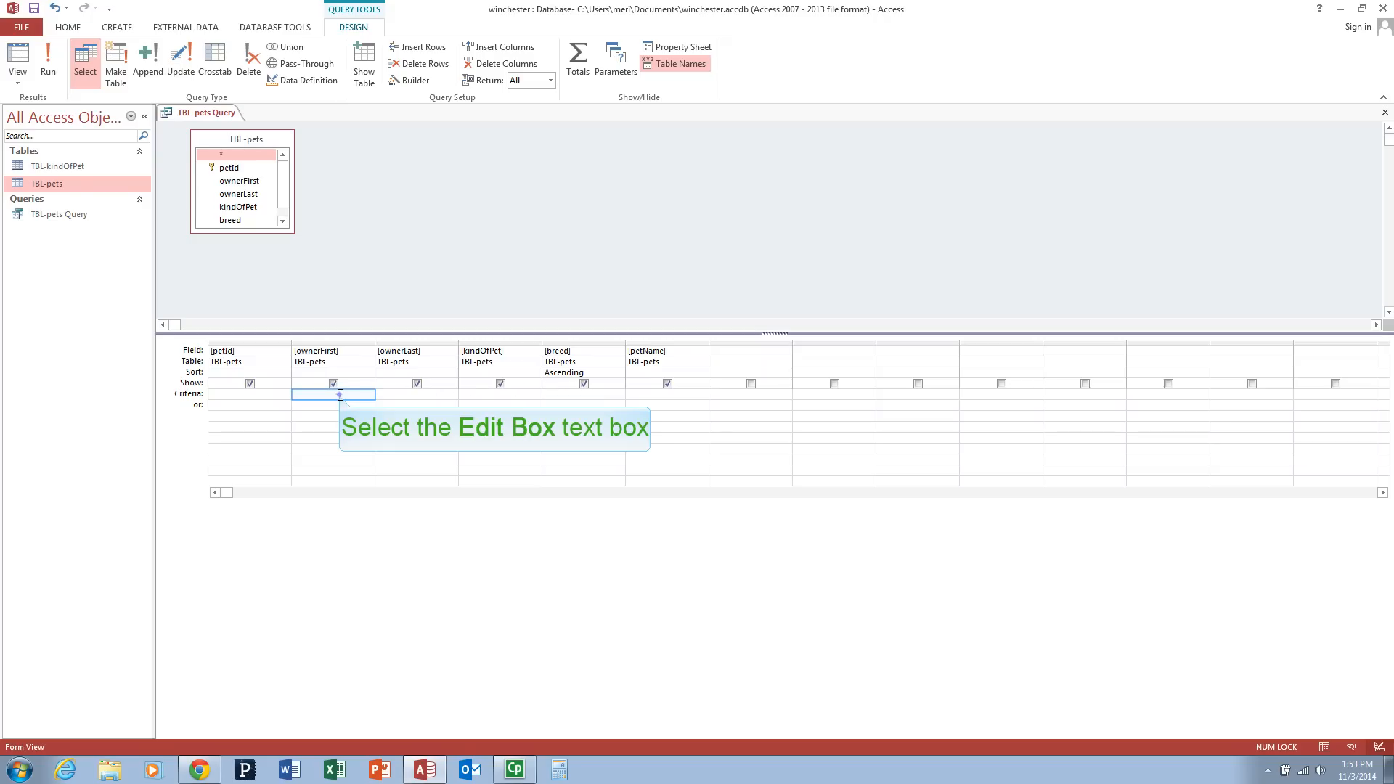
type("\"Meri\"")
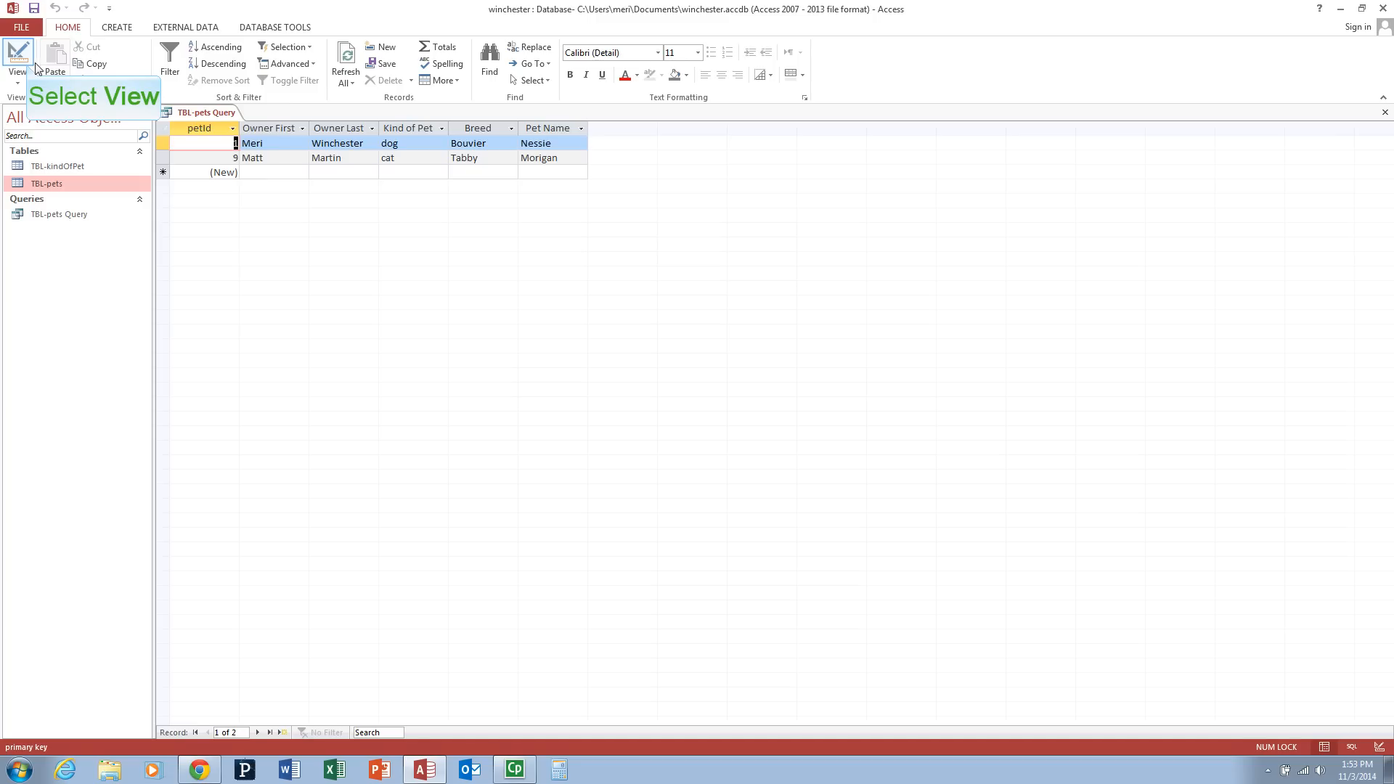
left_click(18, 62)
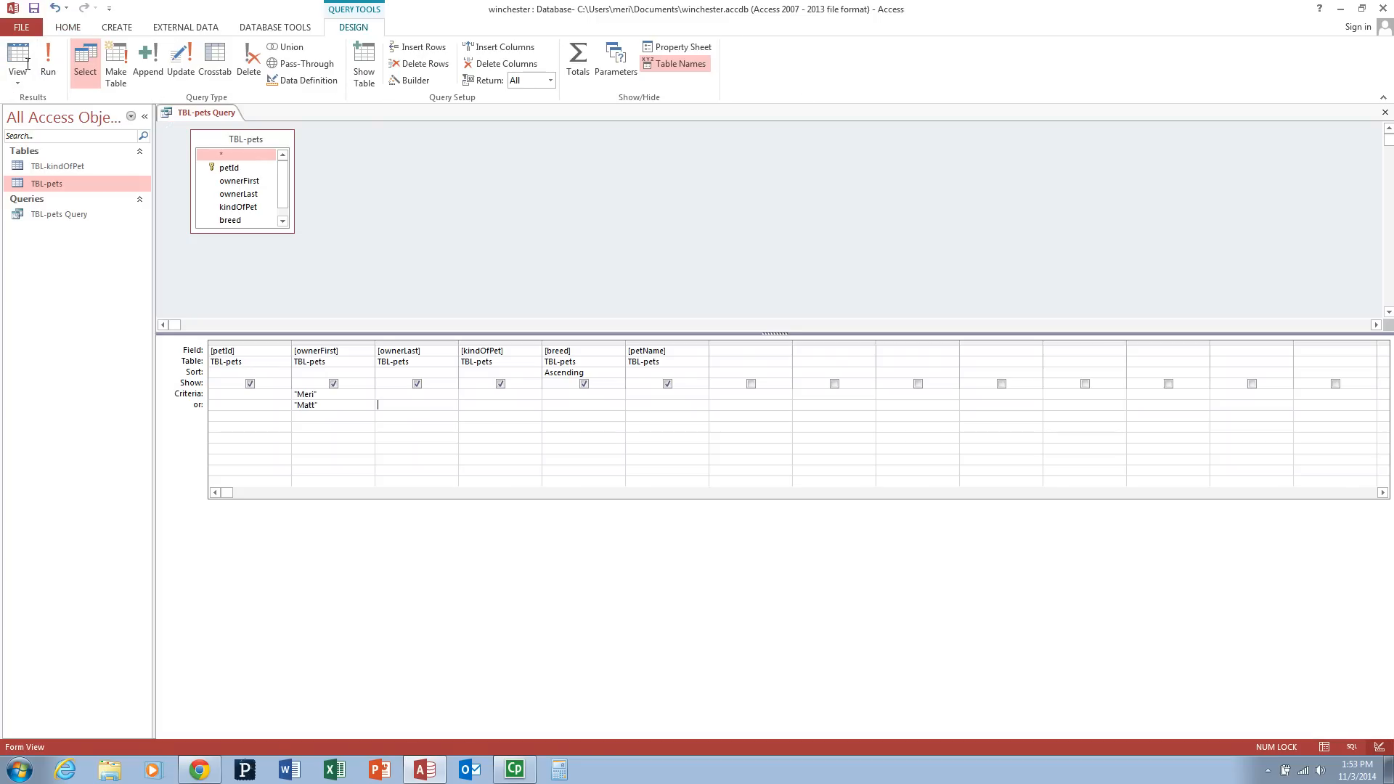
left_click(333, 417)
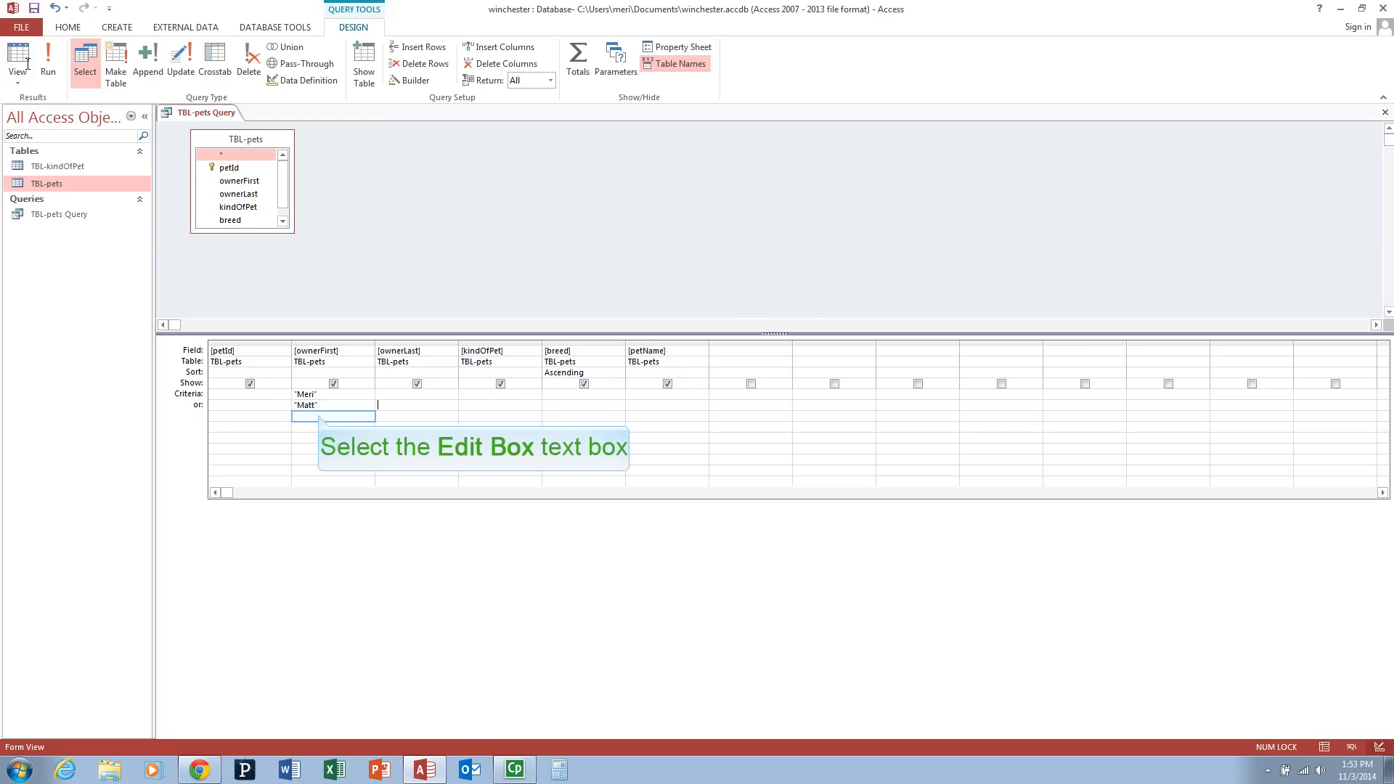
left_click(334, 417)
type("\"Josh\"")
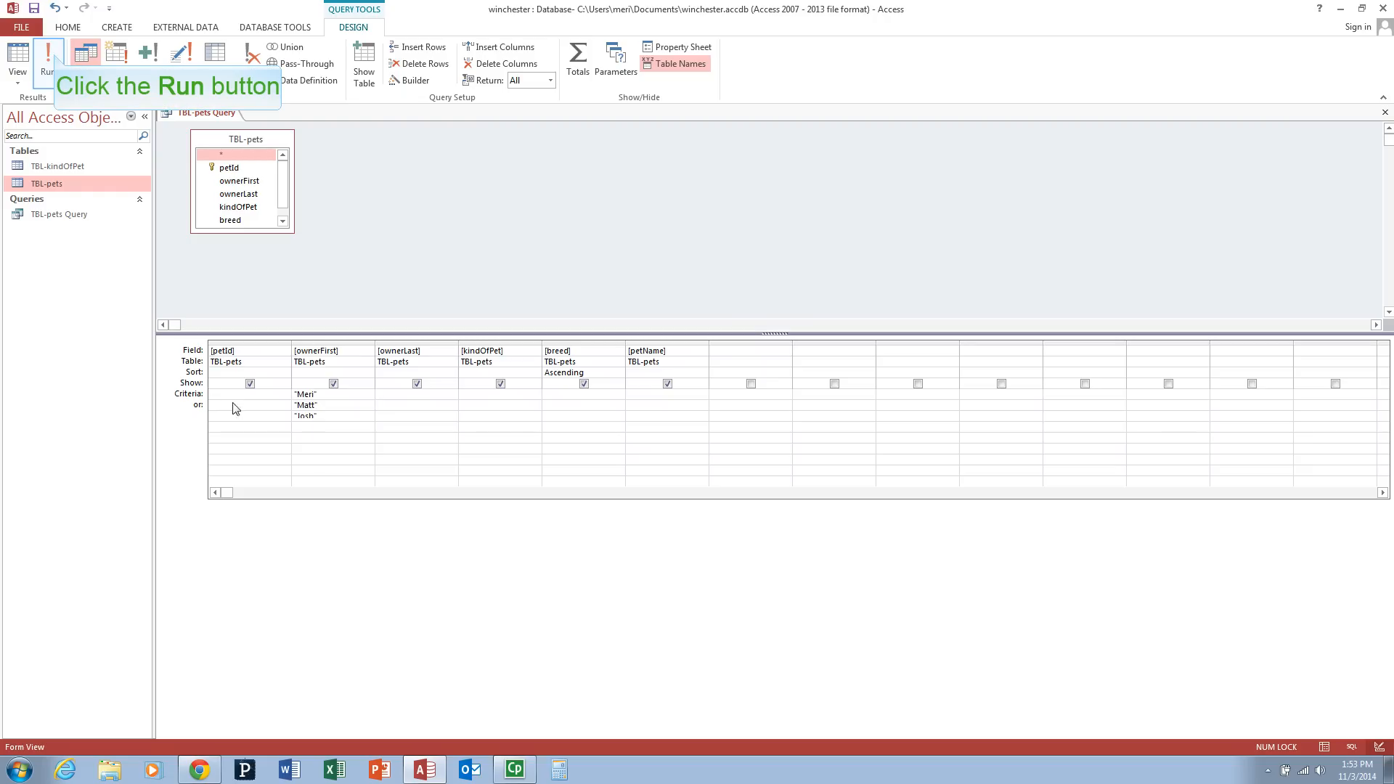
Run the query to see the three matching owner records and return to the design grid.
left_click(48, 52)
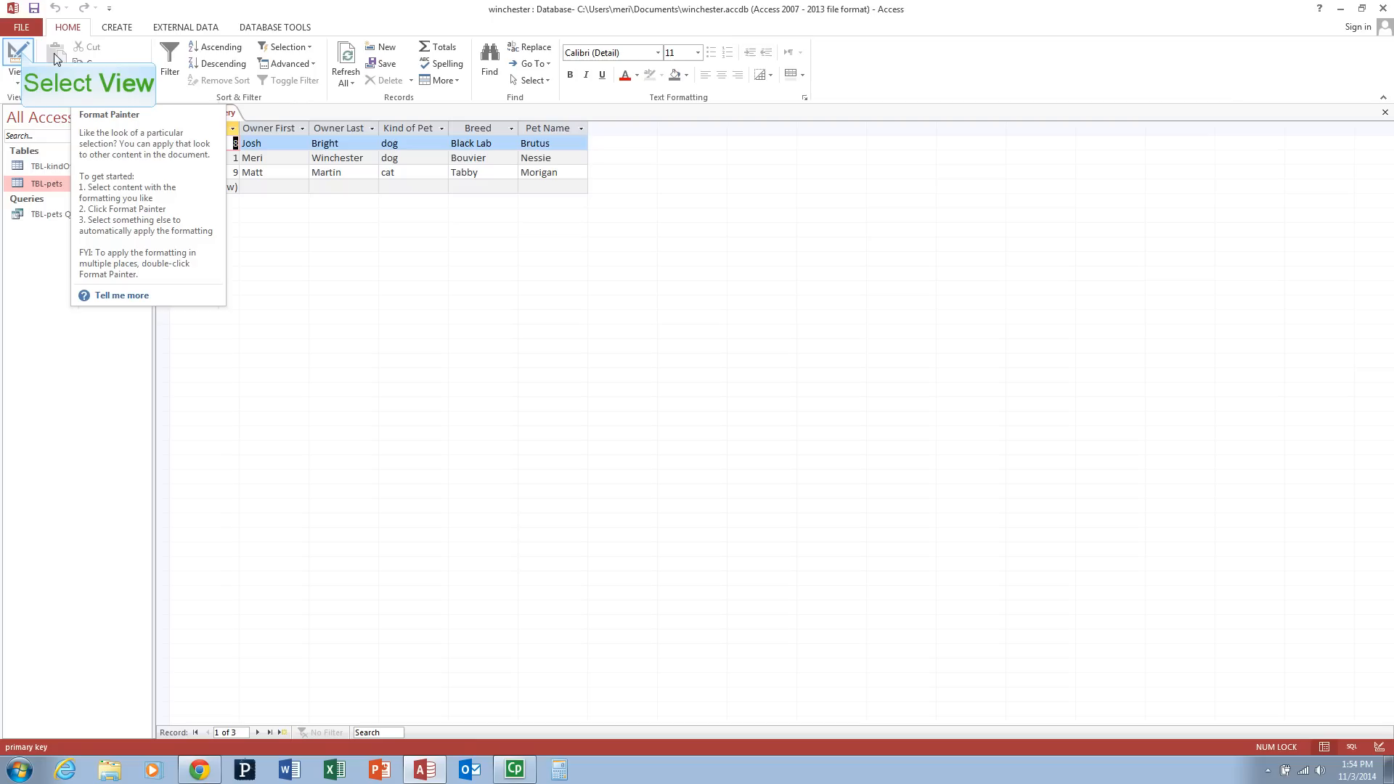
mouse_move(23, 57)
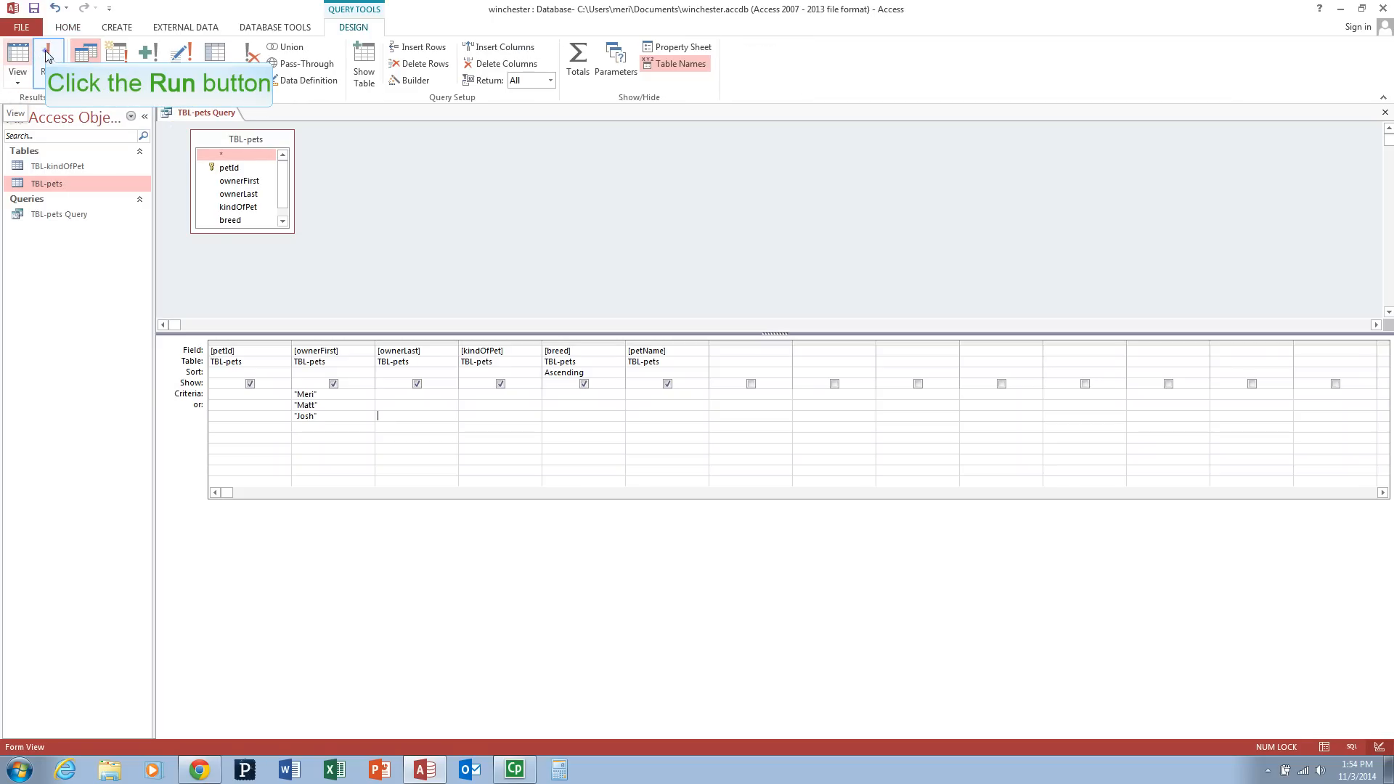
left_click(48, 54)
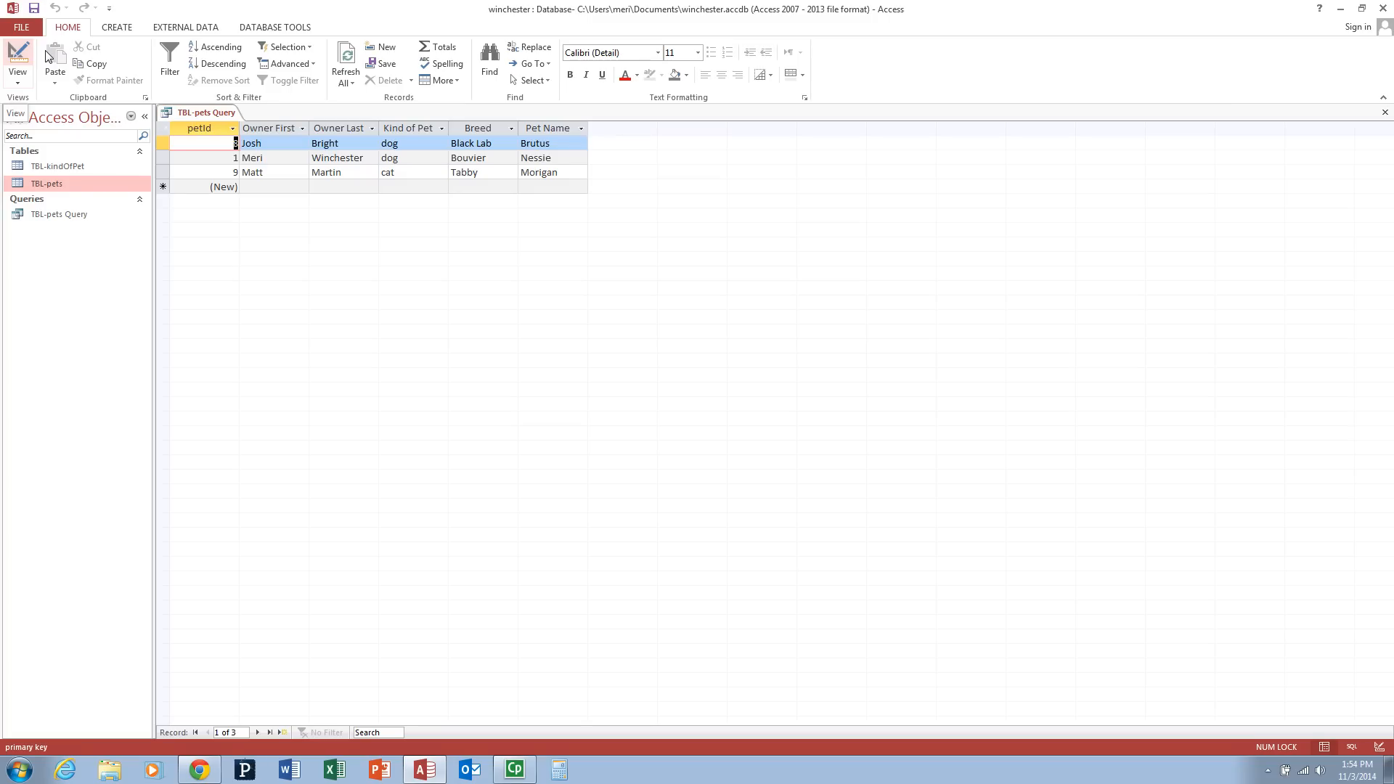
mouse_move(18, 56)
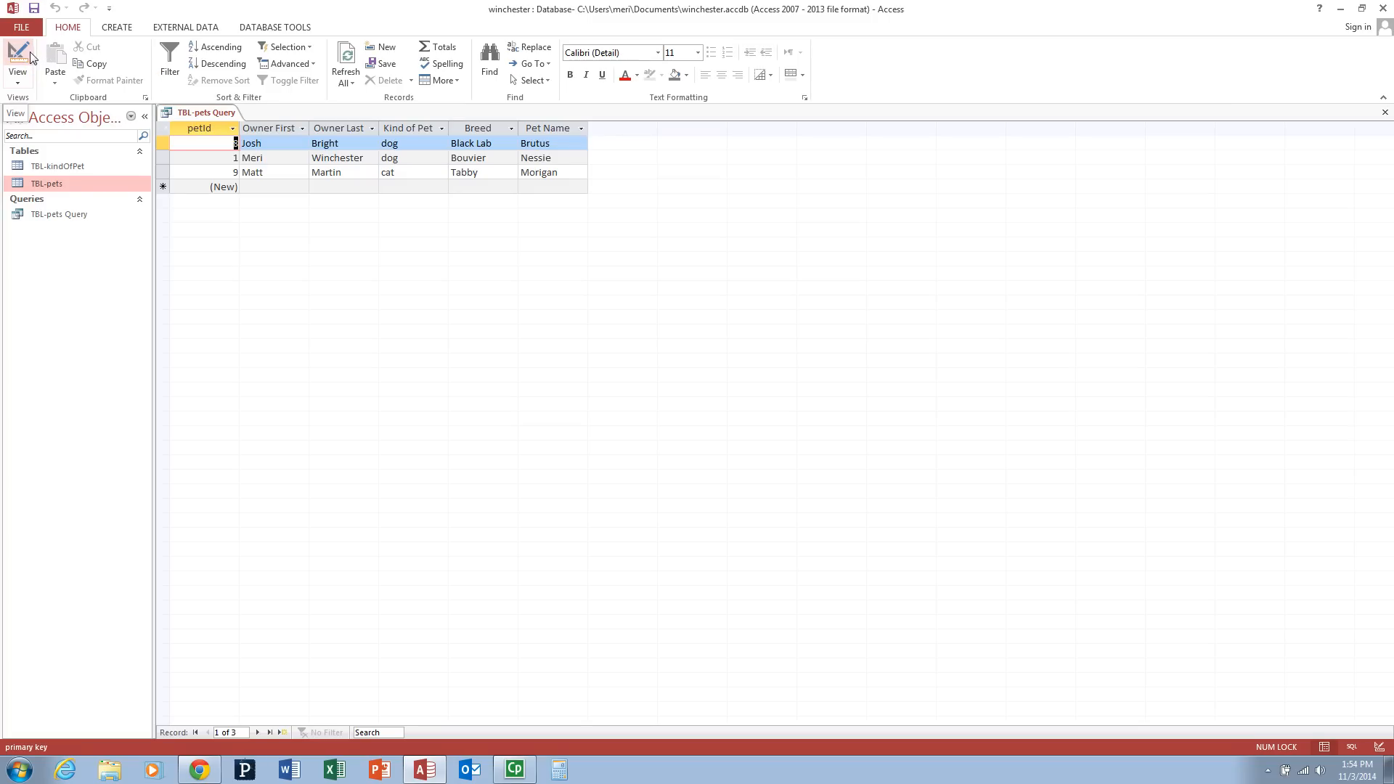
left_click(16, 62)
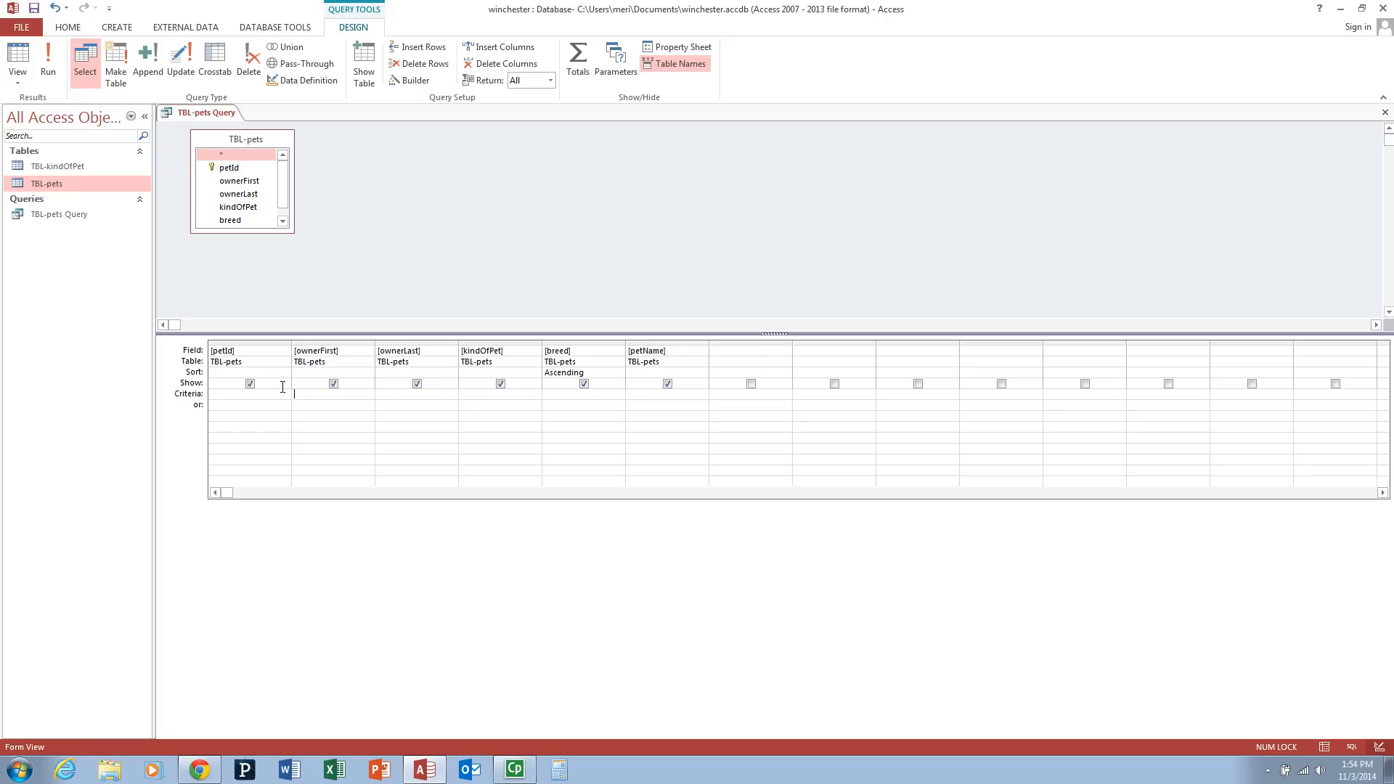
Run a 'dog' kindOfPet criterion and dismiss the resulting data type mismatch error.
left_click(500, 393)
type("\"dog\"")
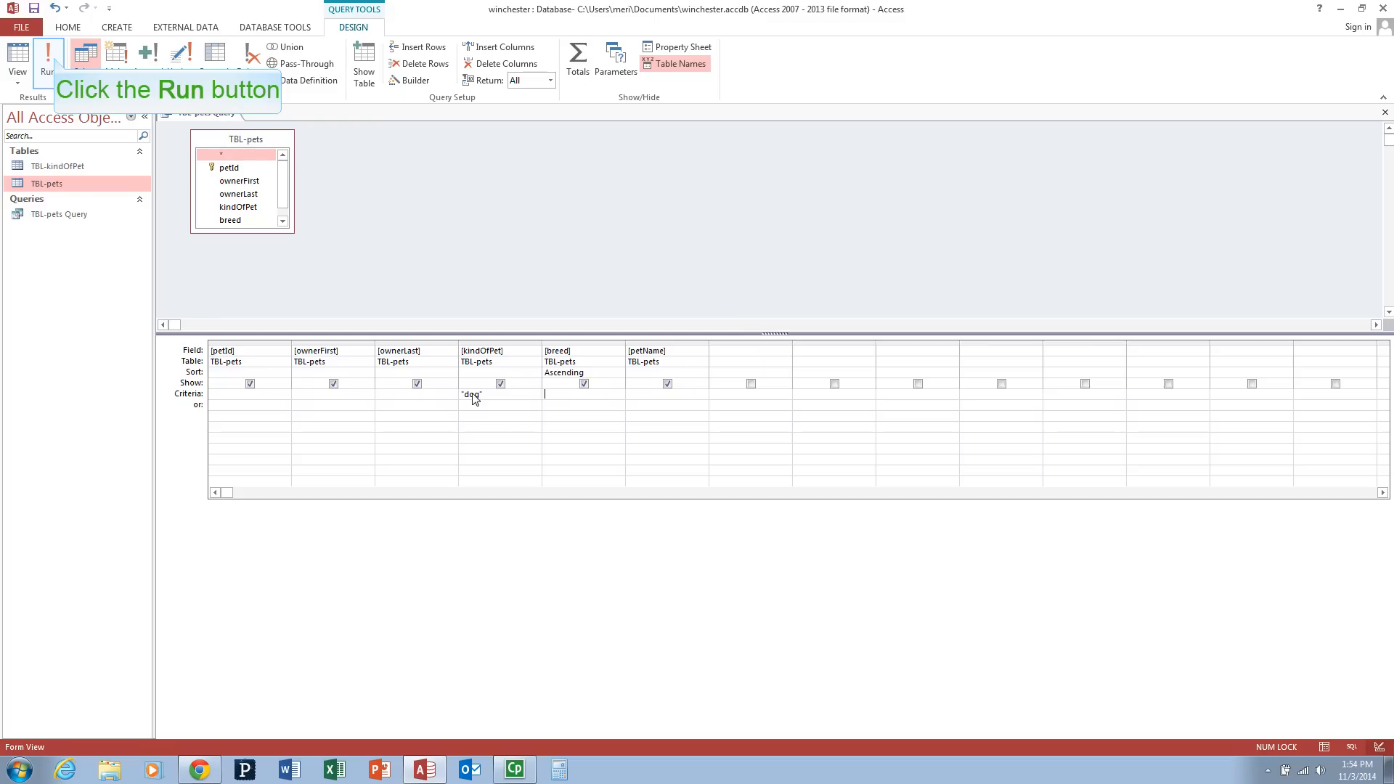
mouse_move(294, 379)
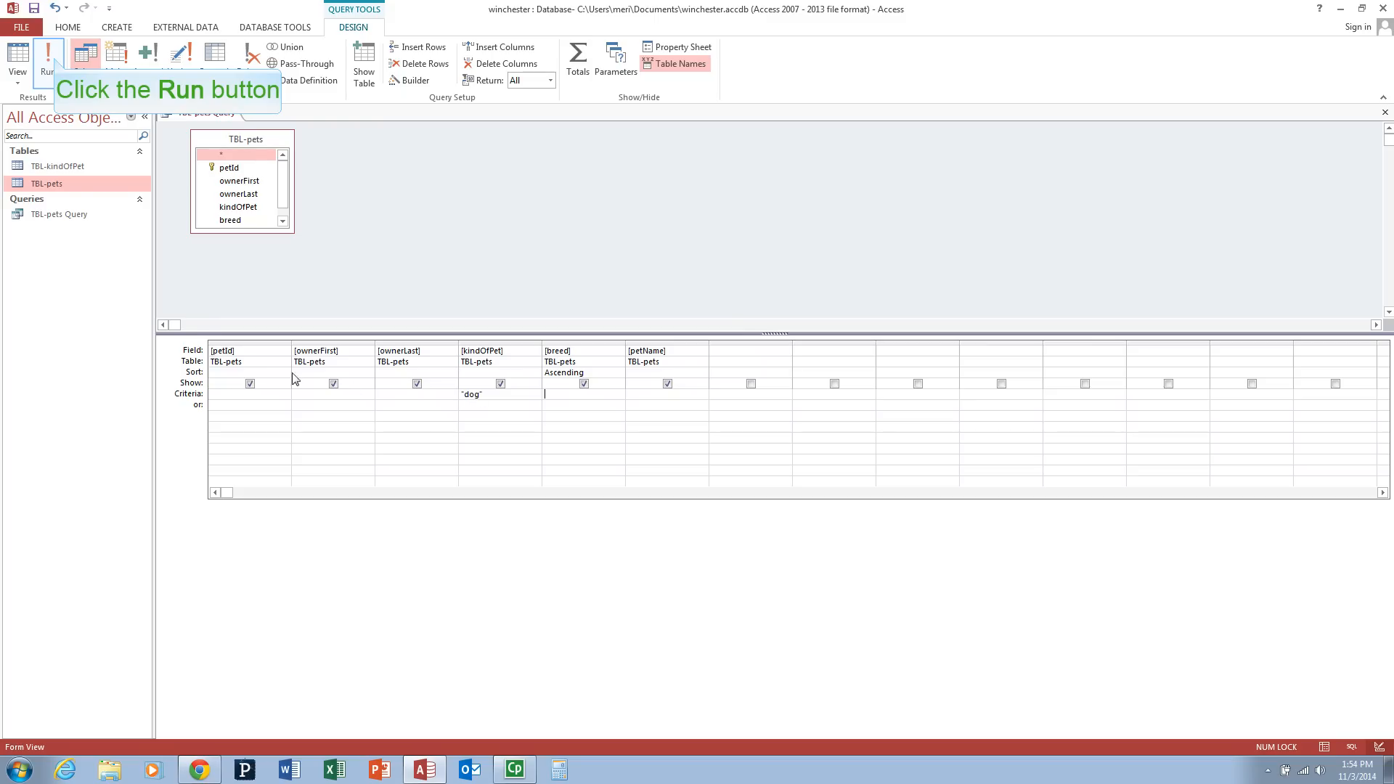
left_click(48, 58)
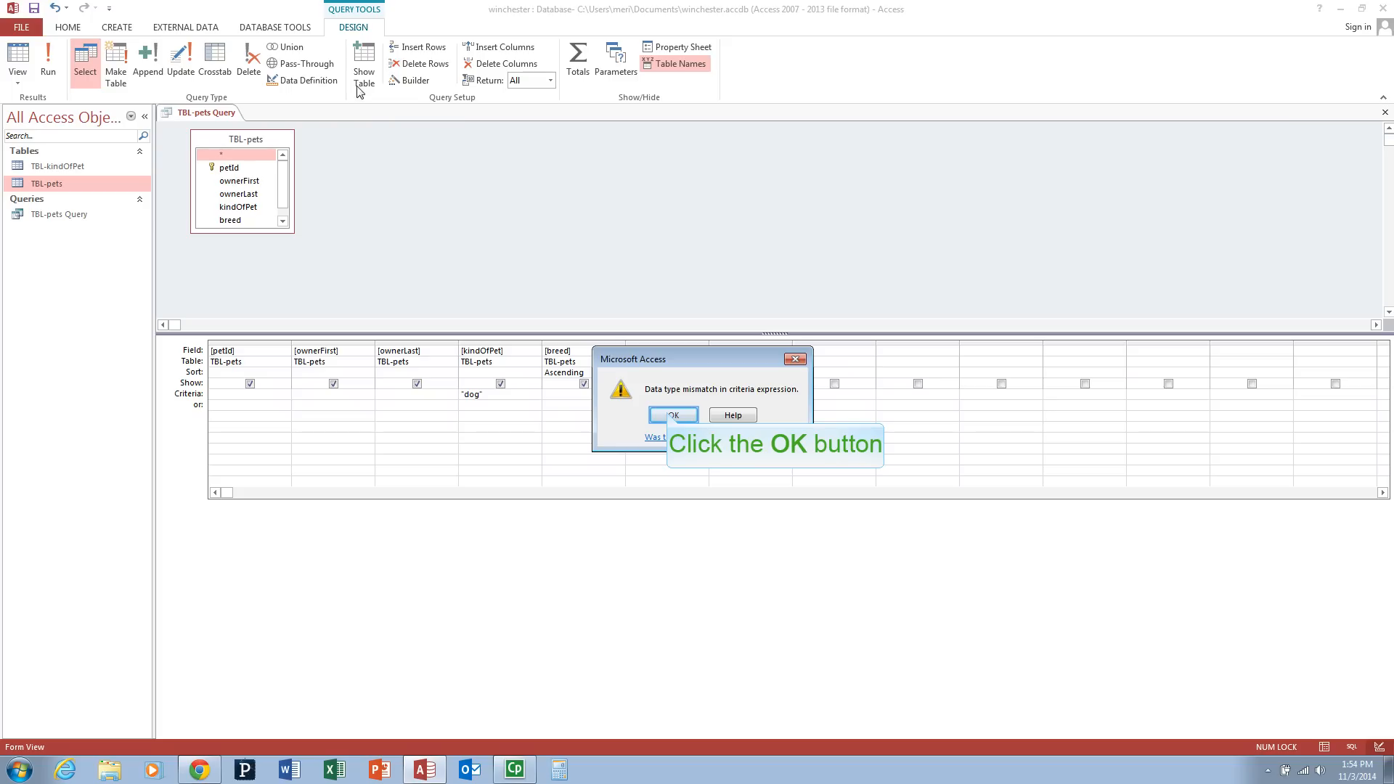
left_click(673, 415)
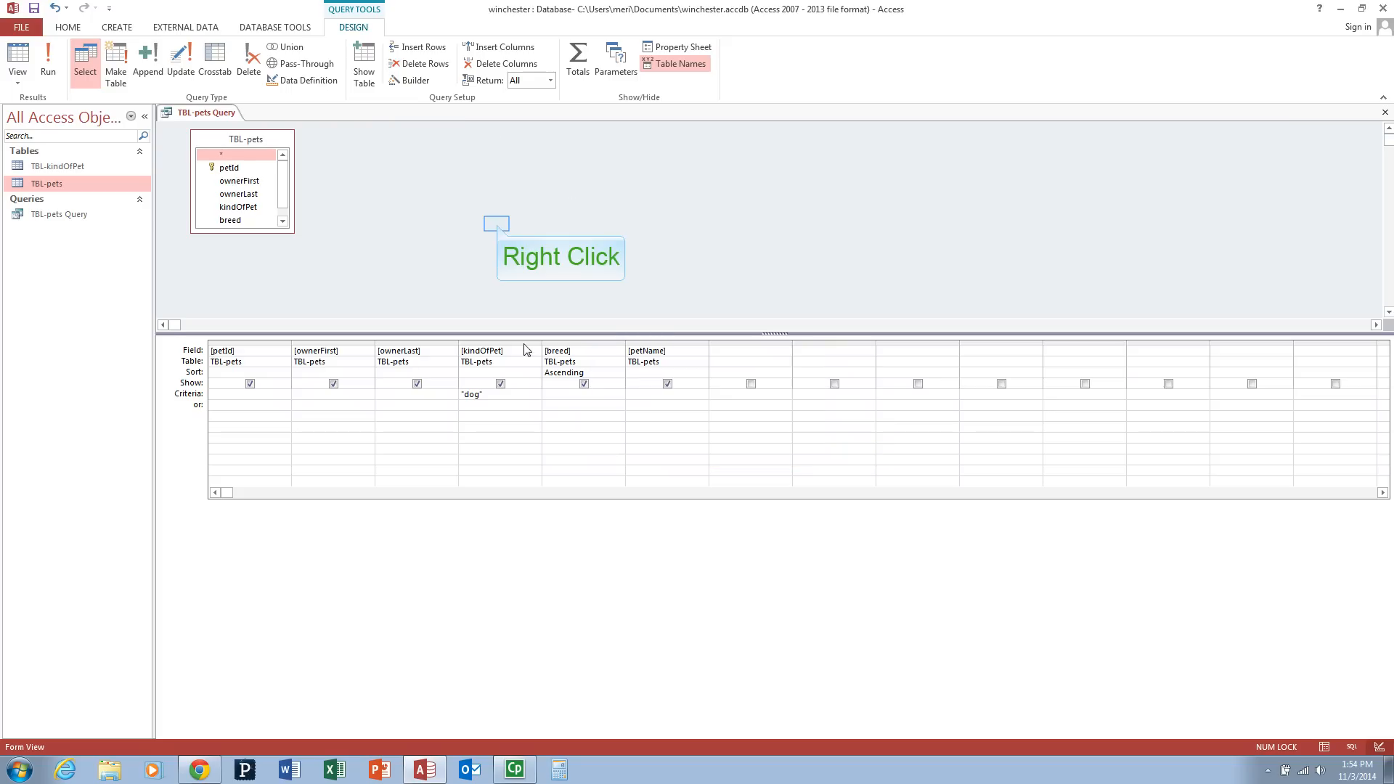
Open the Relationships window showing TBL-kindOfPet linked to TBL-pets.
right_click(495, 224)
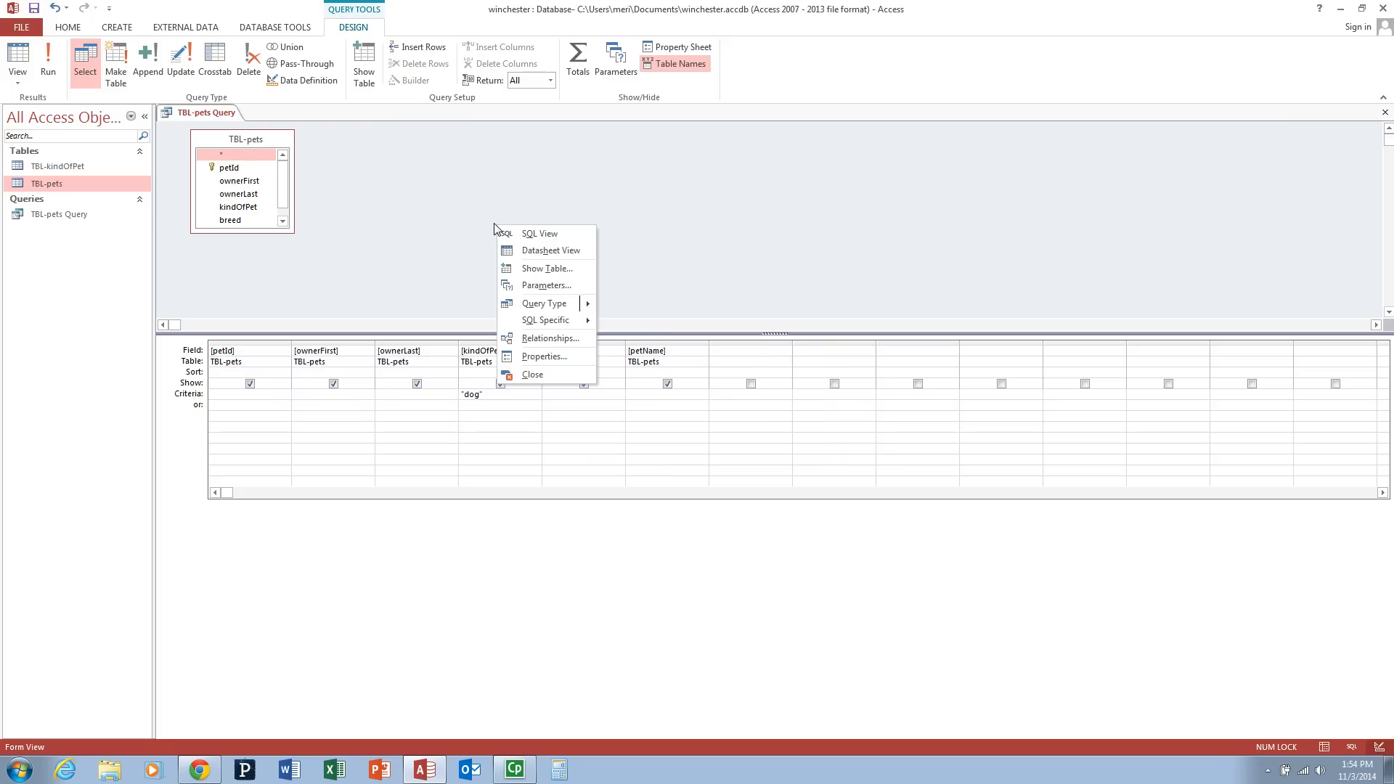
mouse_move(549, 338)
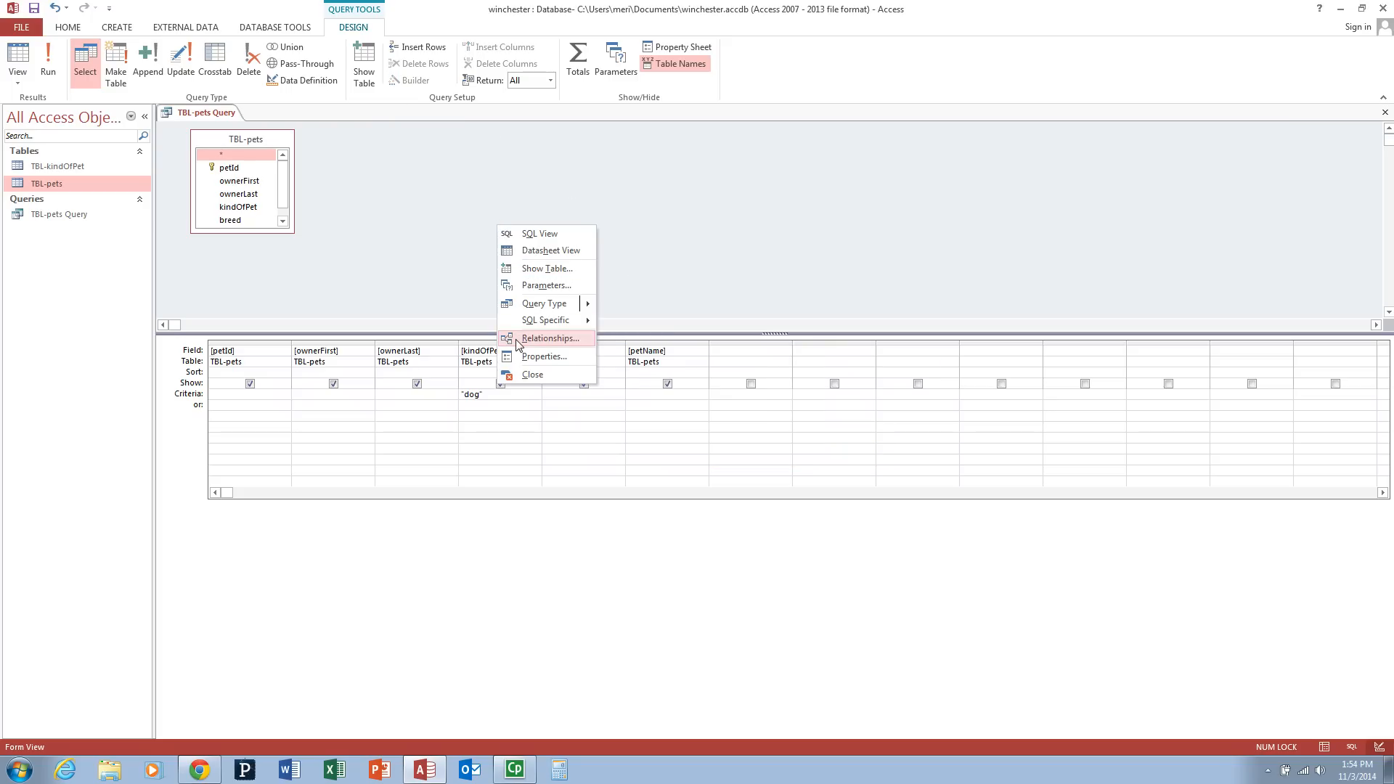
left_click(547, 338)
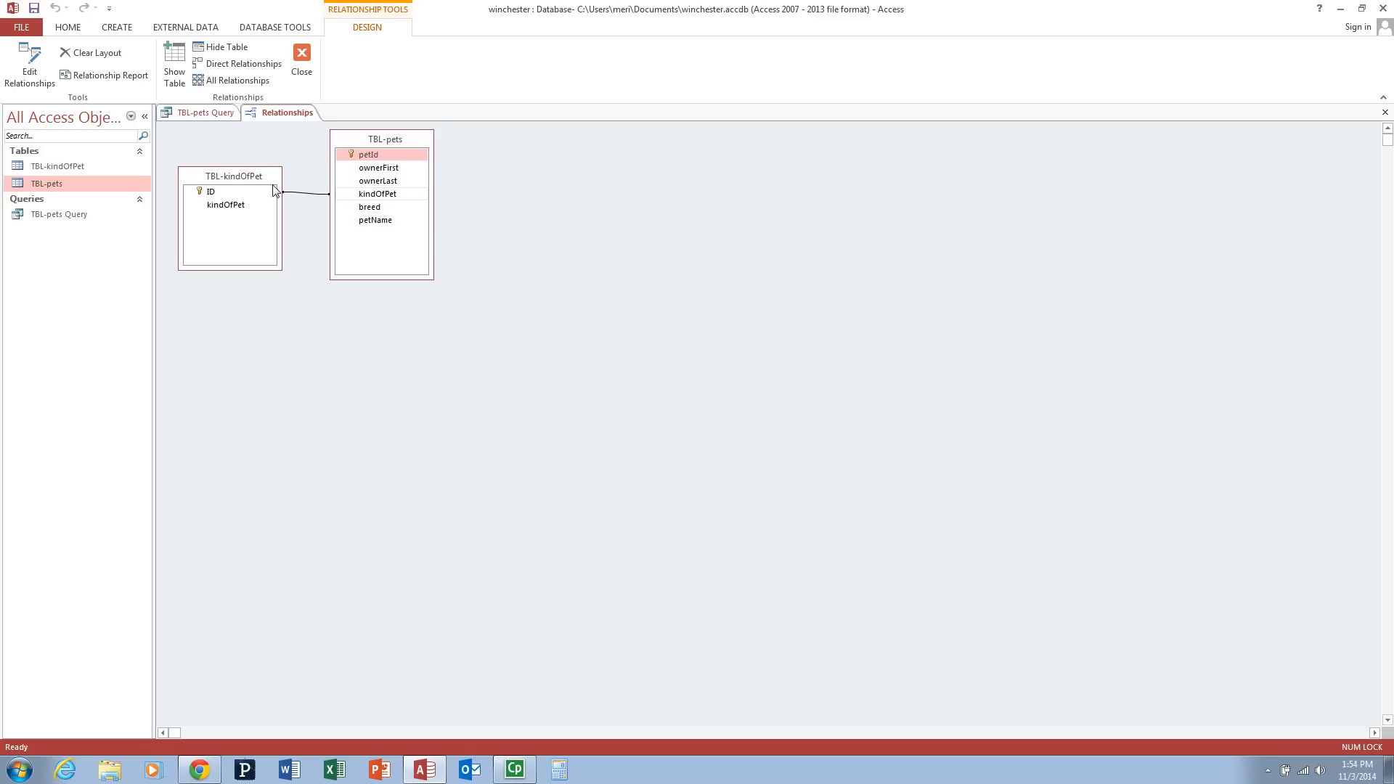
Return to the pets query and use kindOfPet criterion 1 to list the ten dog records.
left_click(204, 112)
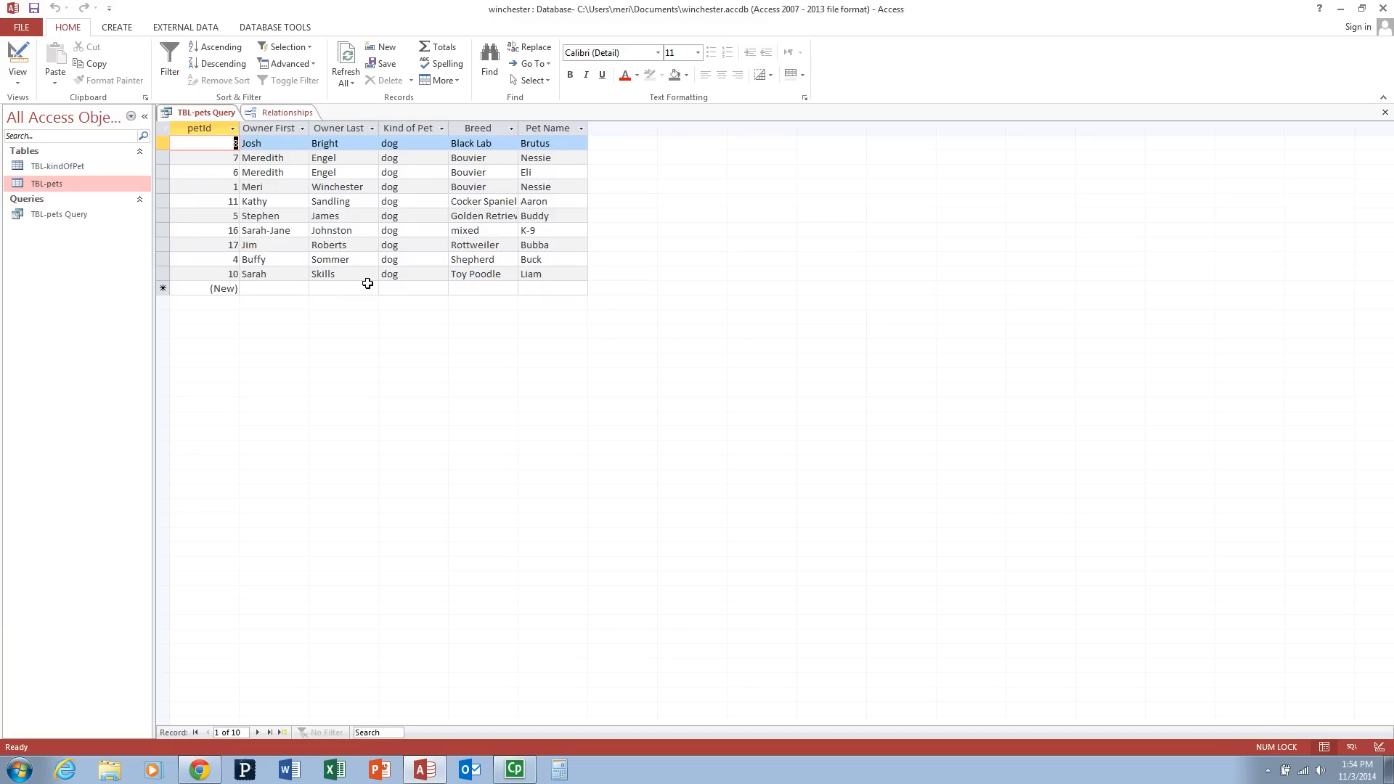
mouse_move(17, 57)
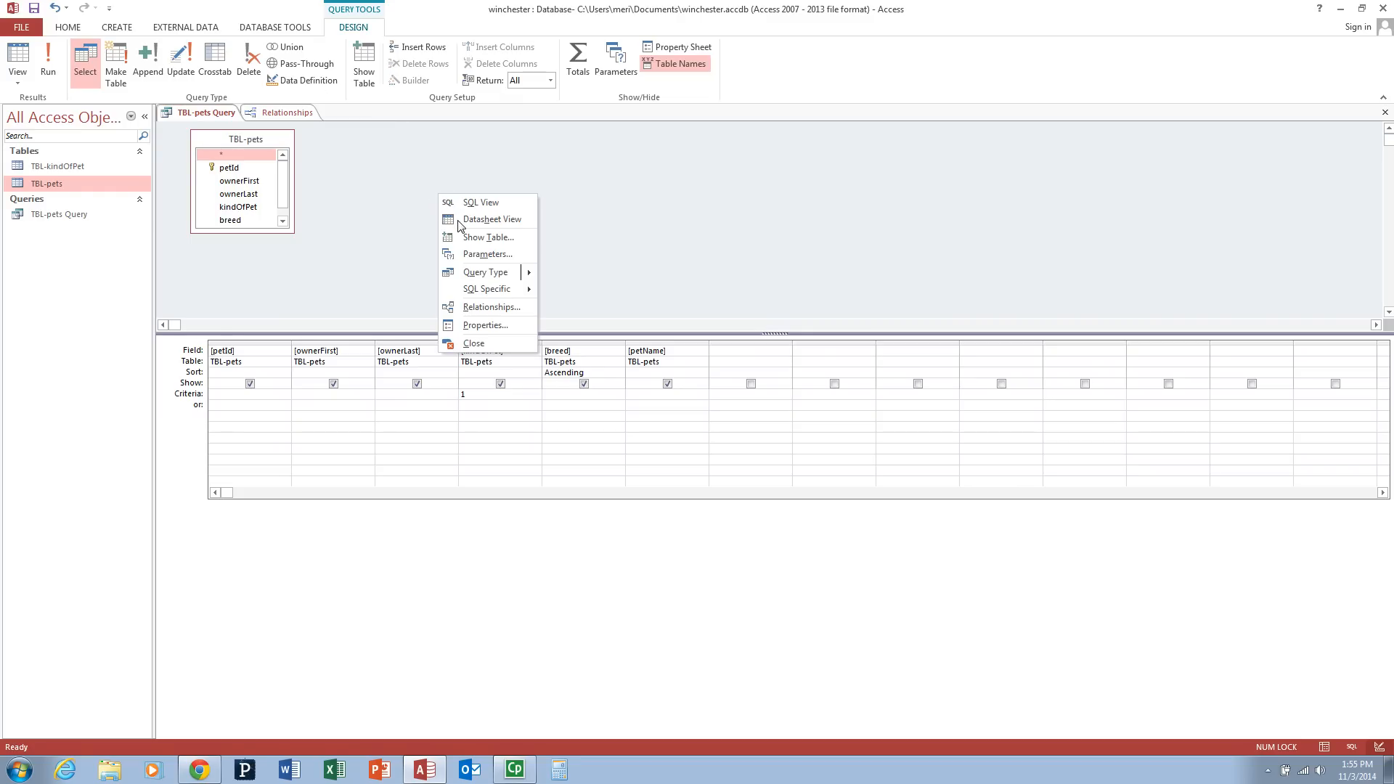
mouse_move(488, 219)
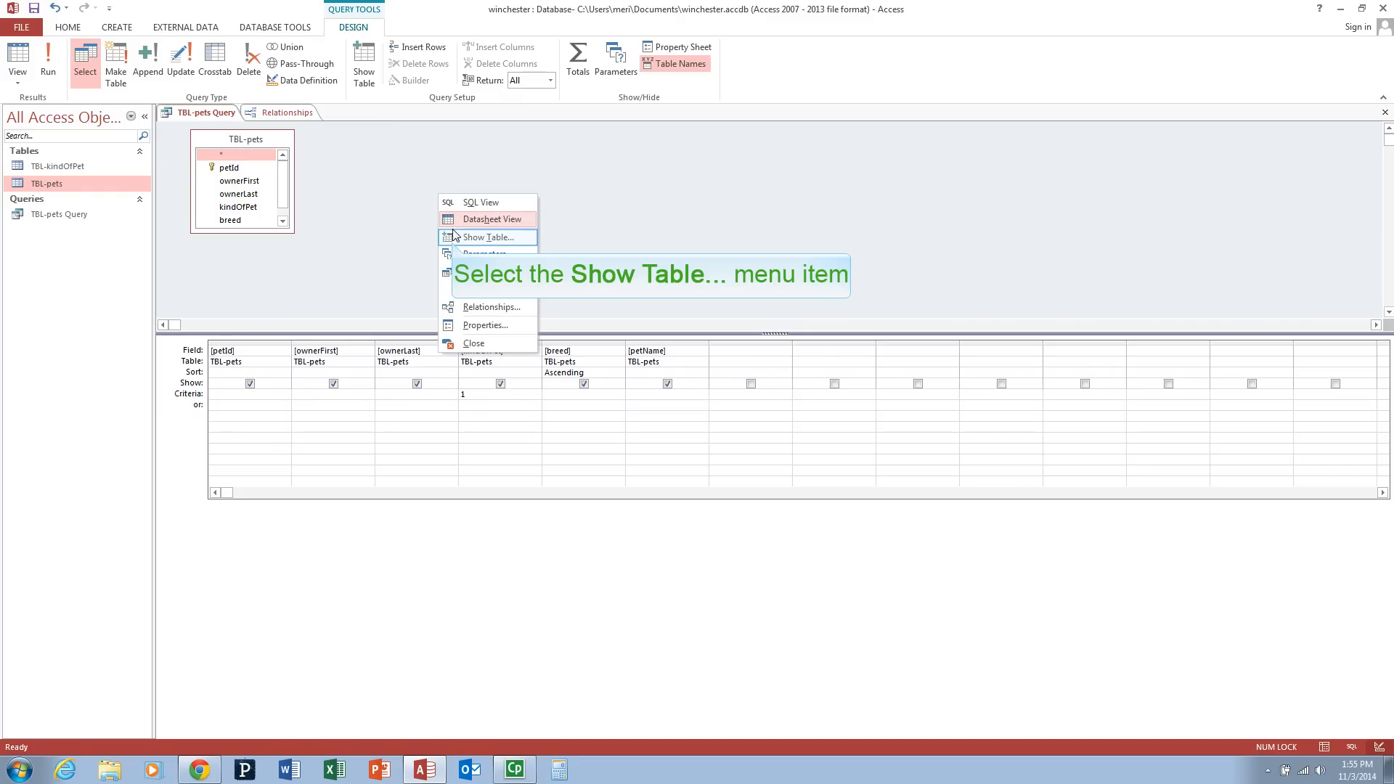
Add the TBL-kindOfPet table to the query and append its kindOfPet name field.
left_click(488, 236)
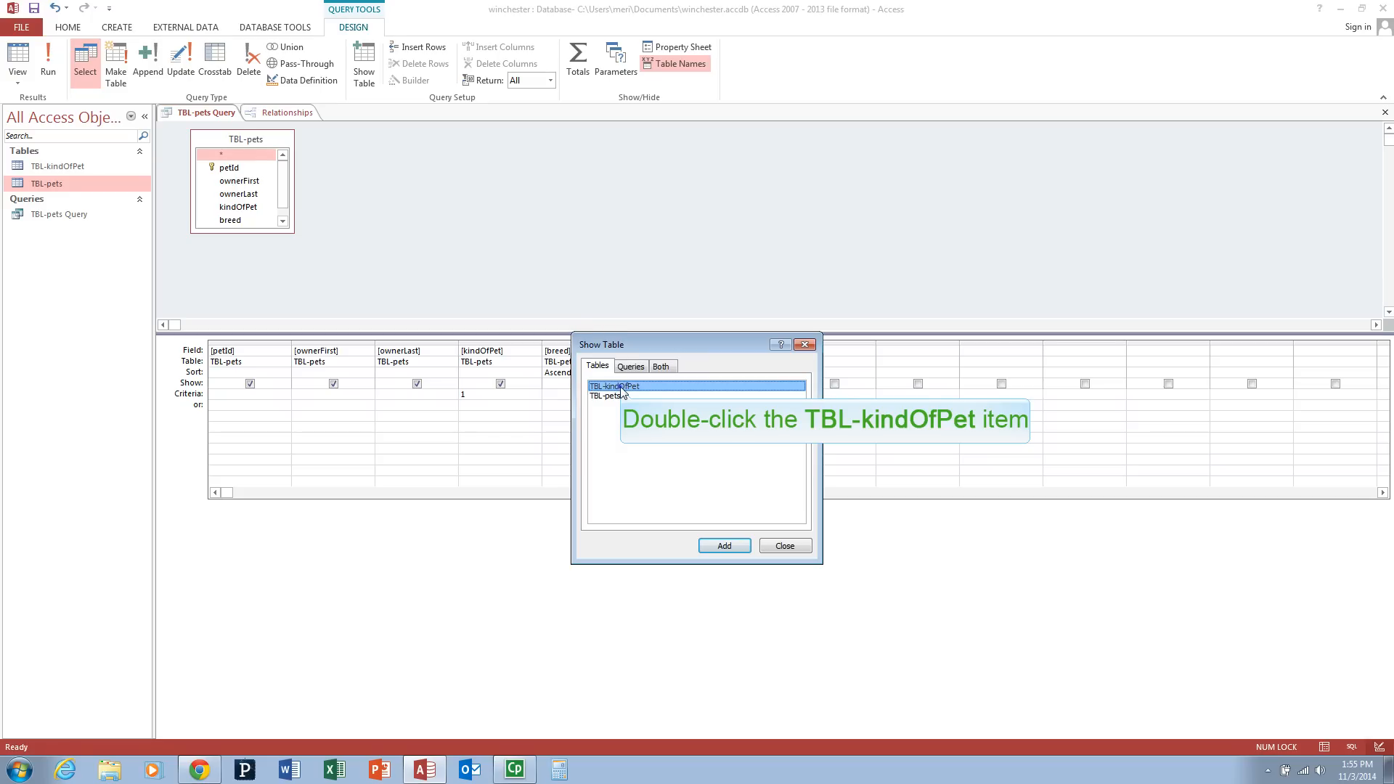
double_click(613, 386)
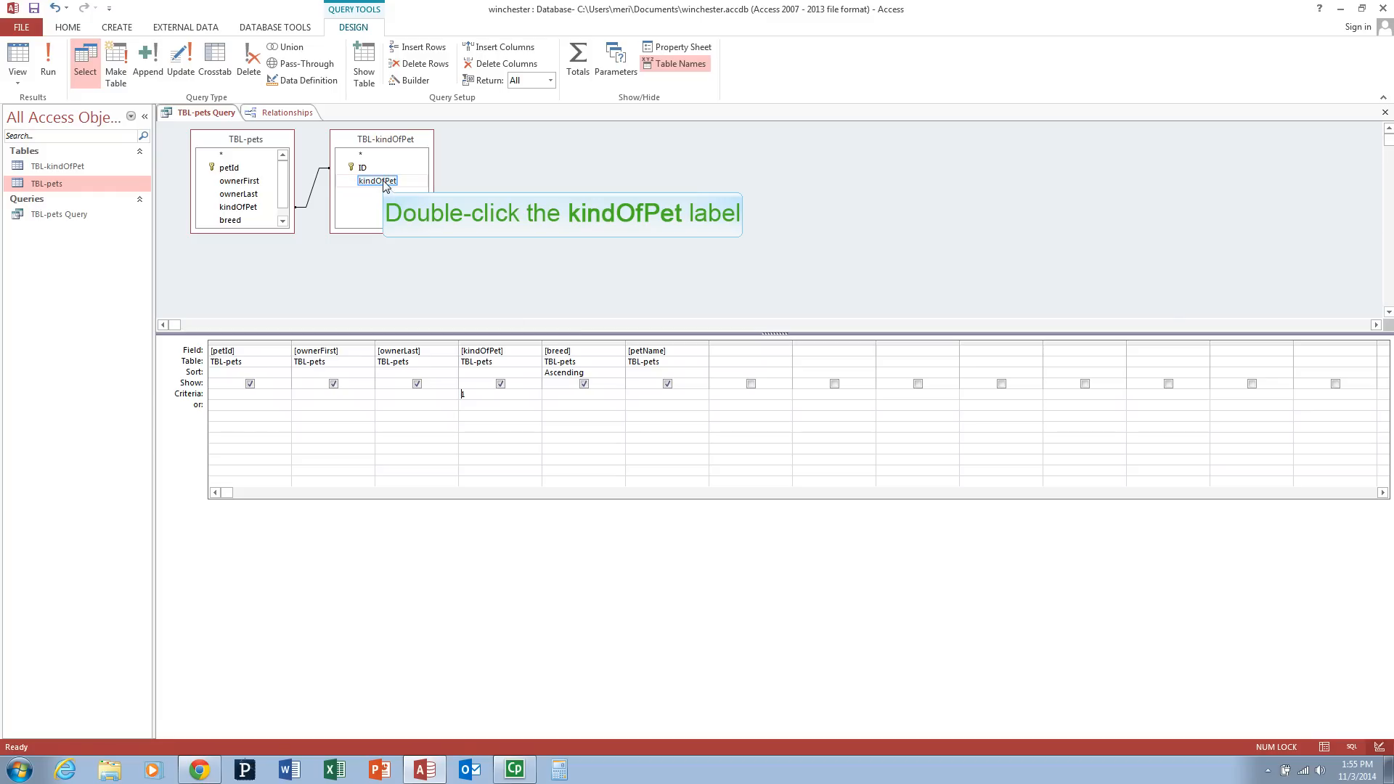
double_click(378, 180)
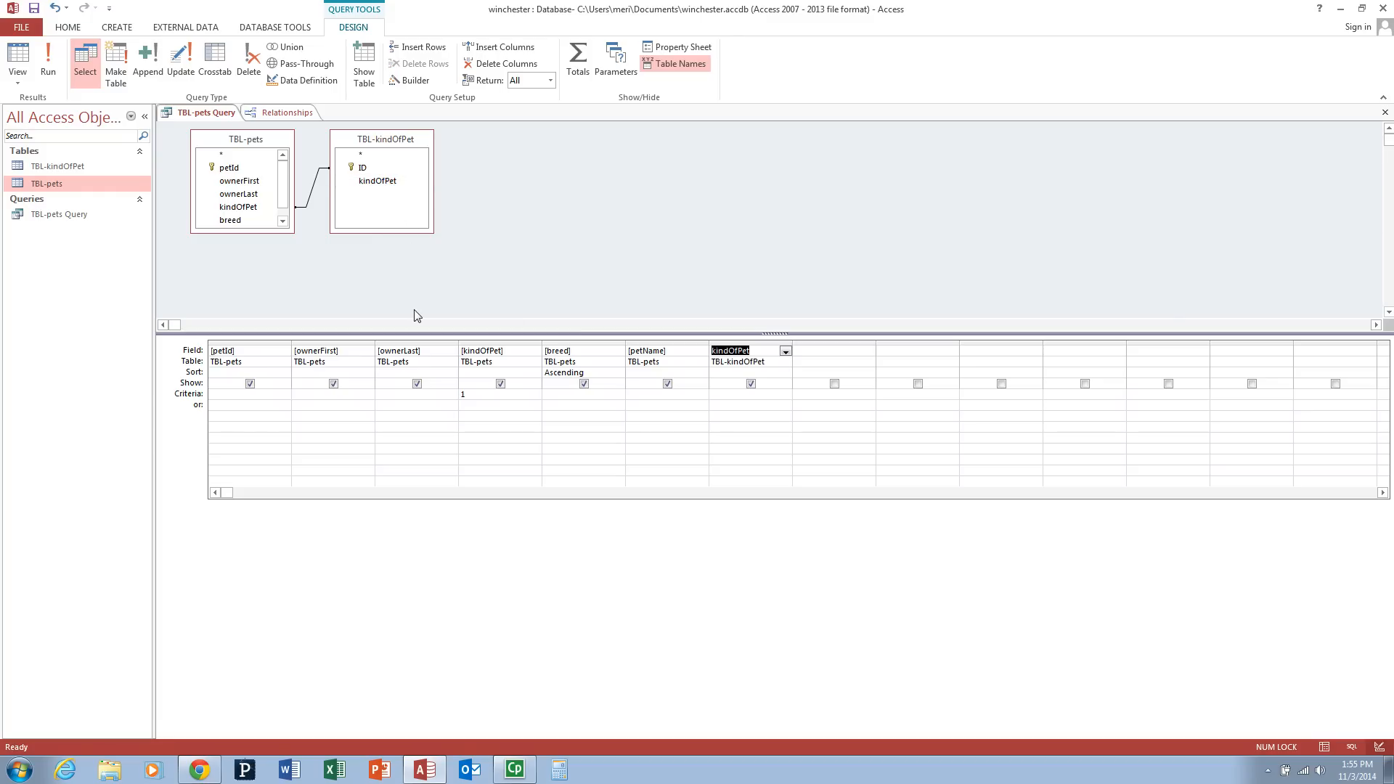
Stop showing the numeric TBL-pets kindOfPet column in the results.
left_click(501, 384)
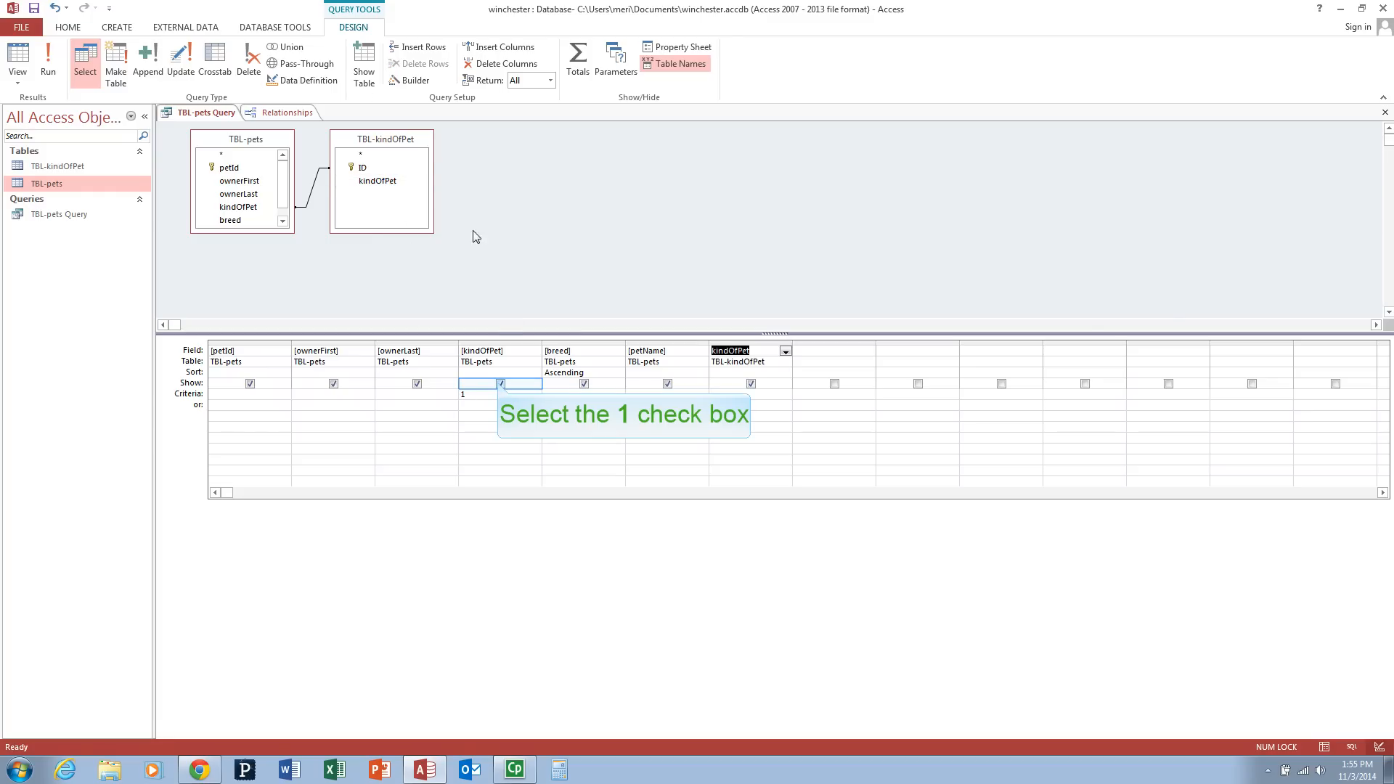
left_click(501, 384)
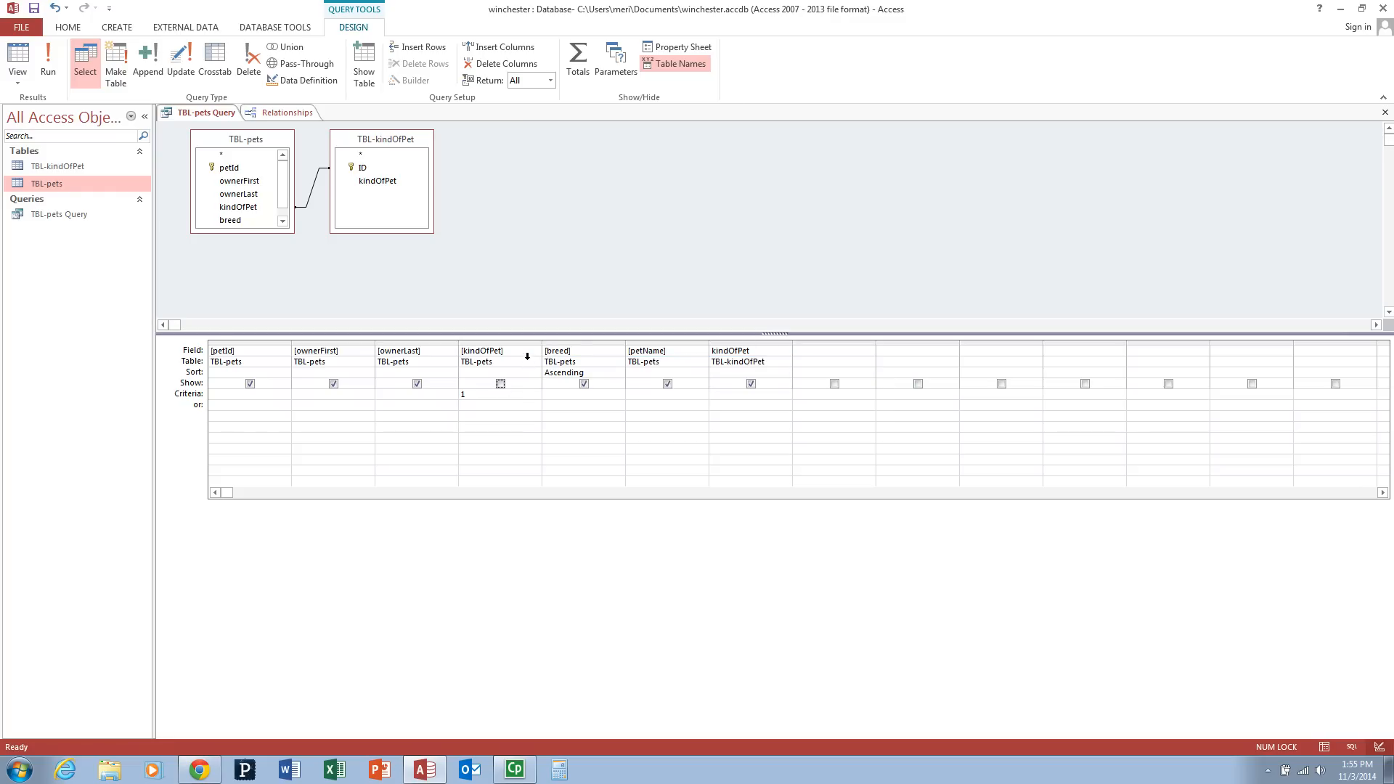
Cut the TBL-pets kindOfPet column out of the query grid.
right_click(498, 356)
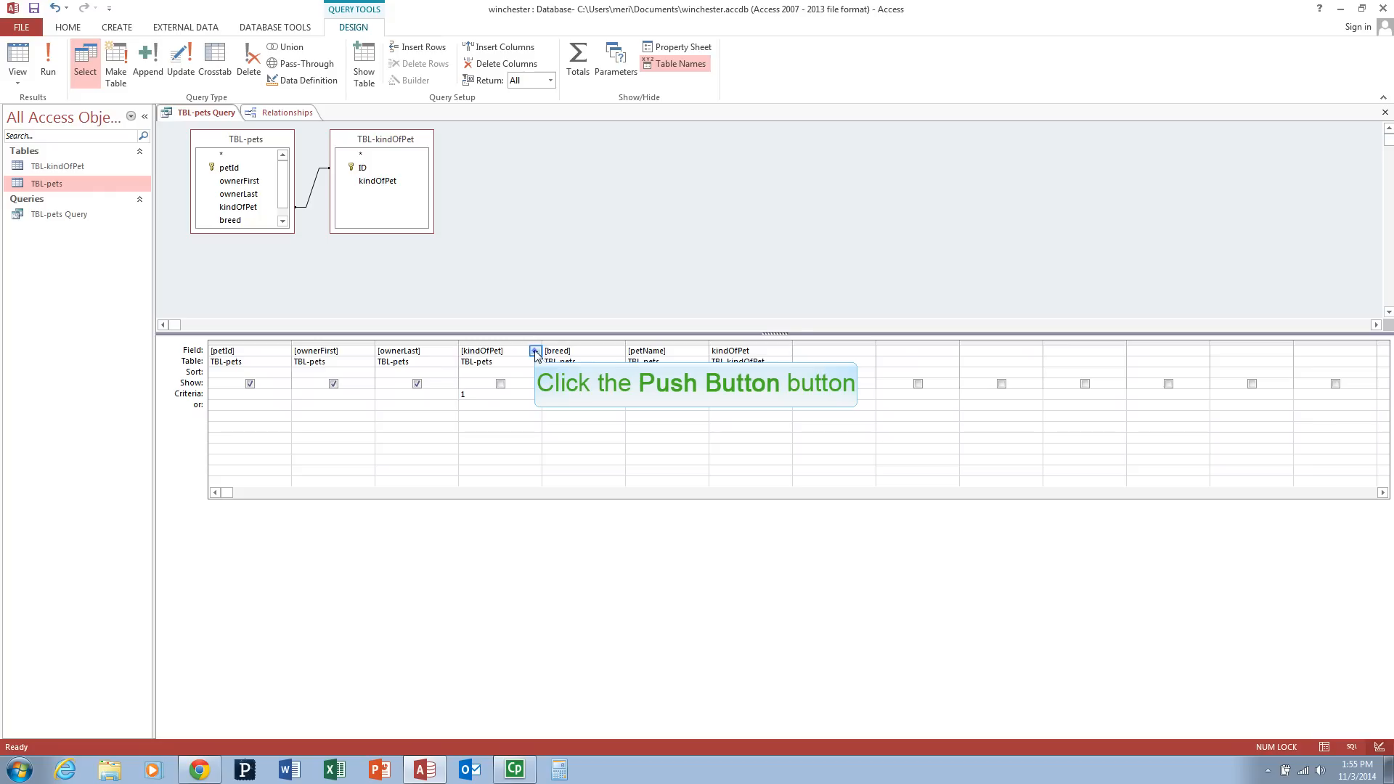
left_click(482, 349)
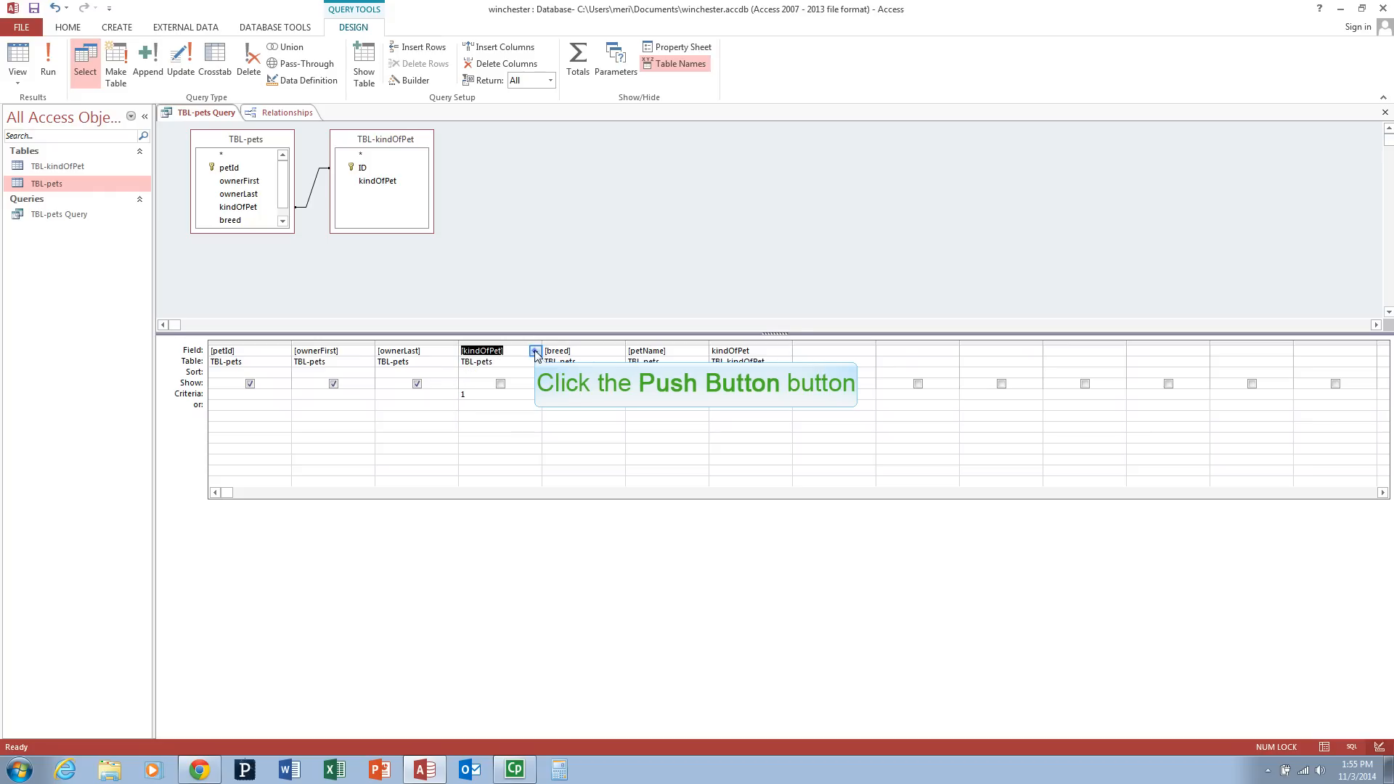
left_click(535, 350)
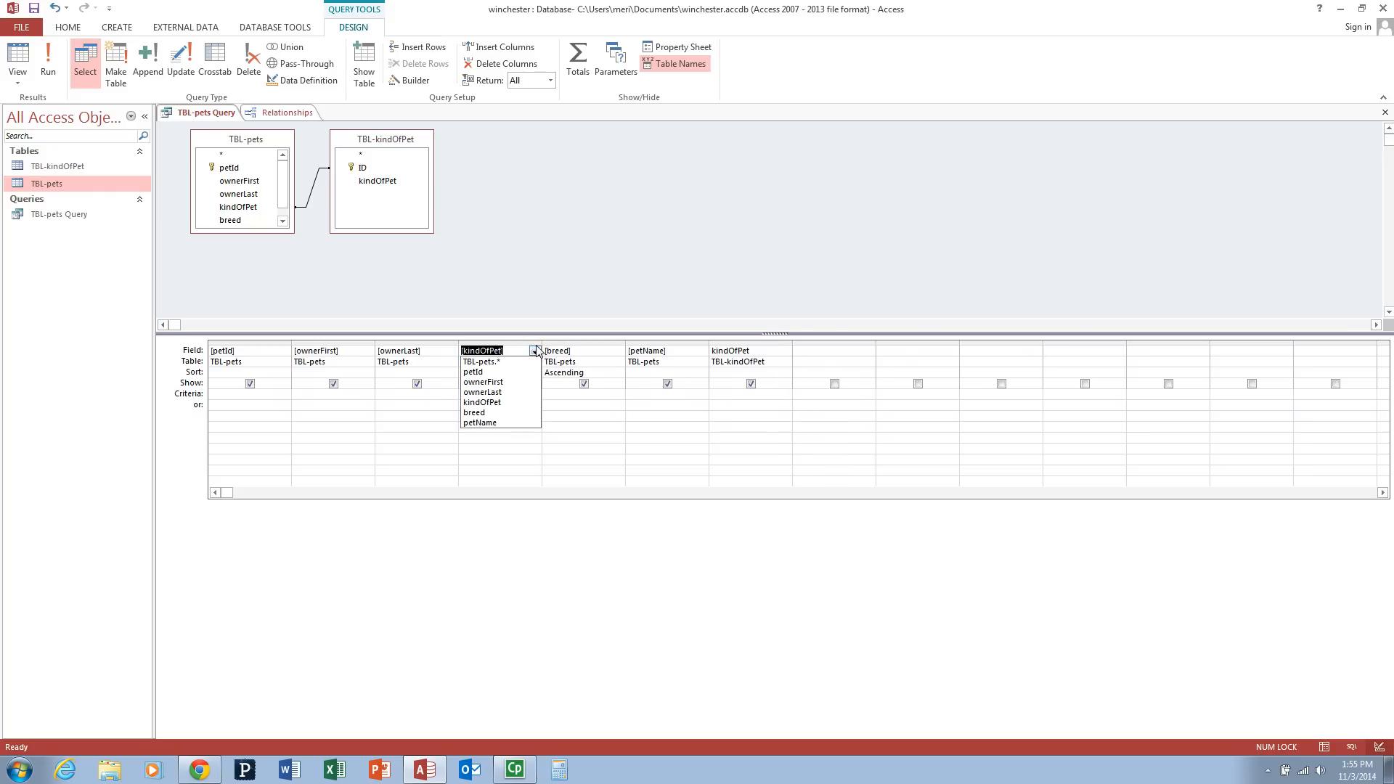
right_click(481, 374)
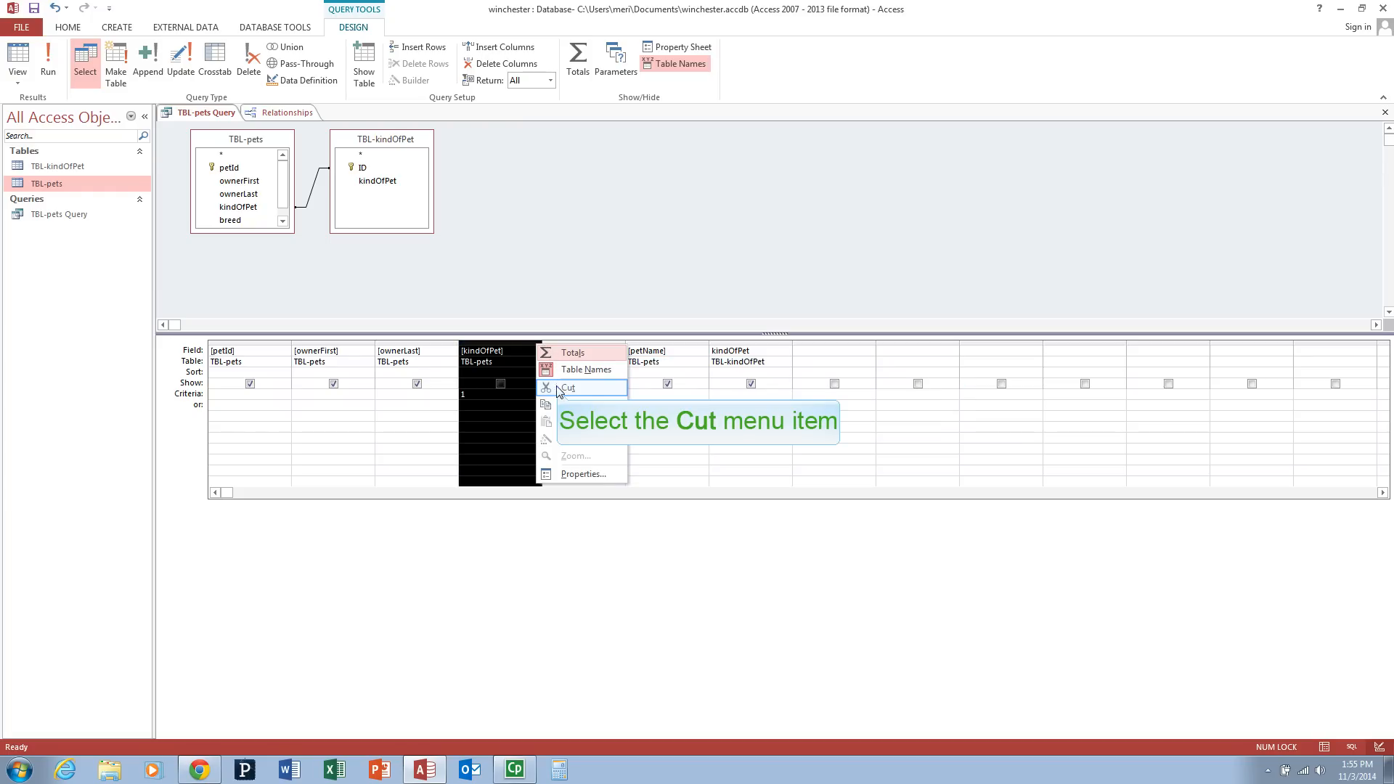
left_click(568, 388)
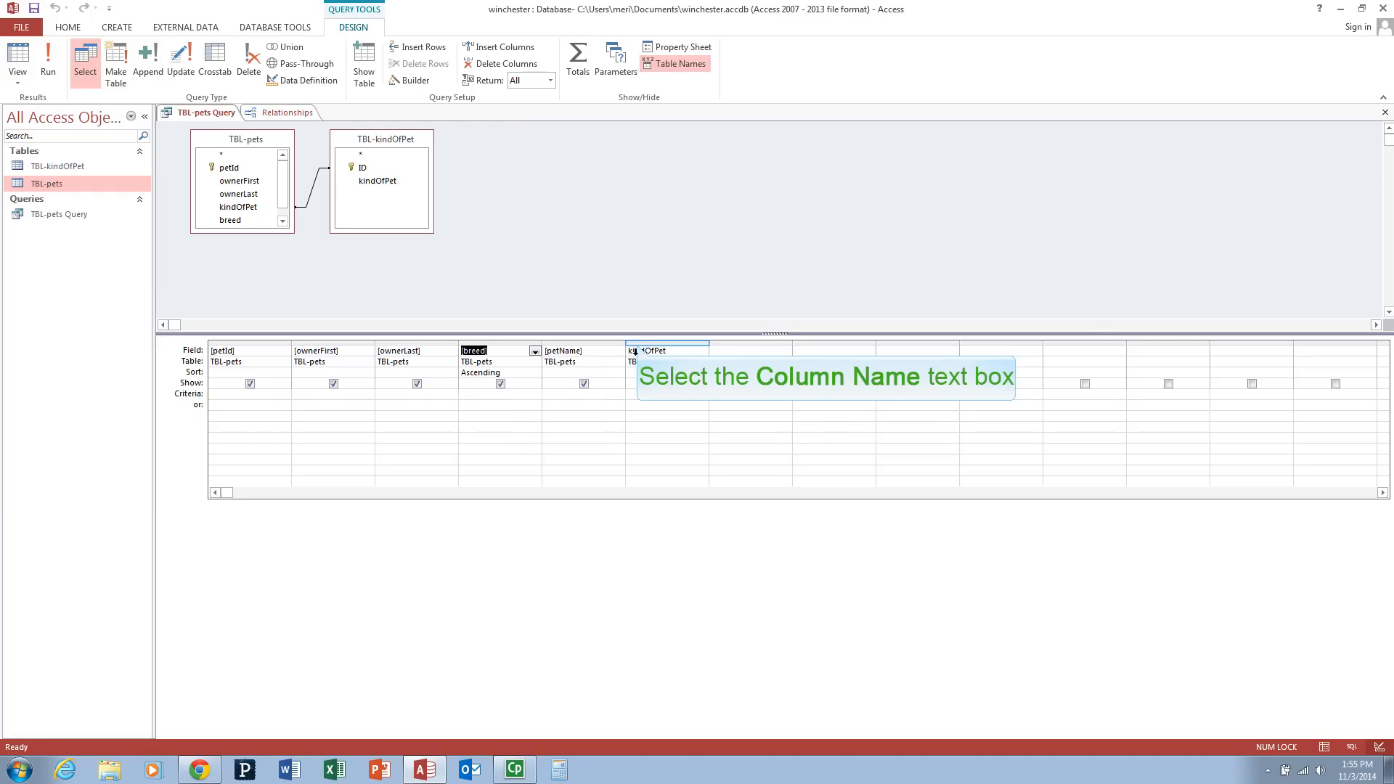
Move the TBL-kindOfPet kindOfPet column after ownerLast and give it a 'dog' criterion.
left_click(666, 350)
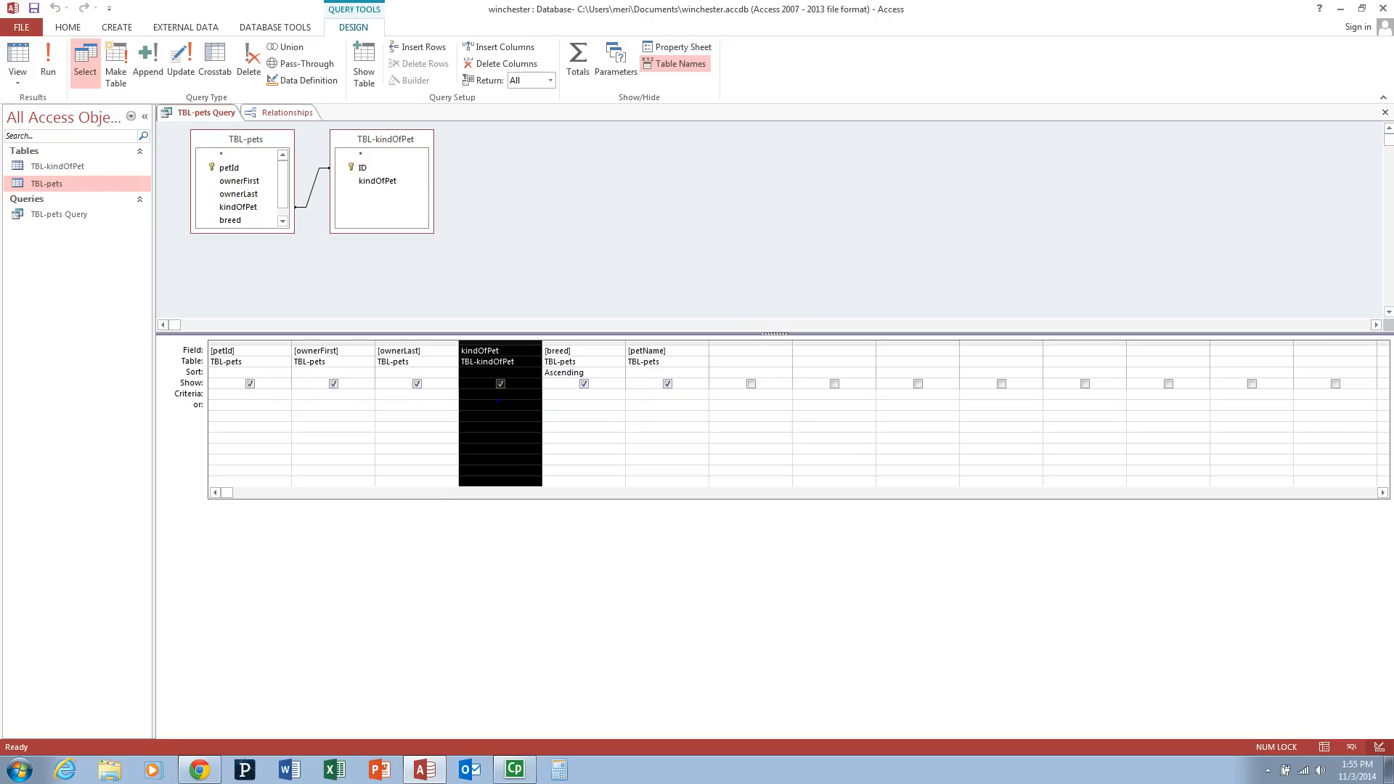
type("\"dog\"")
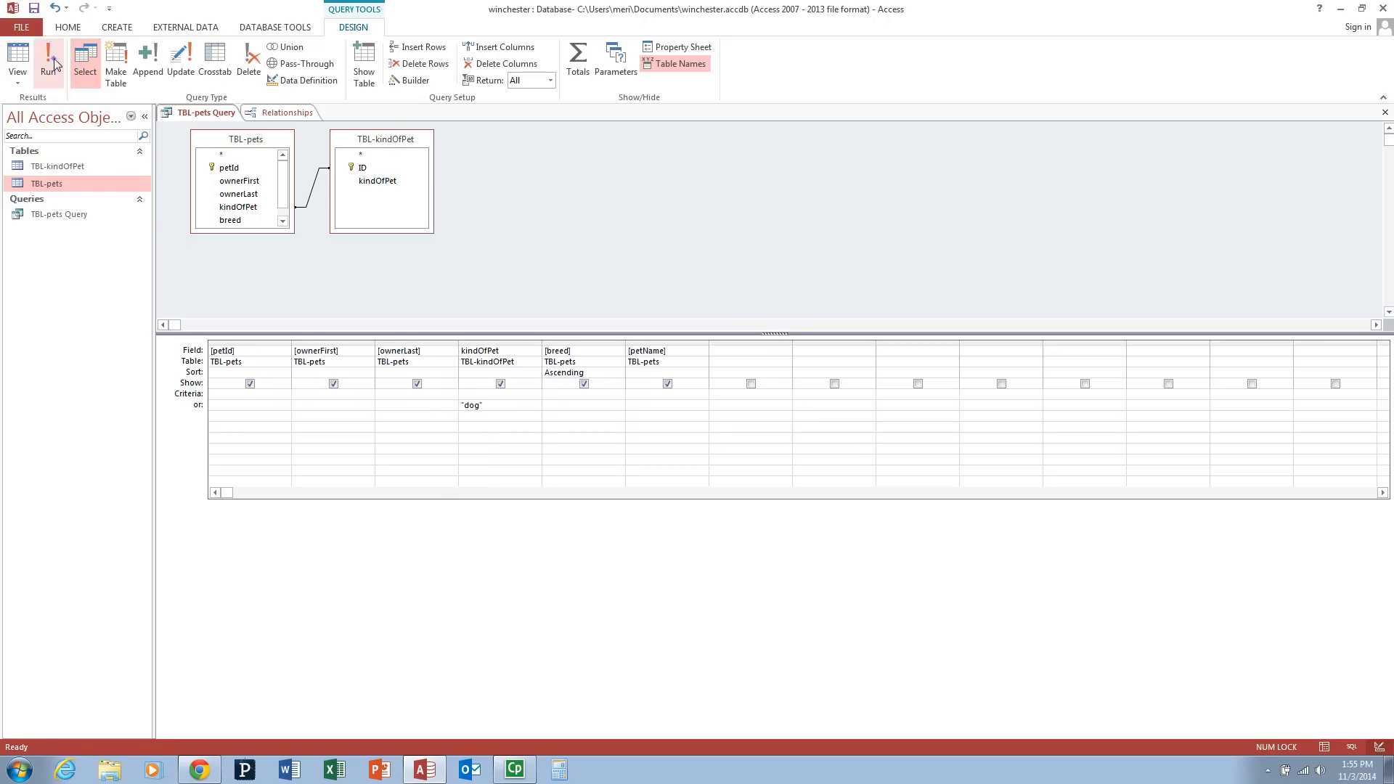
Run the 'dog' query to confirm ten dog records, then return to design.
left_click(50, 59)
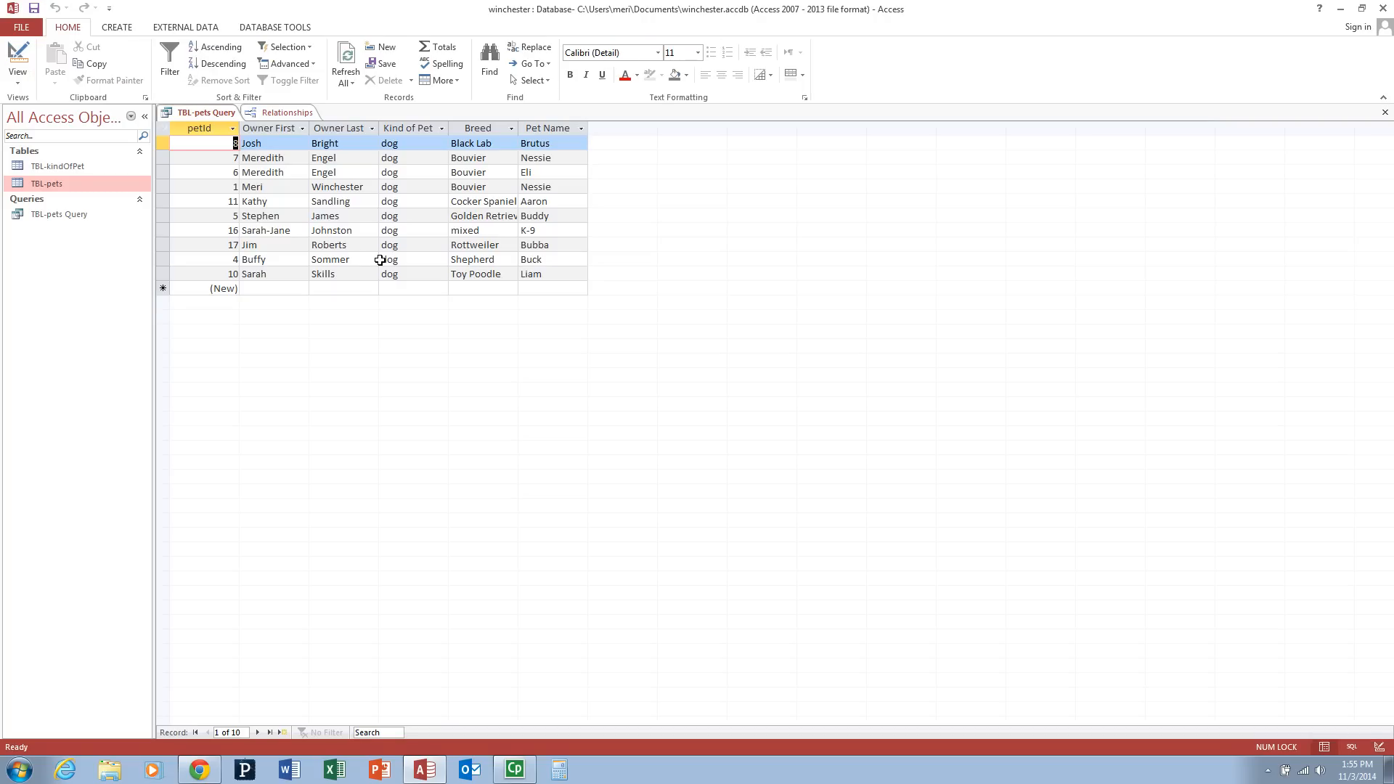
mouse_move(18, 52)
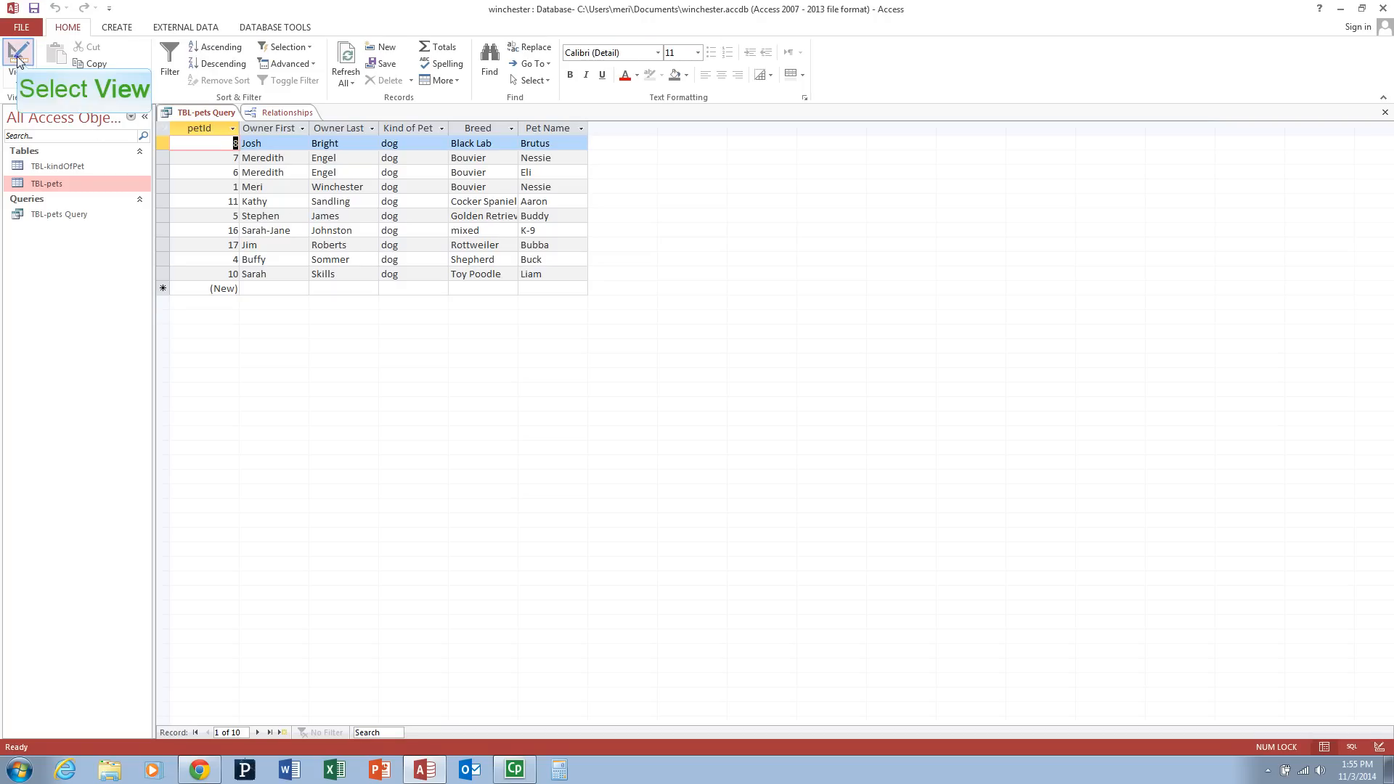
left_click(17, 58)
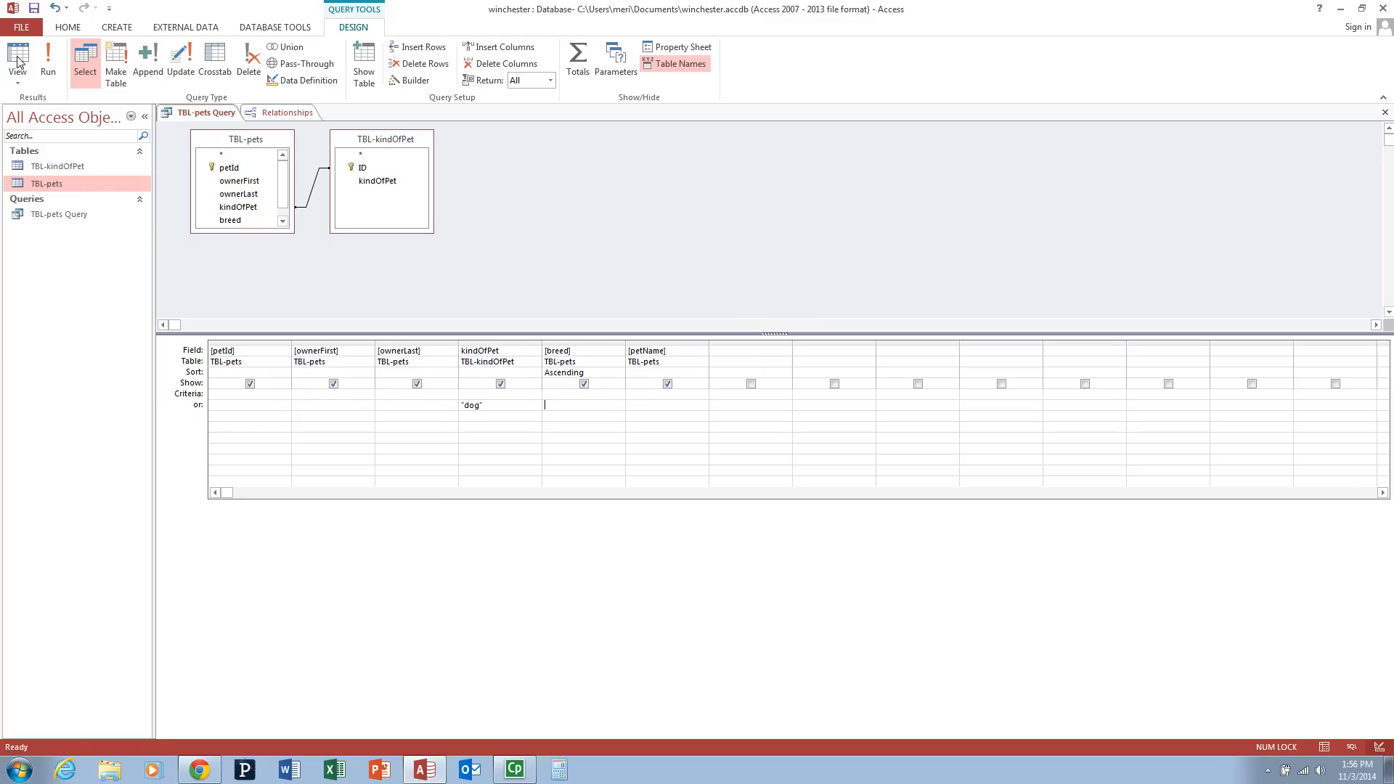
mouse_move(182, 75)
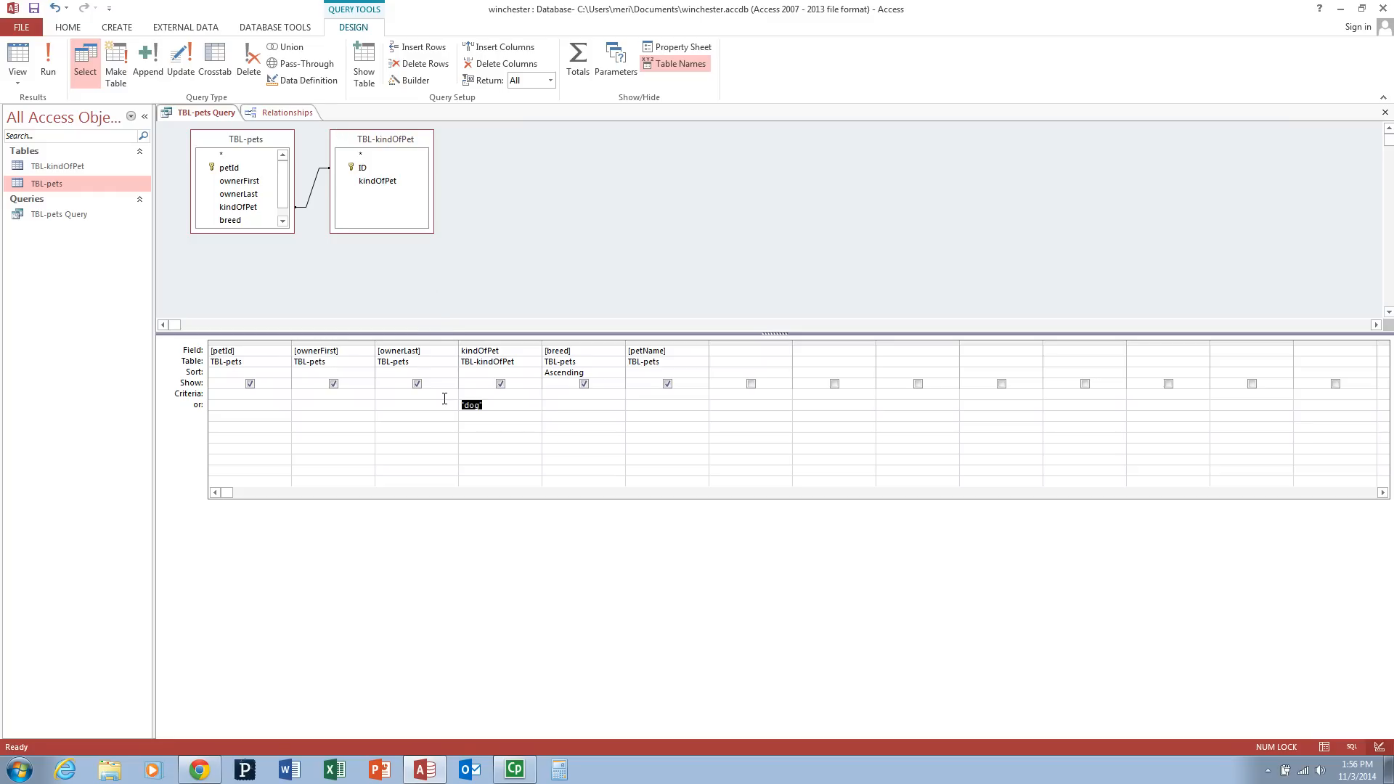
left_click(582, 405)
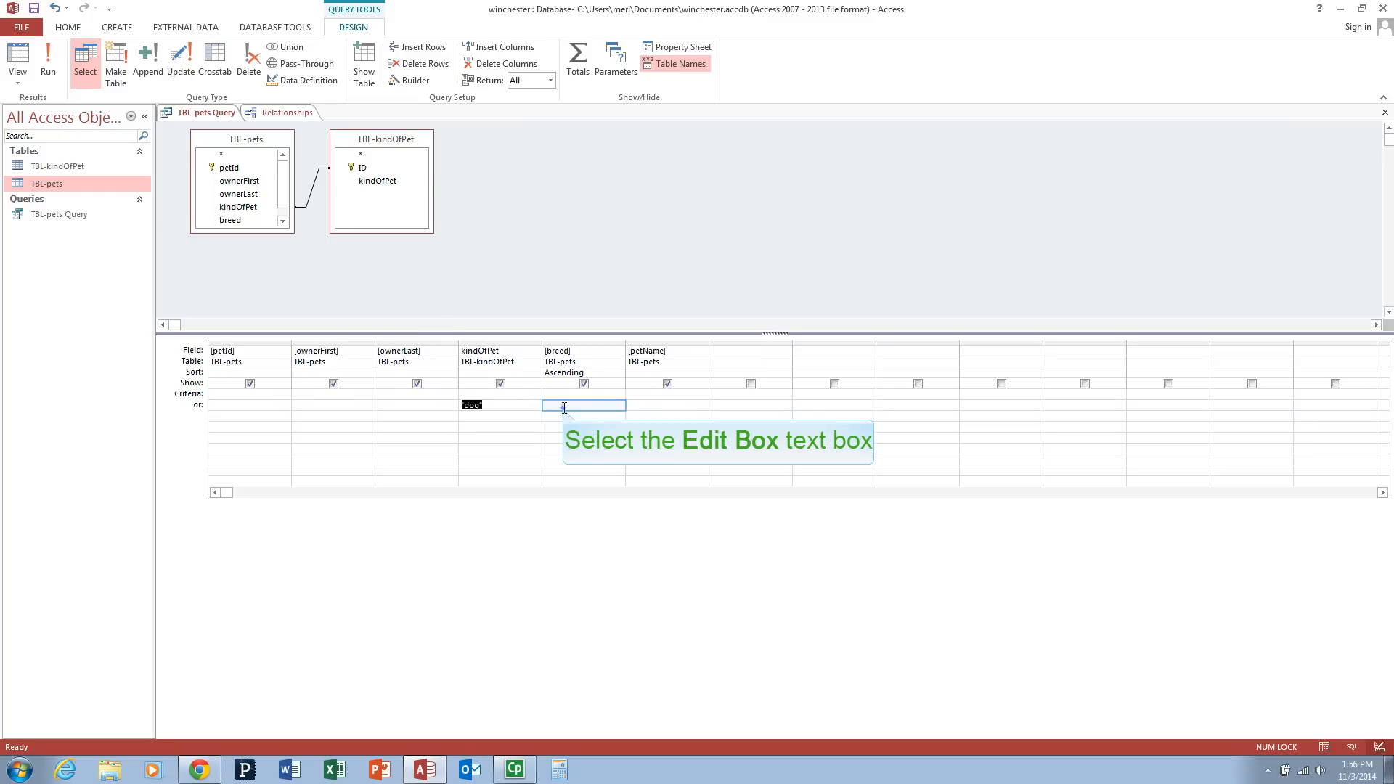
type("\"mixed\"")
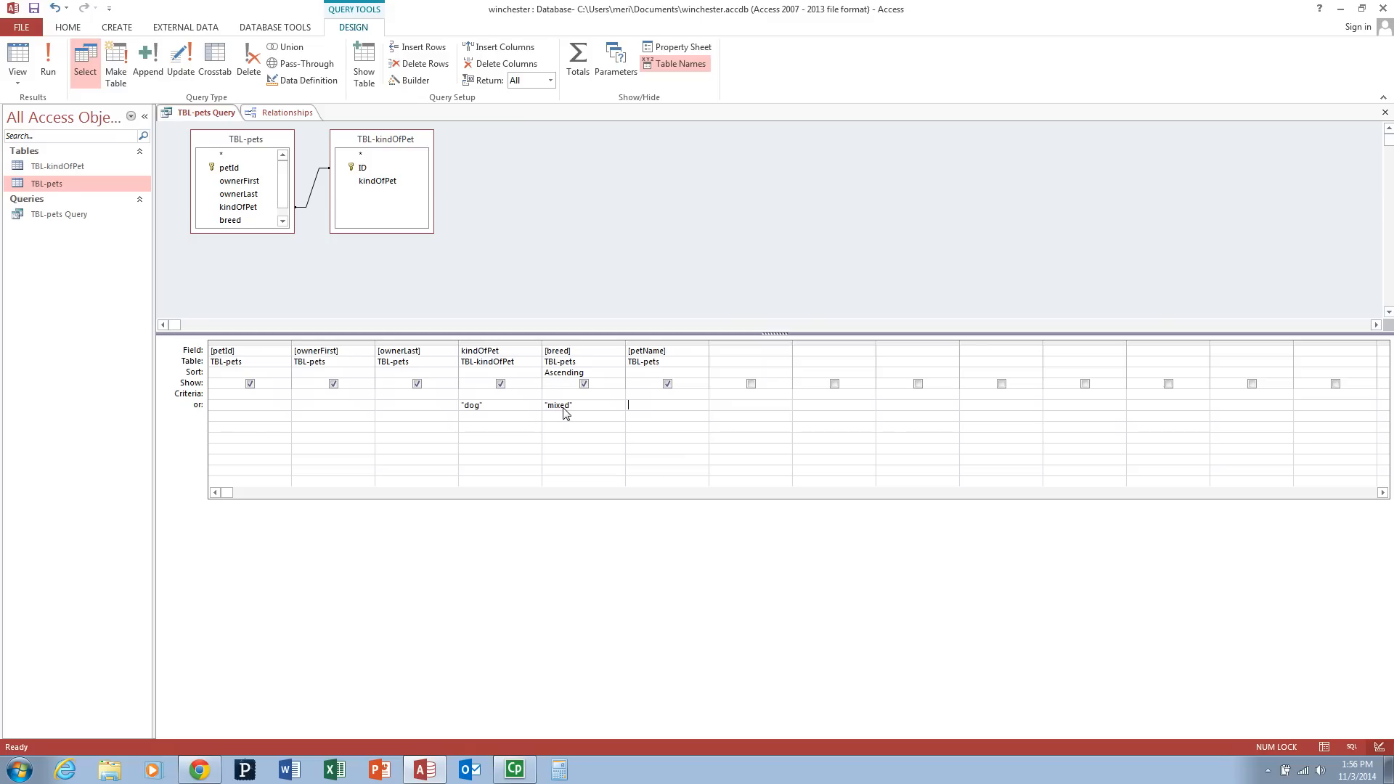
mouse_move(47, 56)
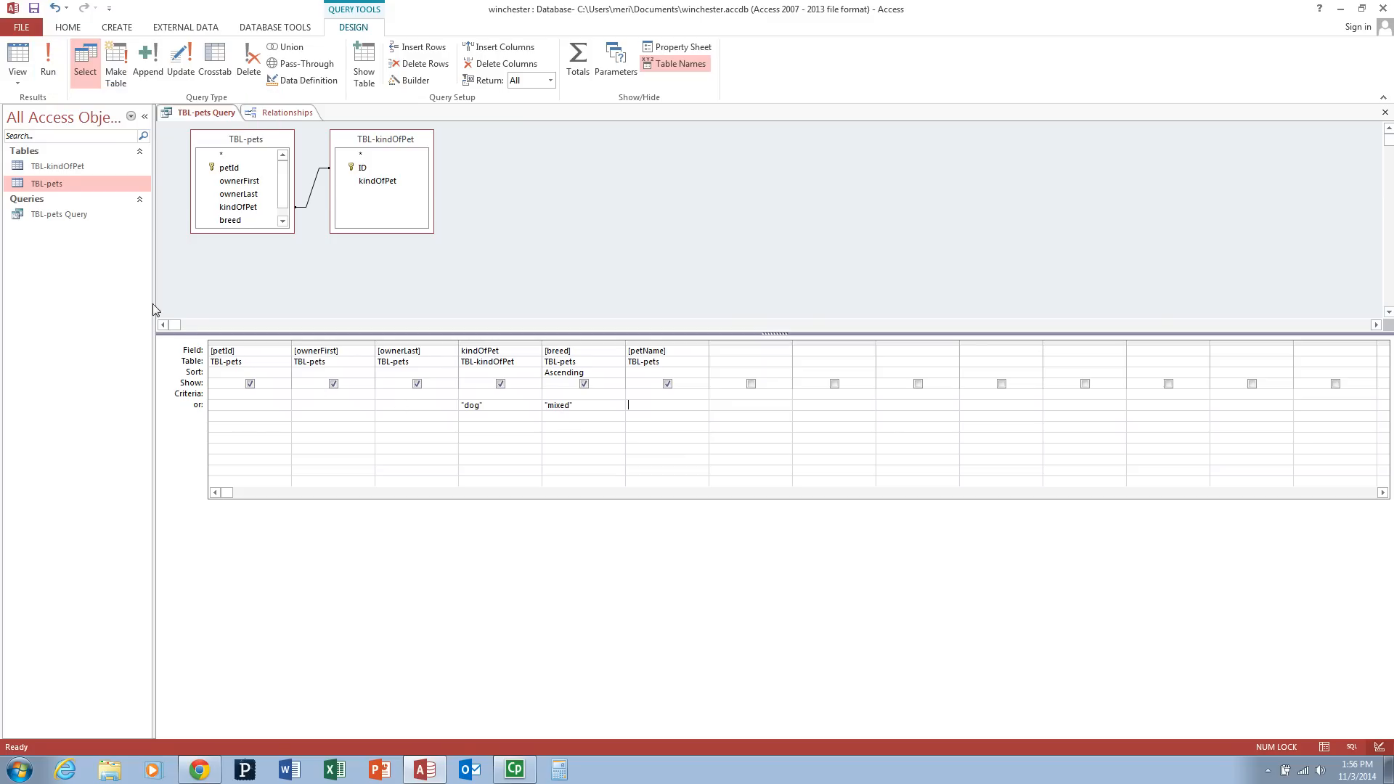
left_click(17, 58)
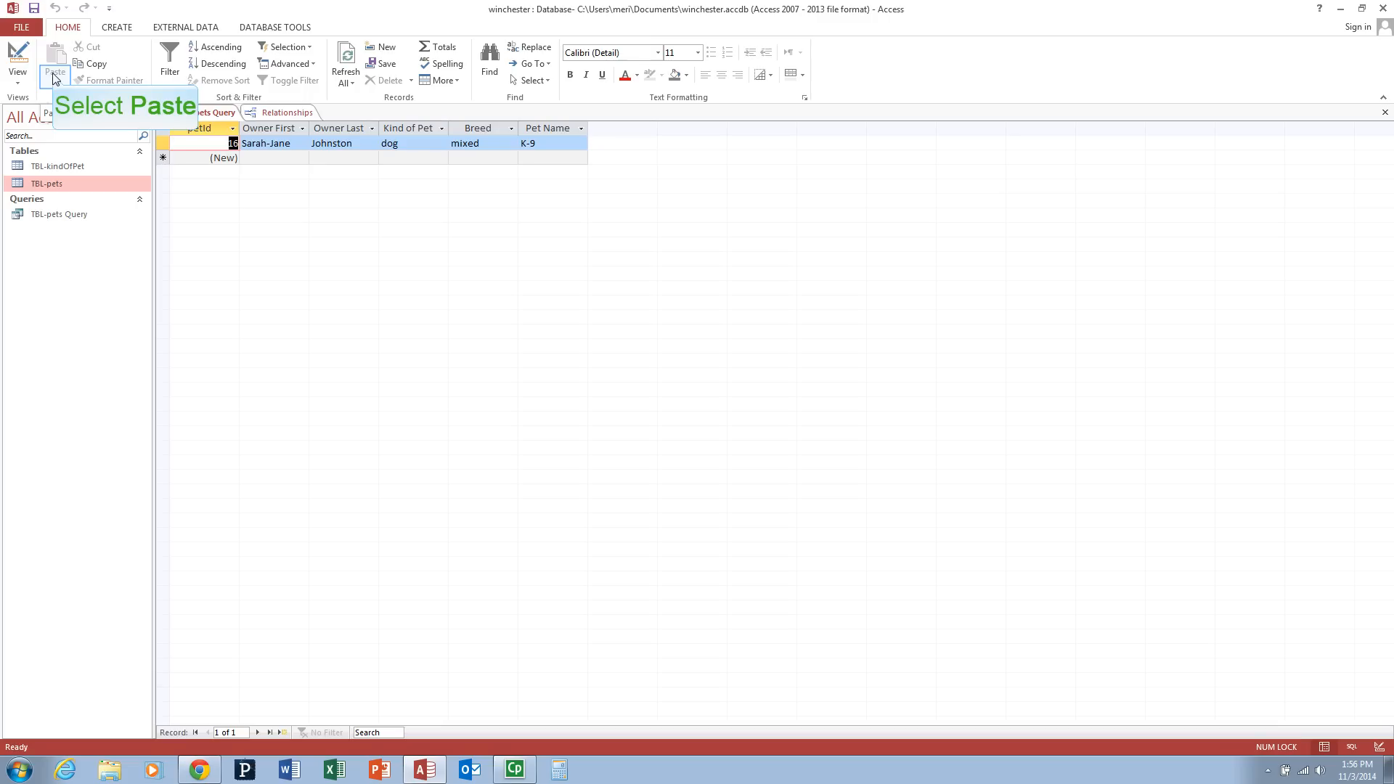
mouse_move(17, 59)
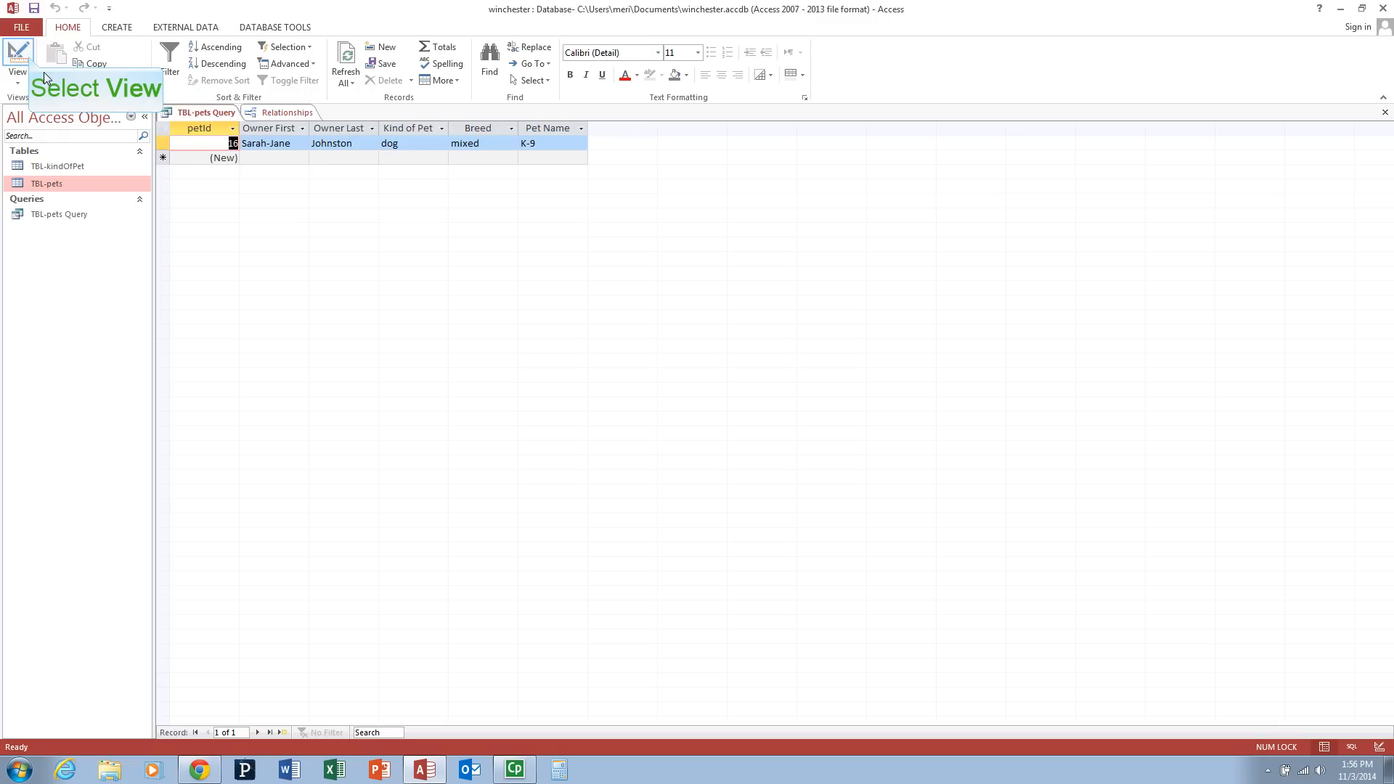
left_click(16, 62)
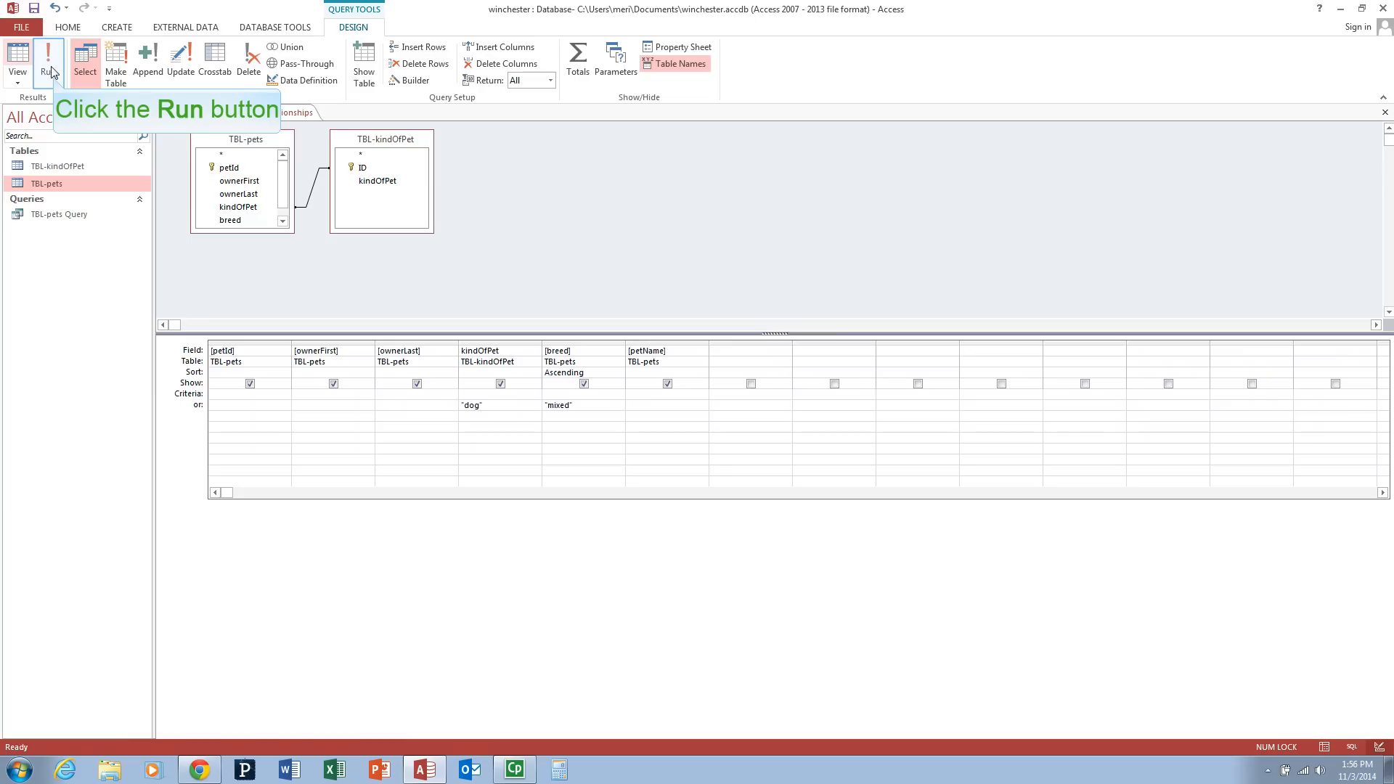
left_click(48, 59)
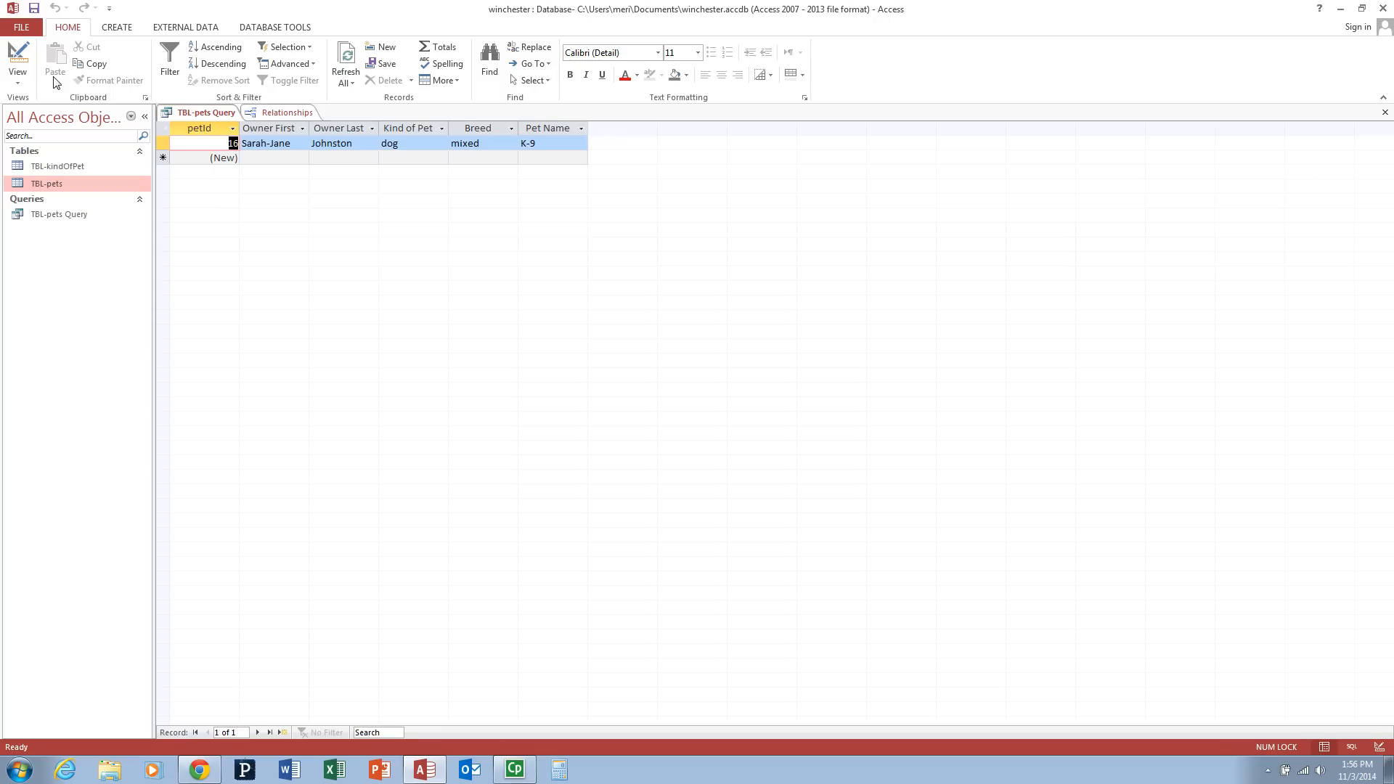
mouse_move(17, 58)
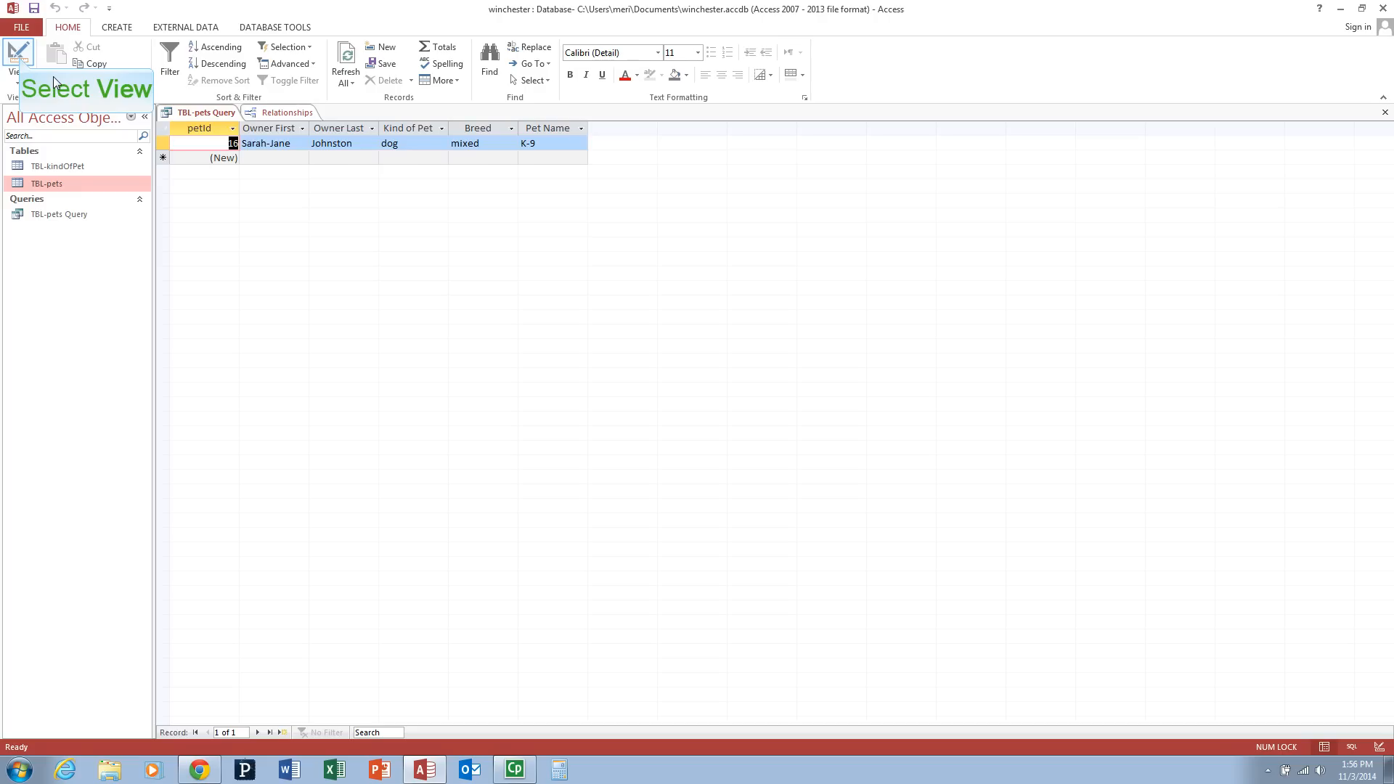
mouse_move(46, 81)
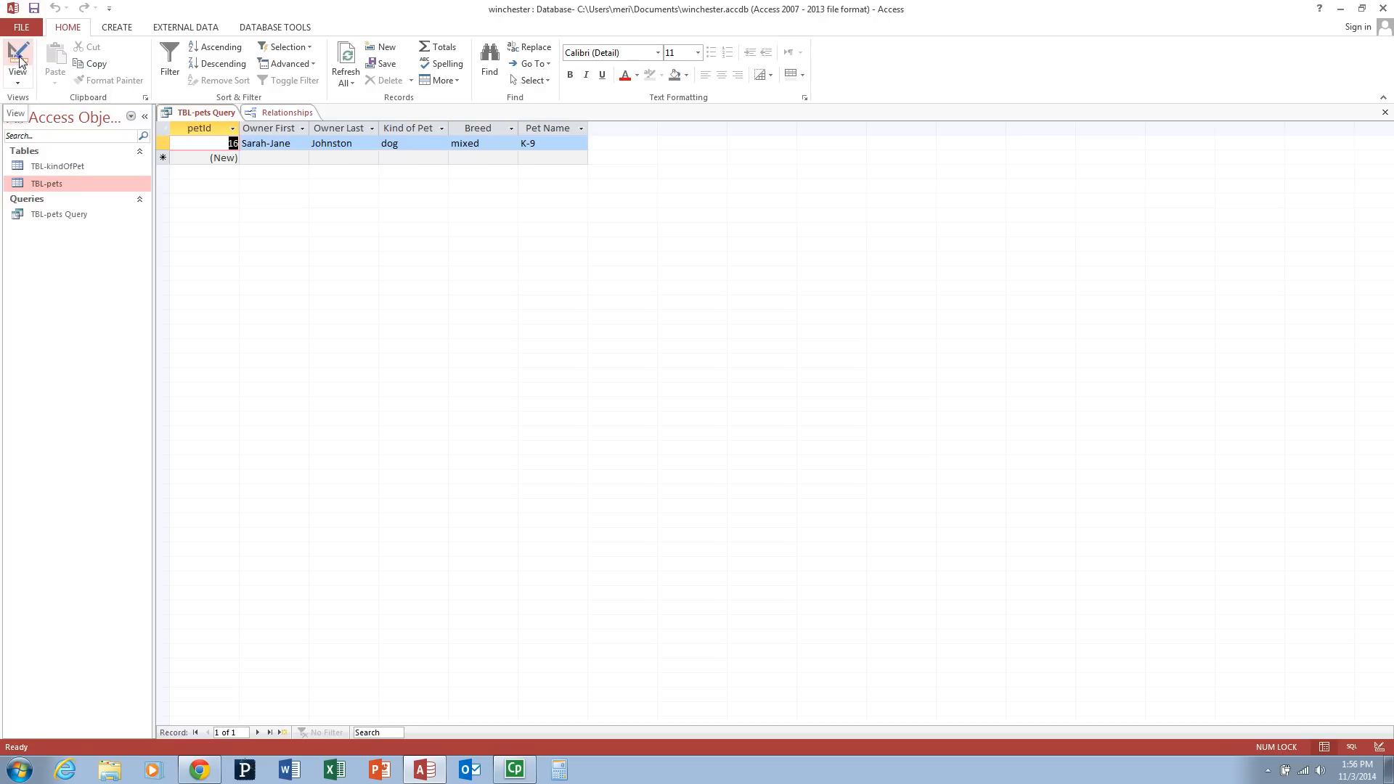
Replace the 'dog' and 'mixed' criteria with a [What kind of pet?] parameter and run it for cats.
left_click(17, 58)
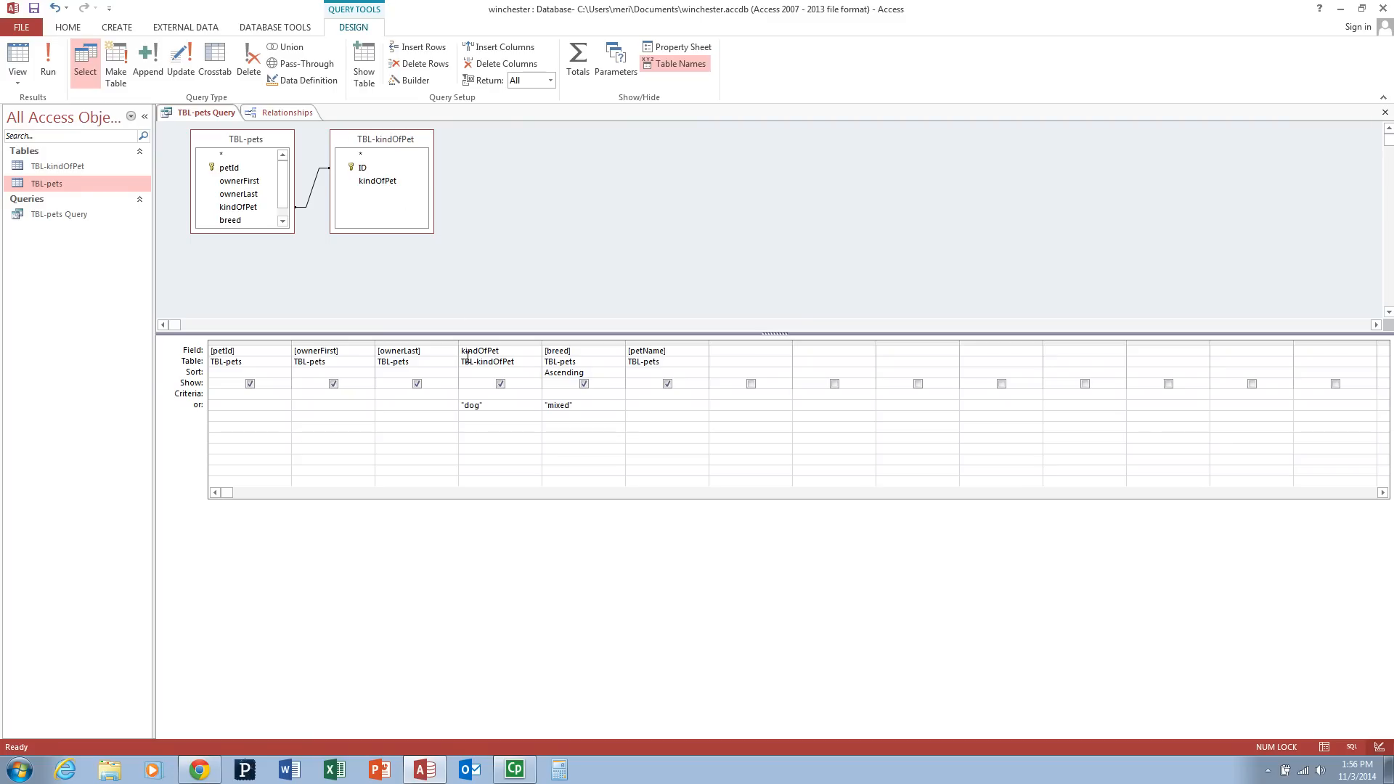
double_click(471, 405)
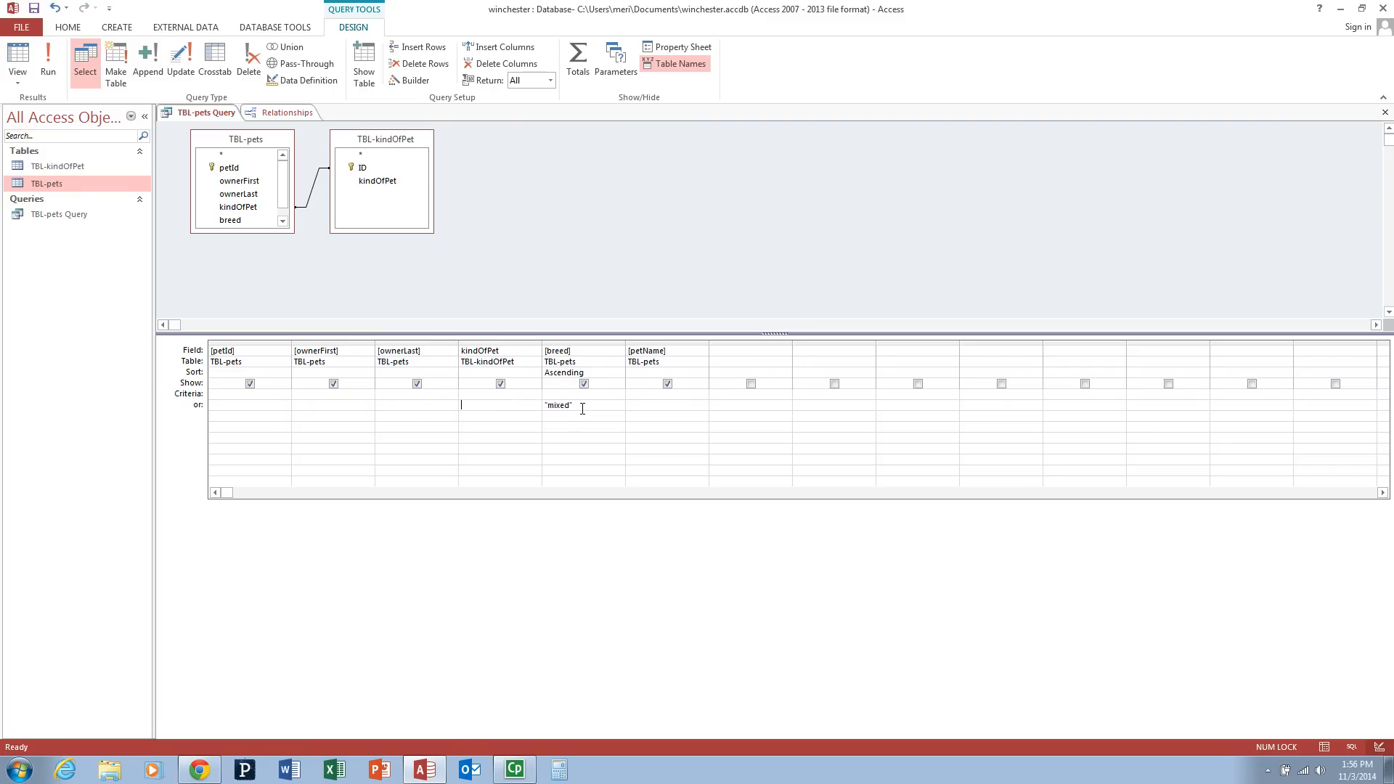
left_click(499, 407)
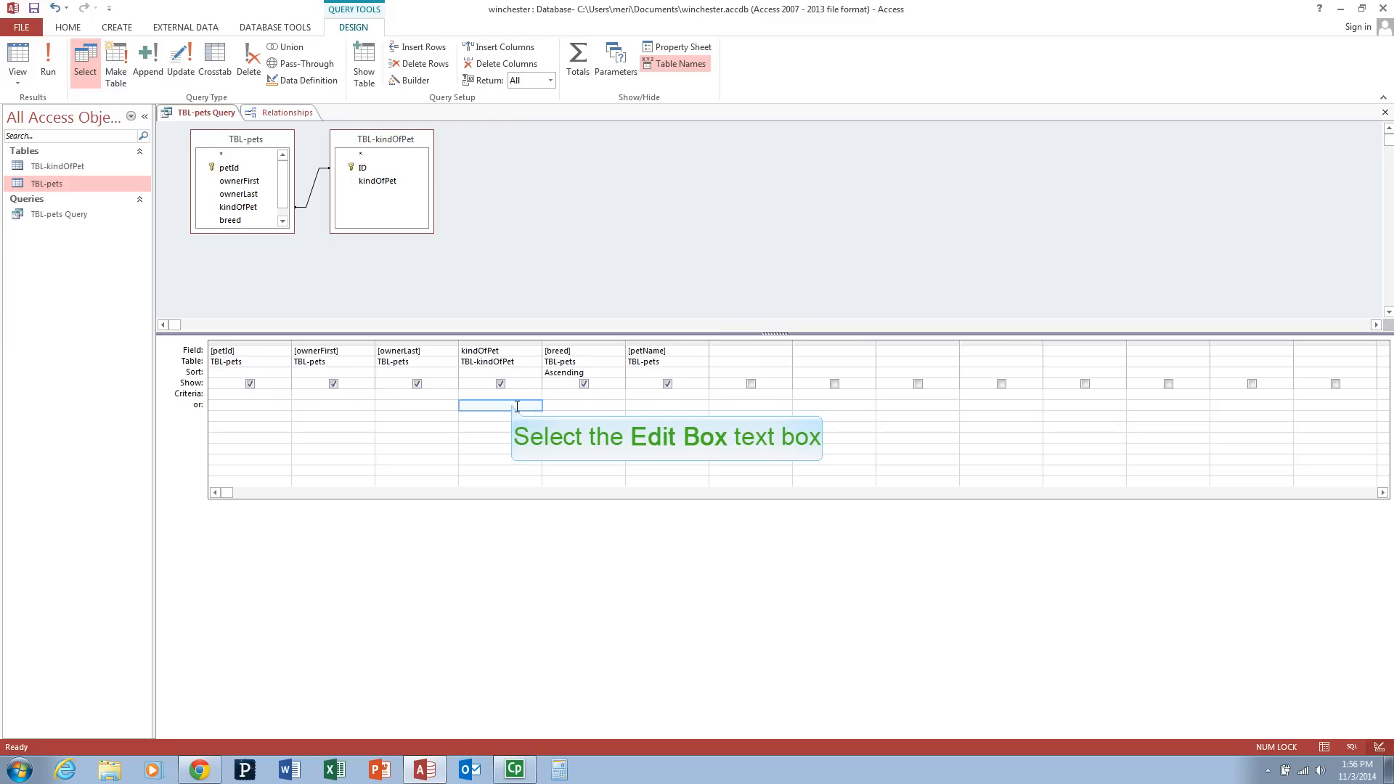
type("[What kind of pet?]")
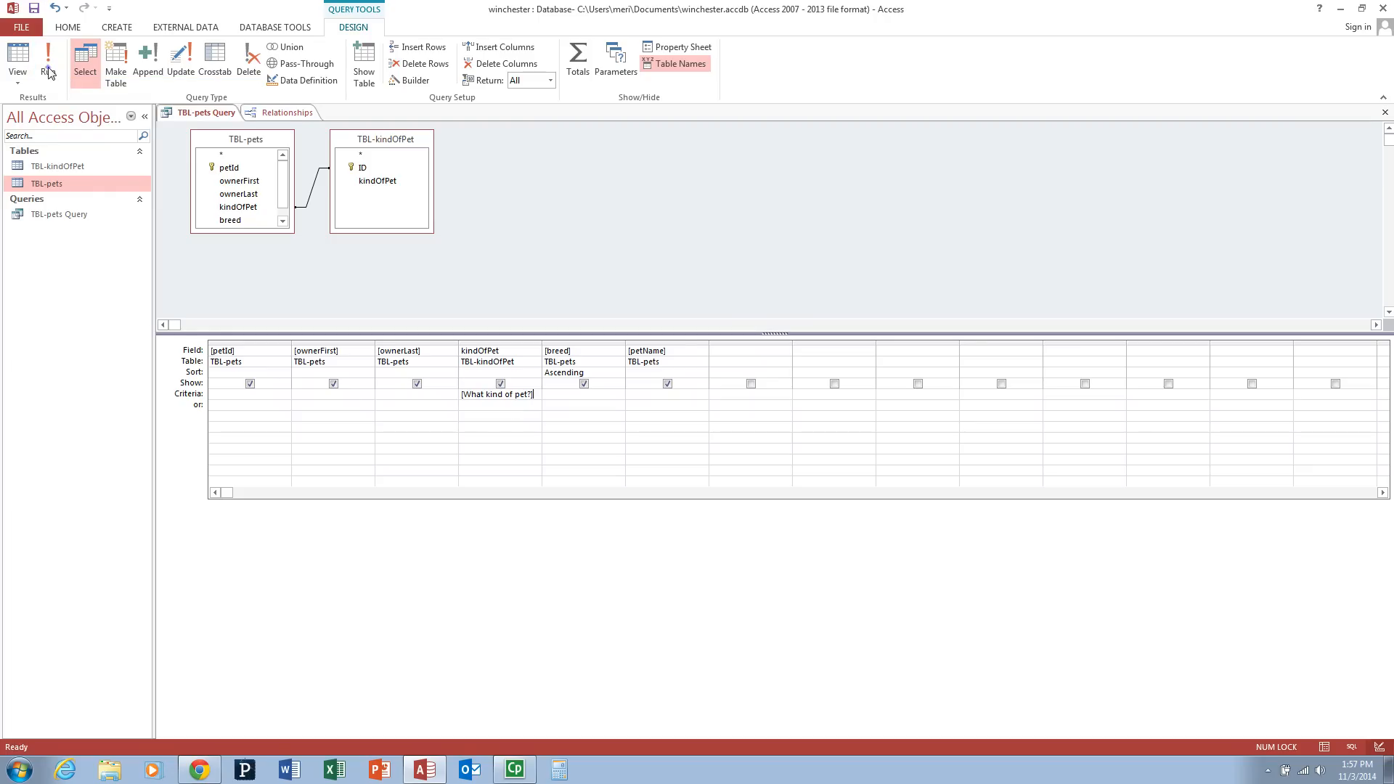
left_click(47, 61)
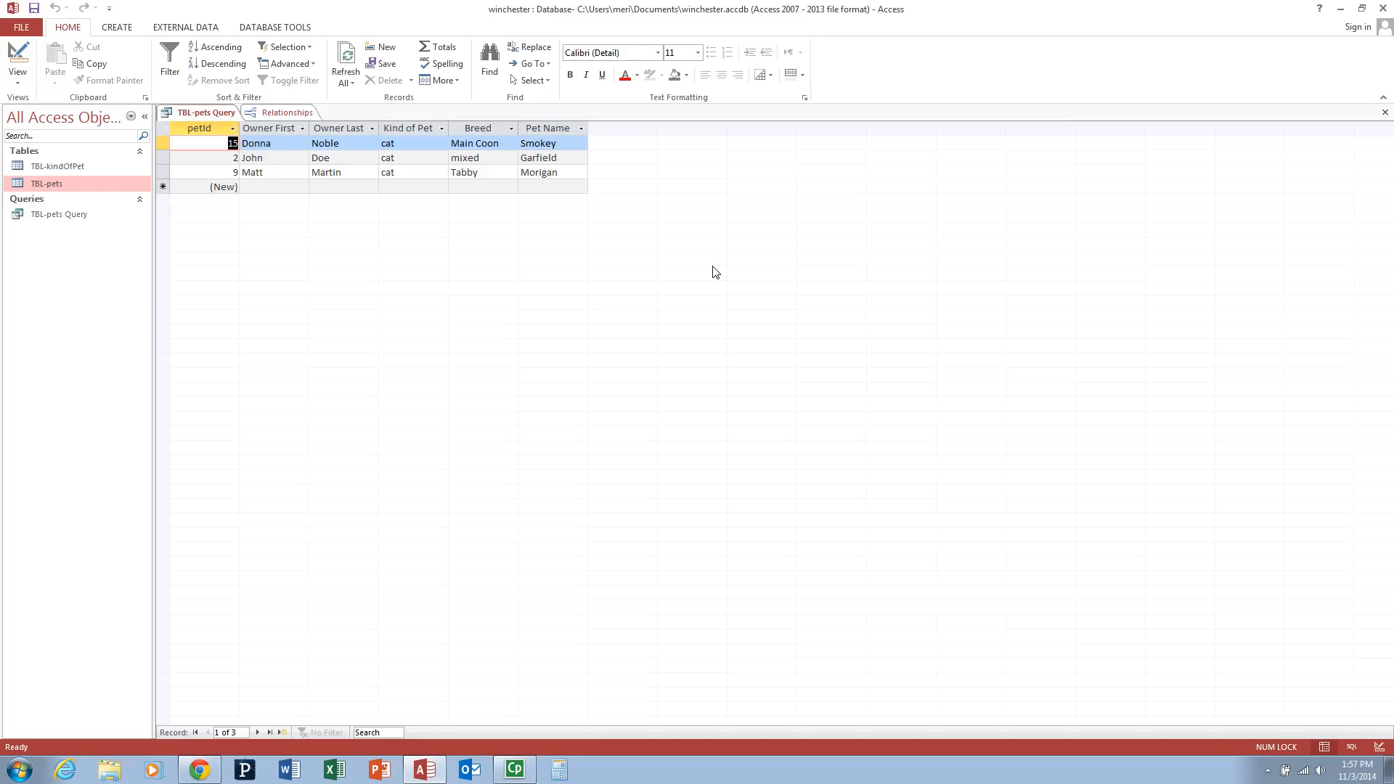
mouse_move(492, 266)
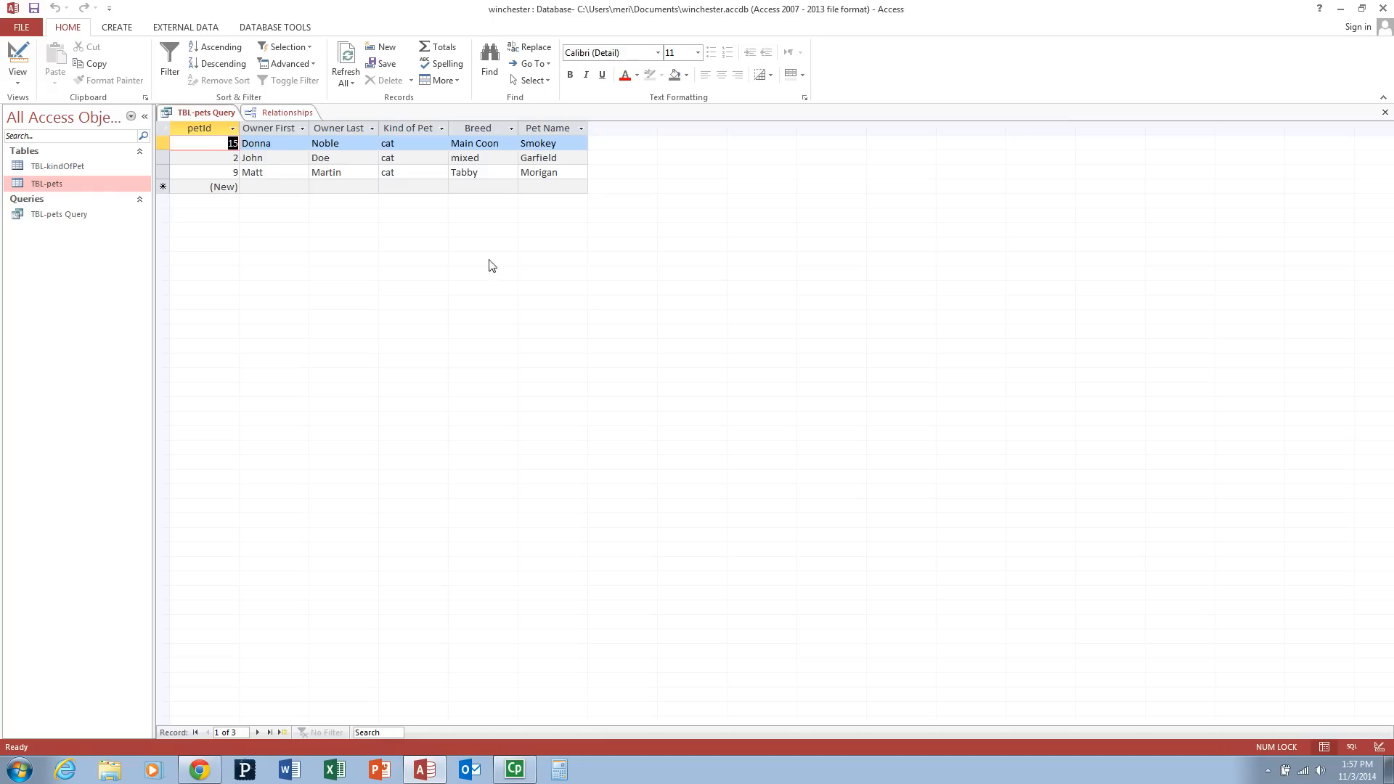
mouse_move(18, 52)
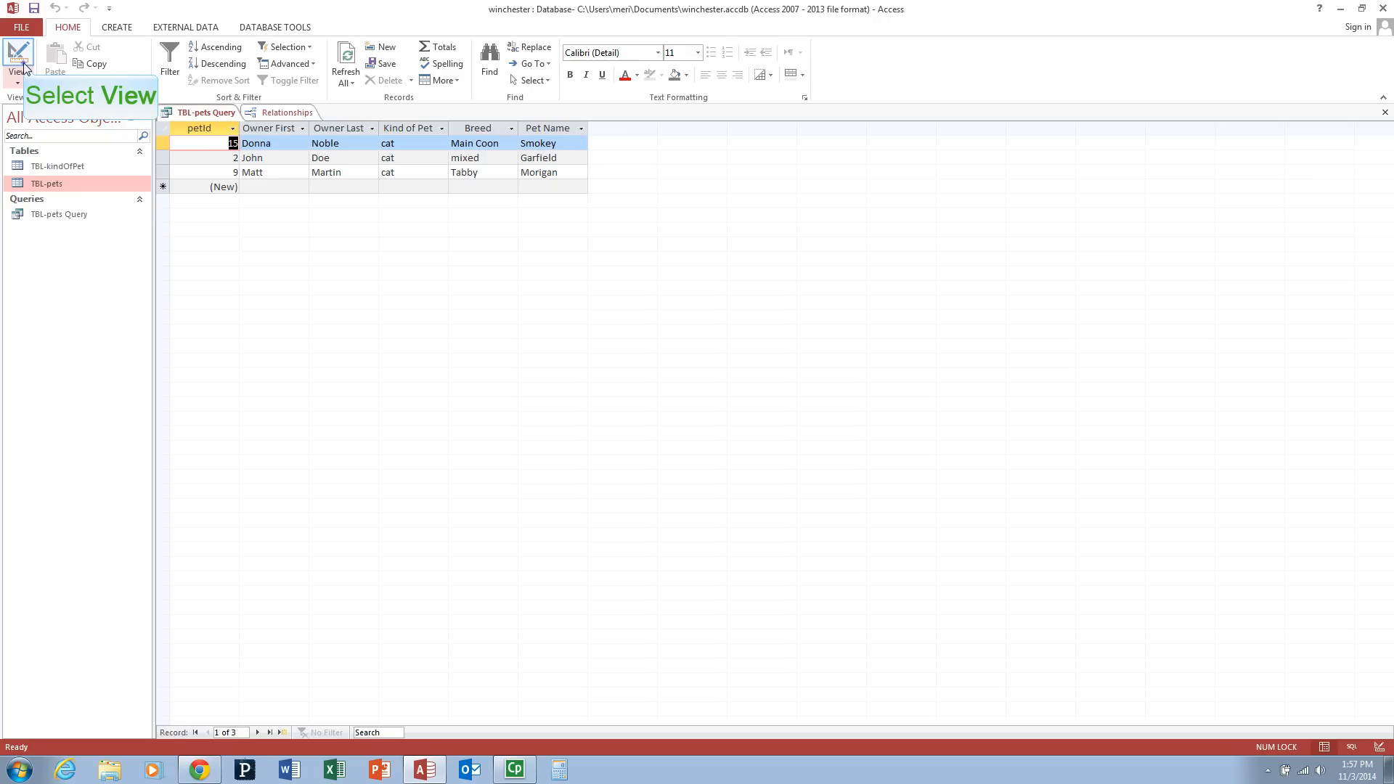
Rerun the query from design so the What kind of pet? prompt appears.
left_click(17, 58)
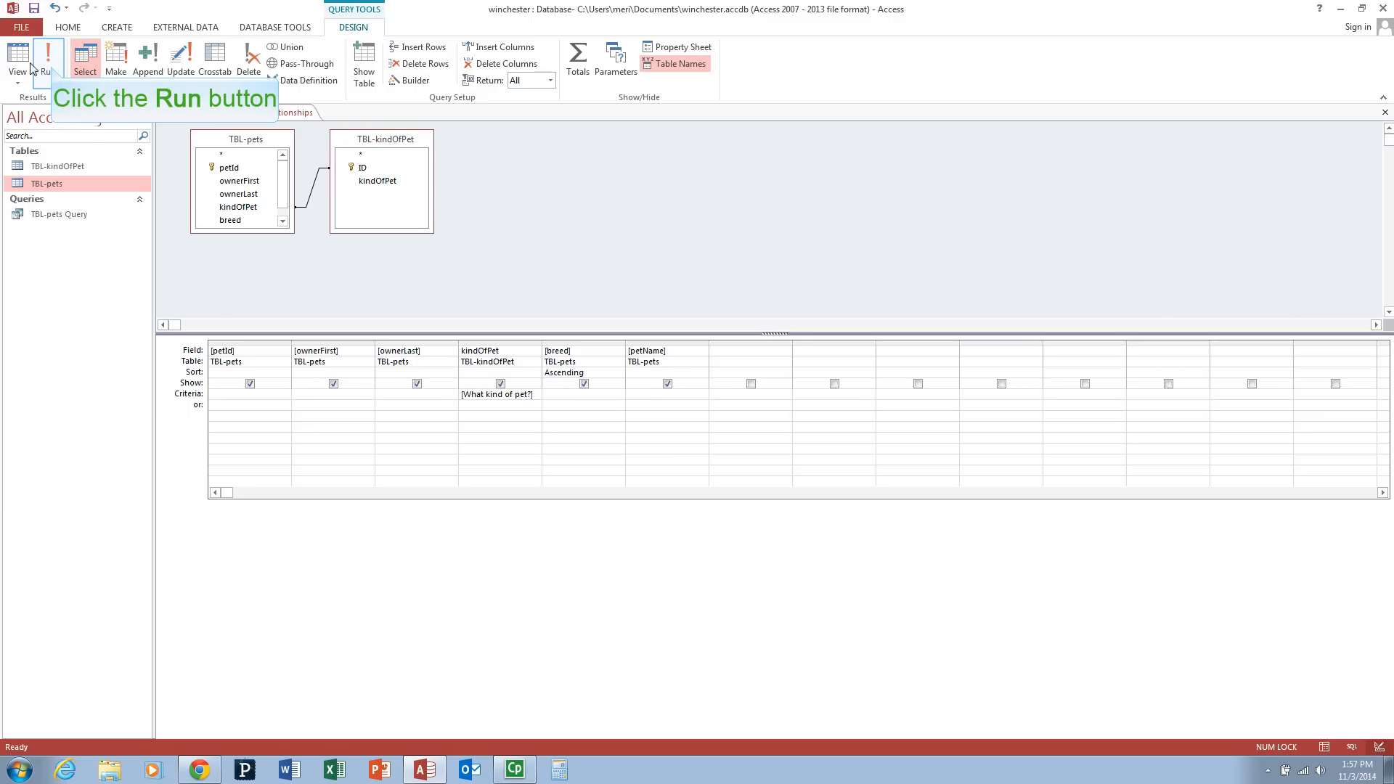
left_click(48, 56)
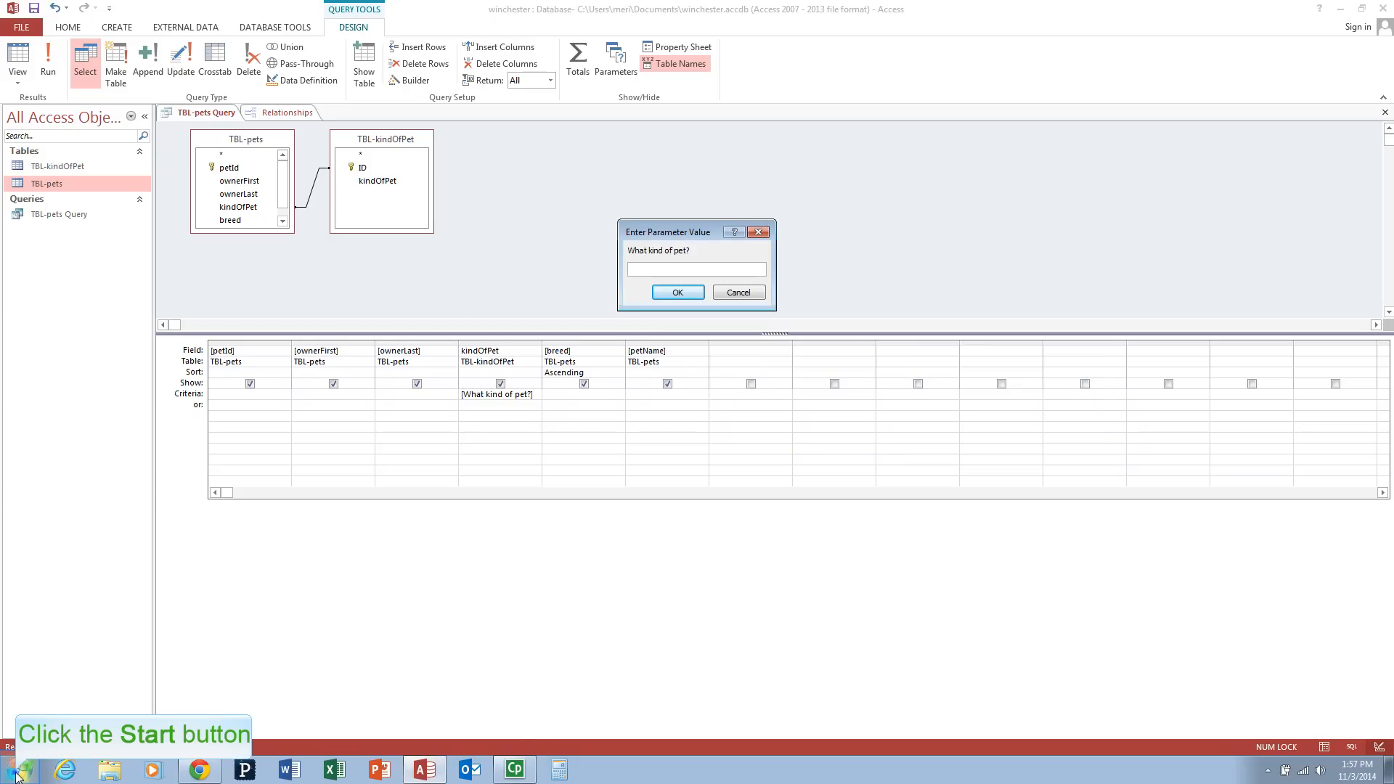
Launch the Snipping Tool from Start search to capture the prompt.
left_click(15, 770)
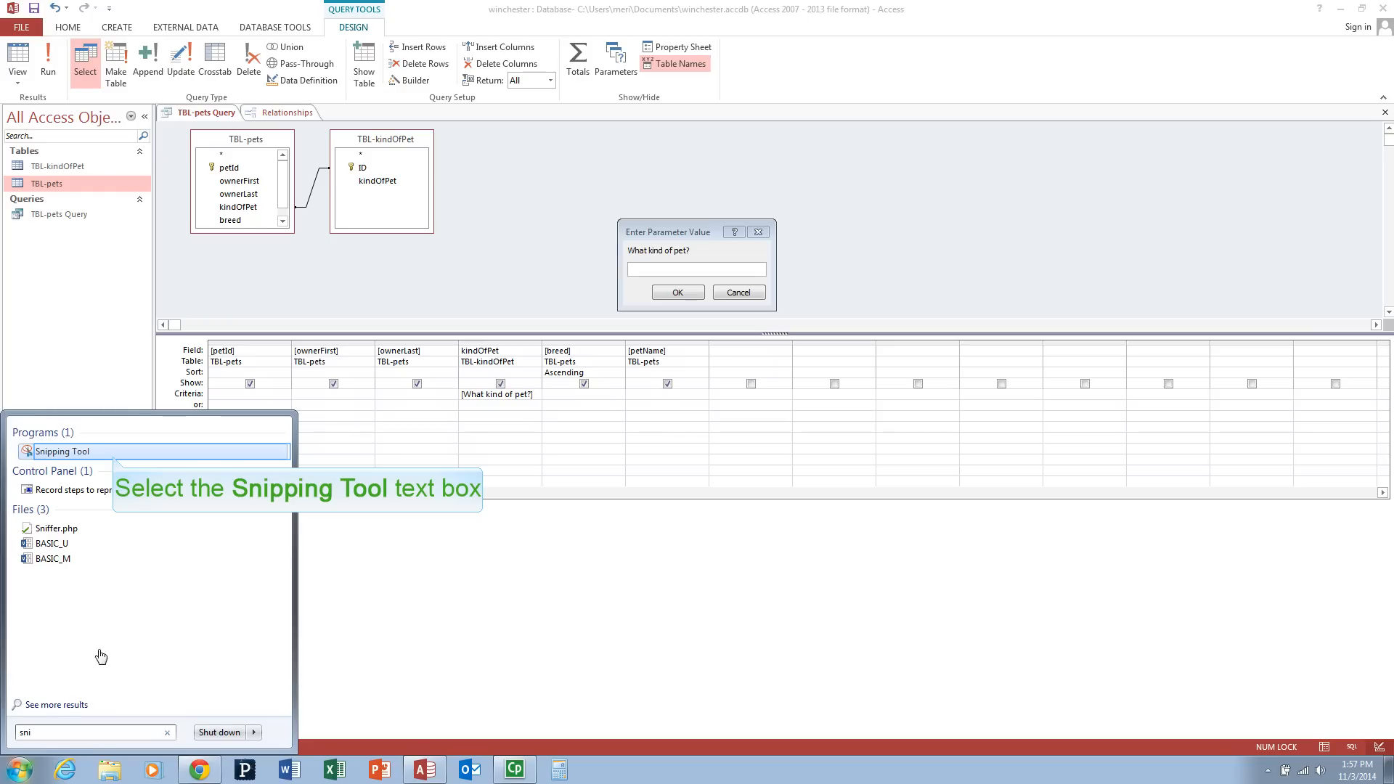
left_click(62, 450)
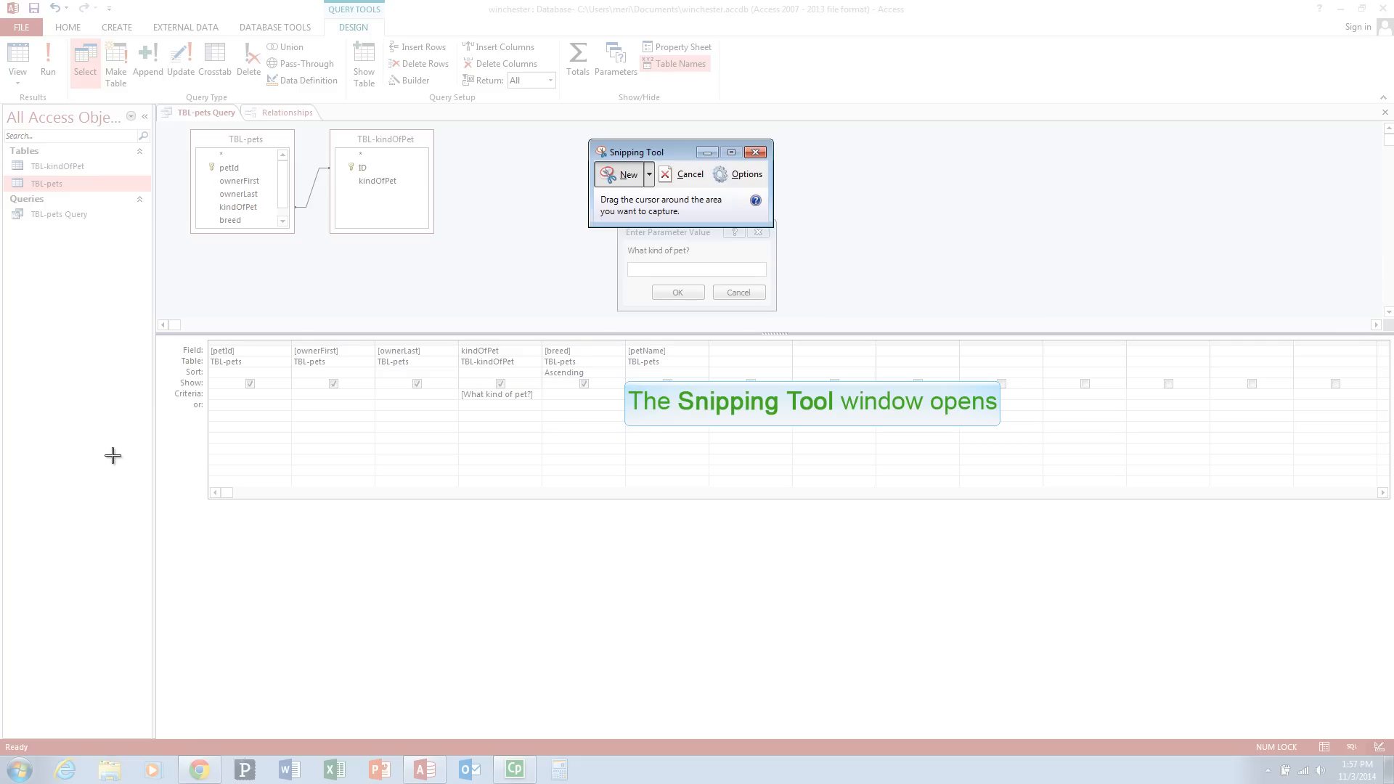